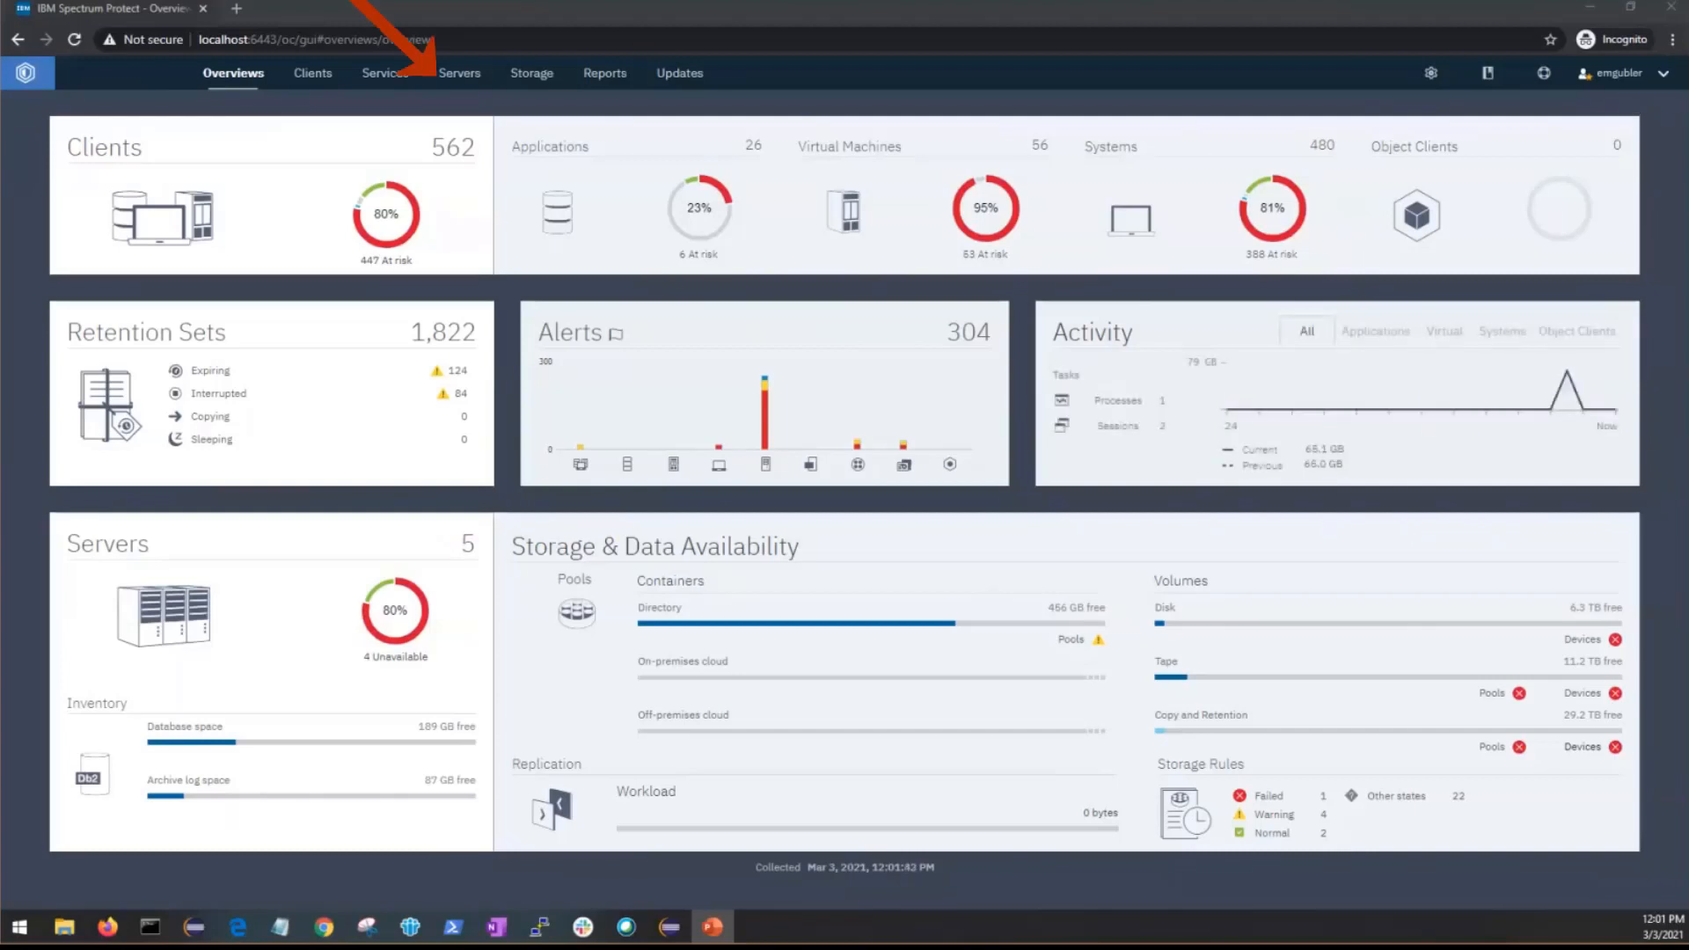
Navigate via the Servers menu to the Tasks page listing all server tasks.
left_click(459, 72)
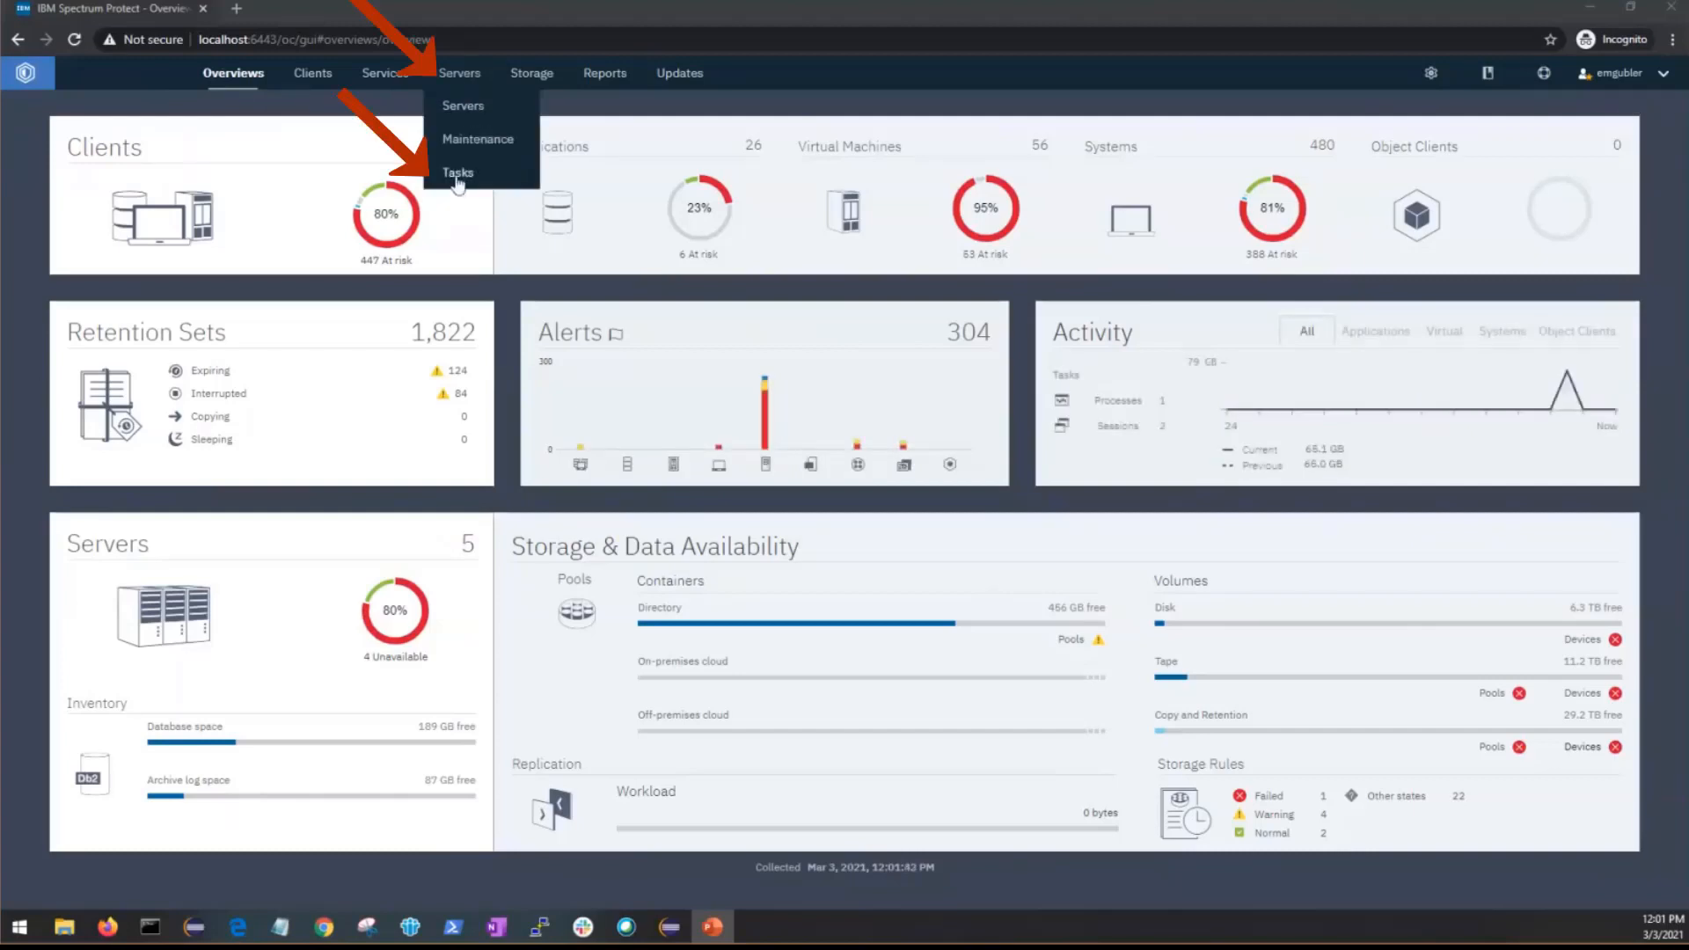
left_click(457, 173)
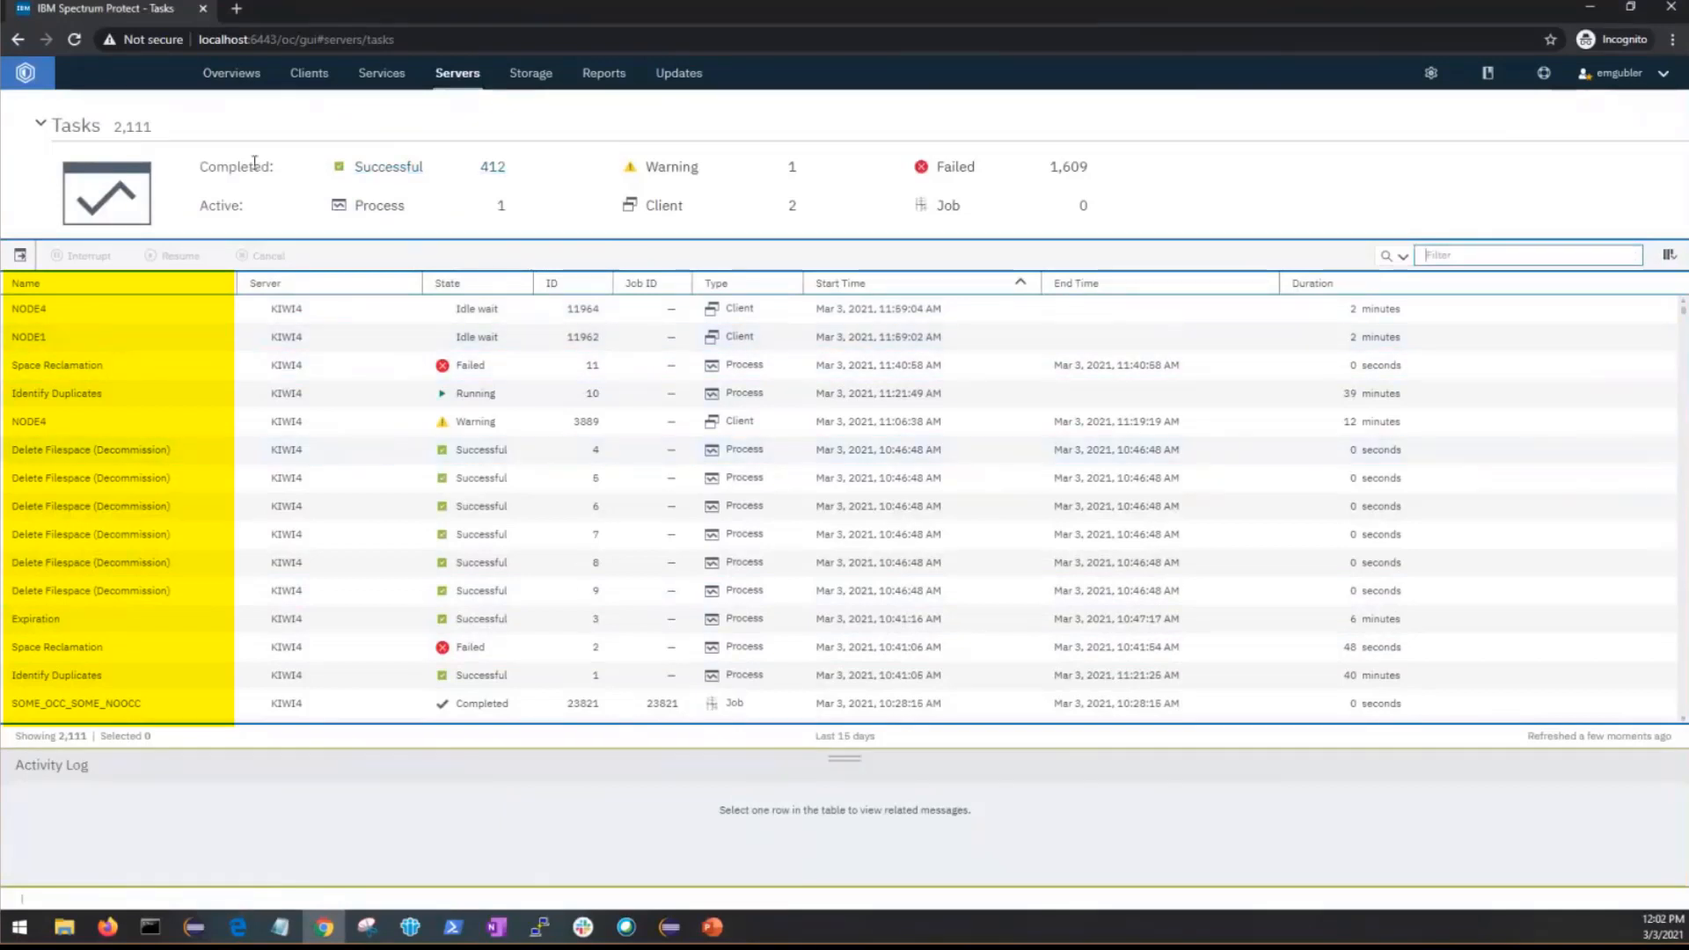
Review the task table and activity log, then filter to active client sessions.
left_click(265, 282)
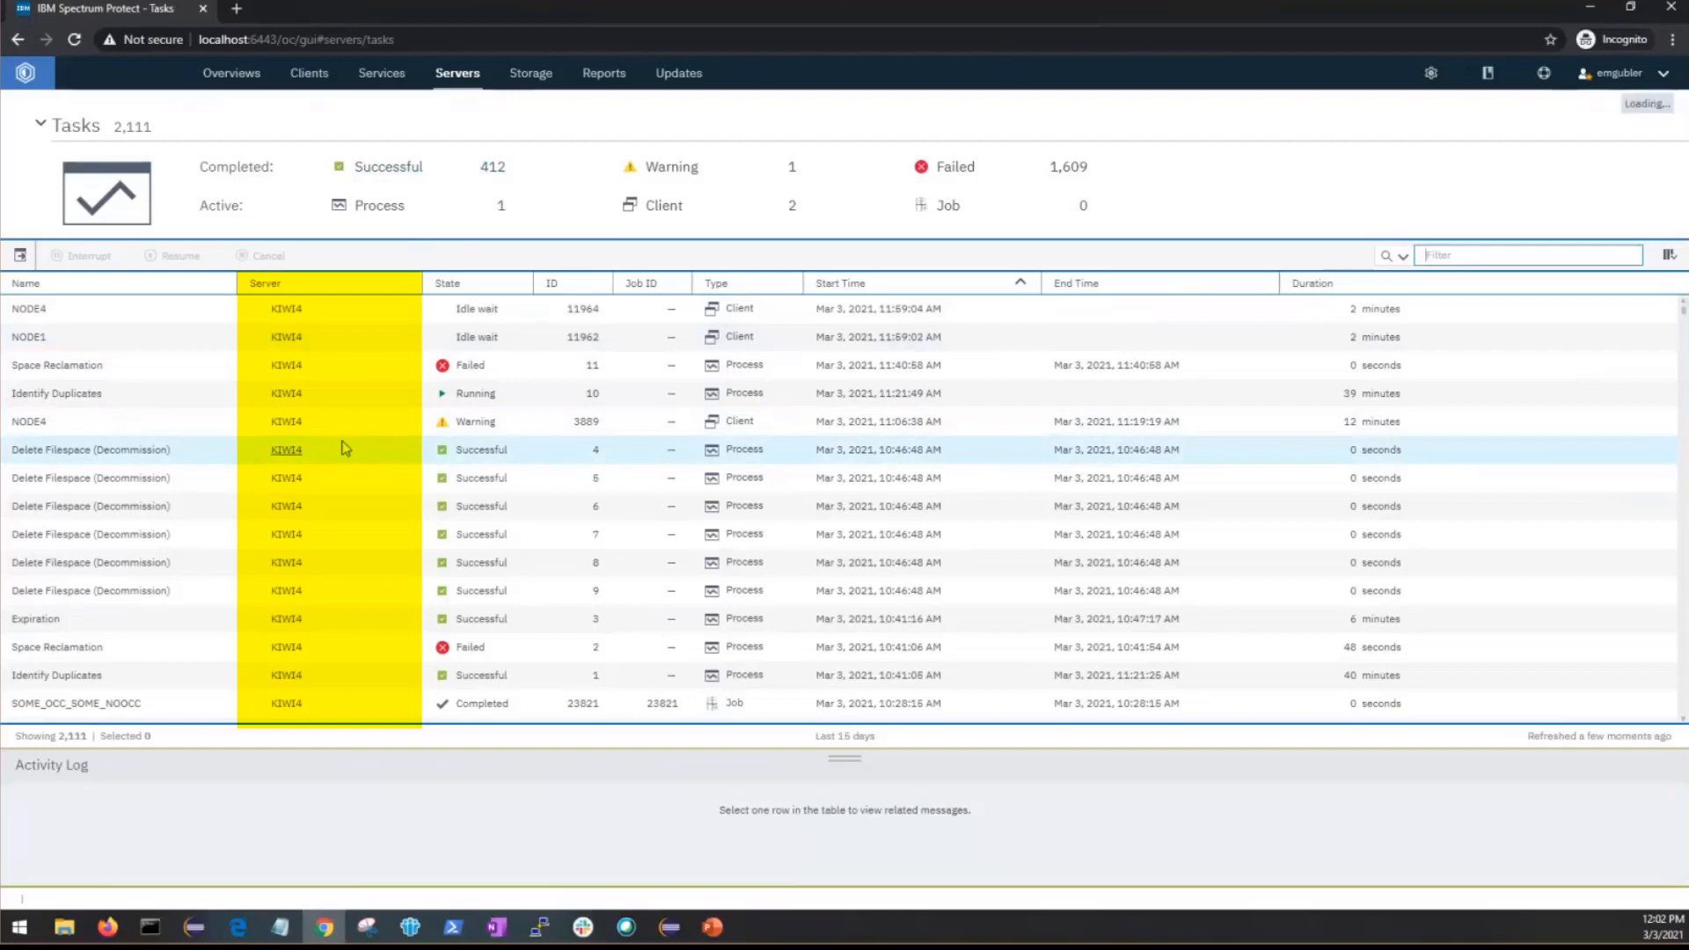
left_click(716, 283)
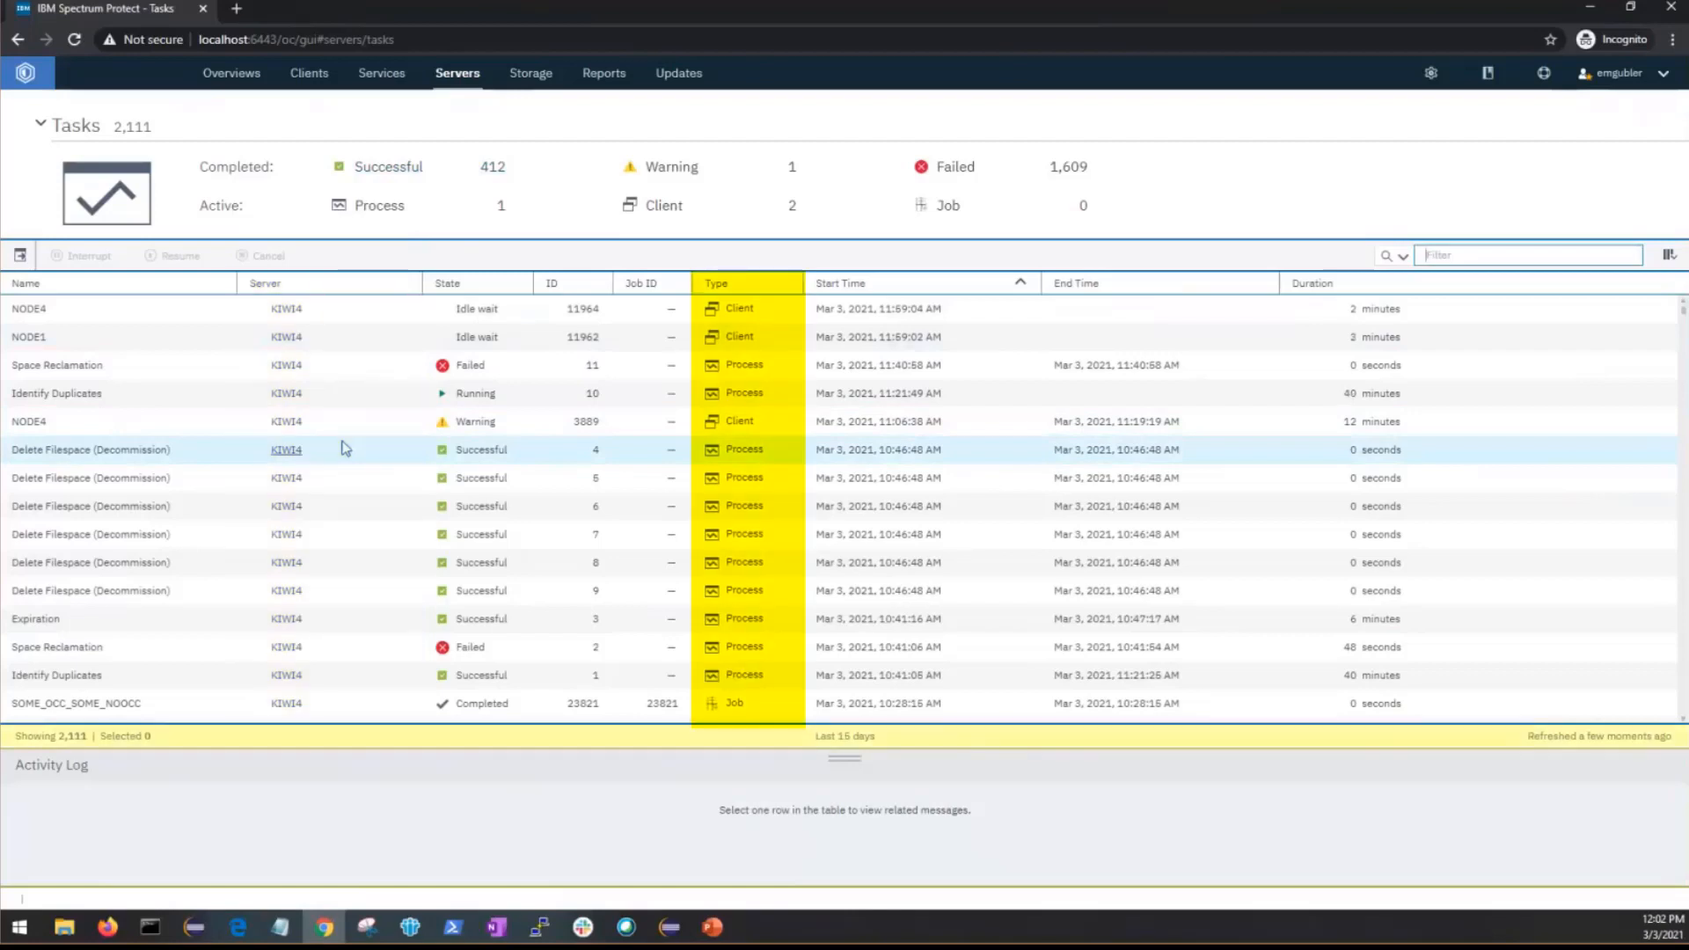
mouse_move(443, 221)
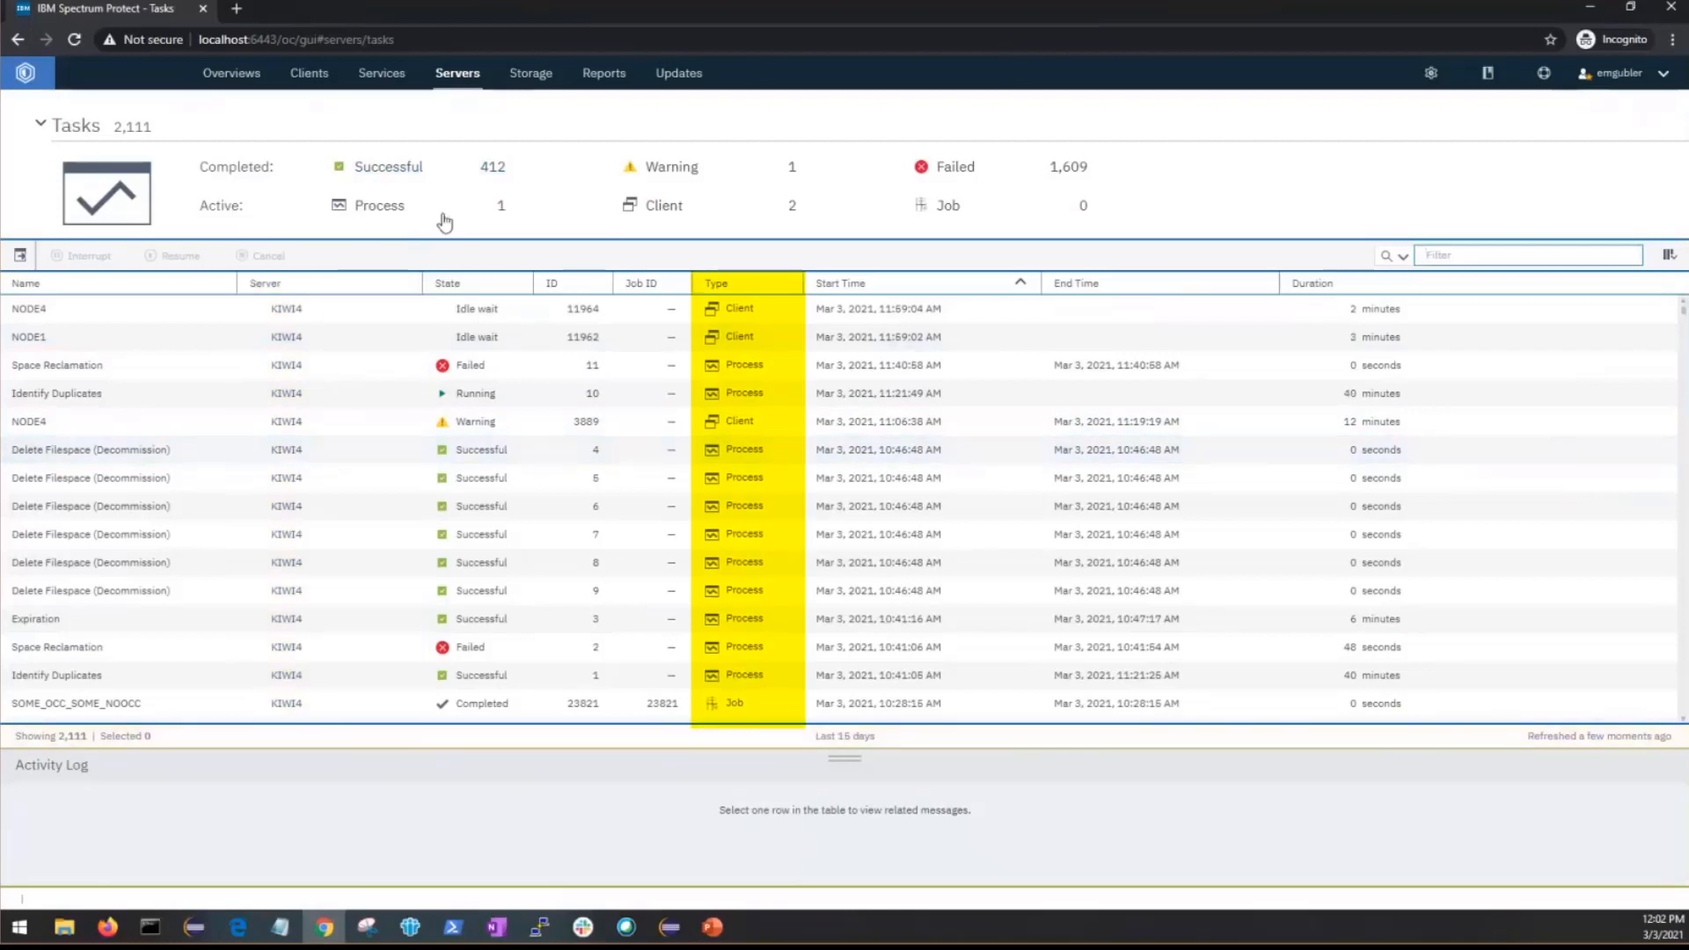
mouse_move(345, 420)
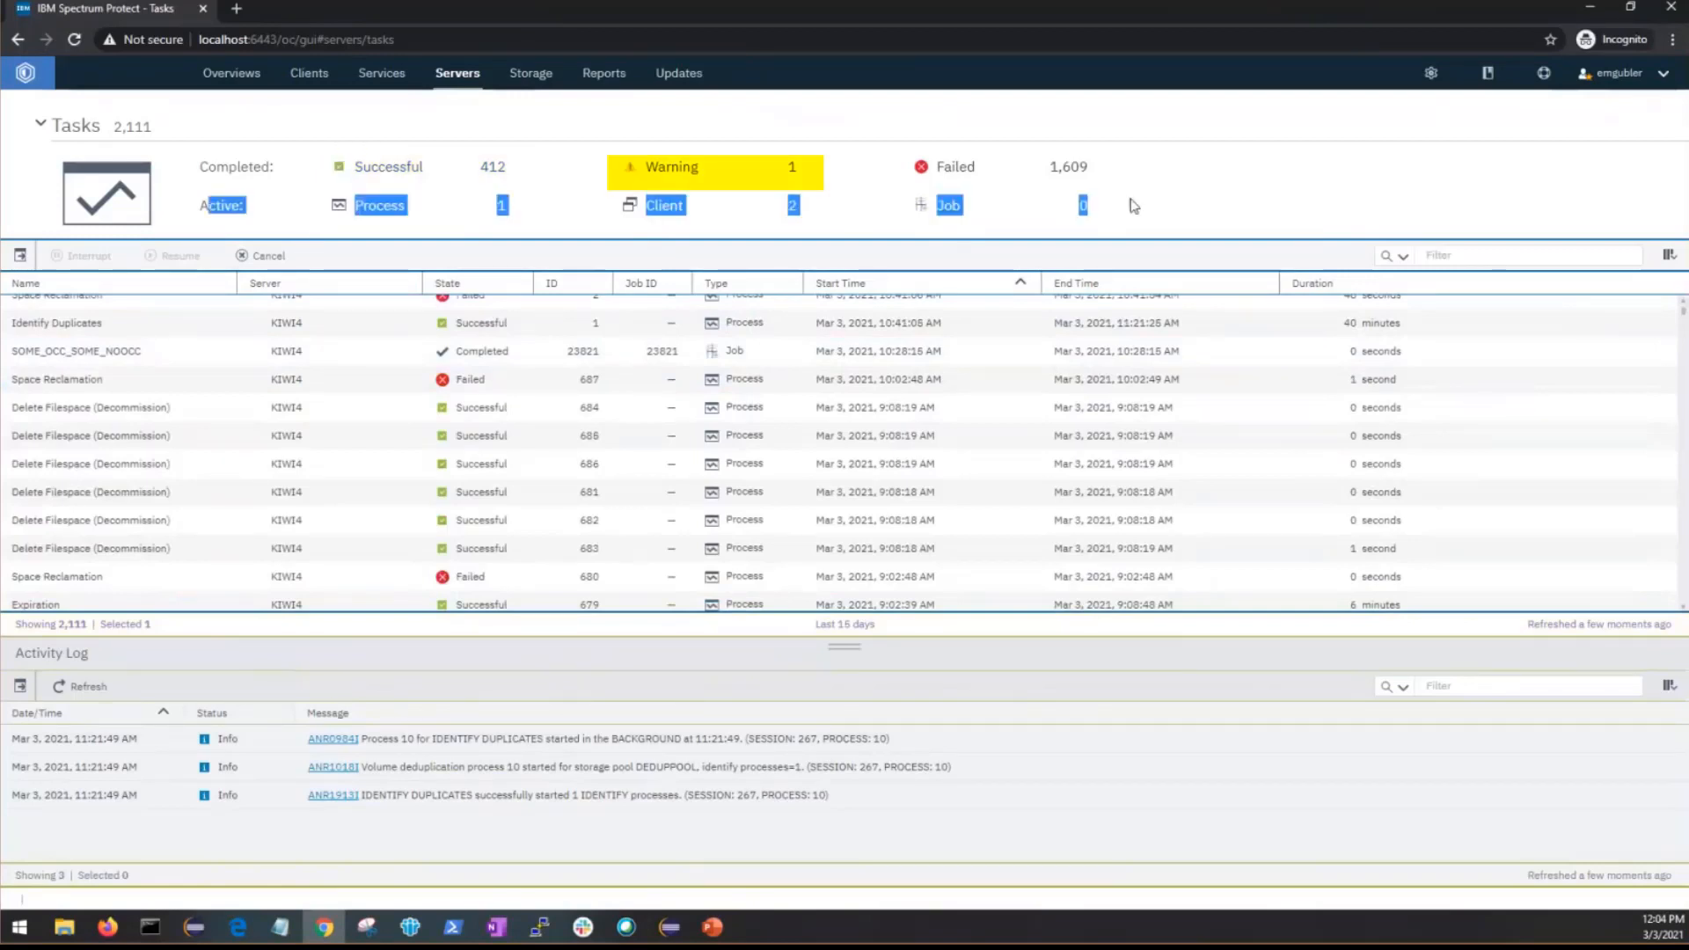
left_click(665, 204)
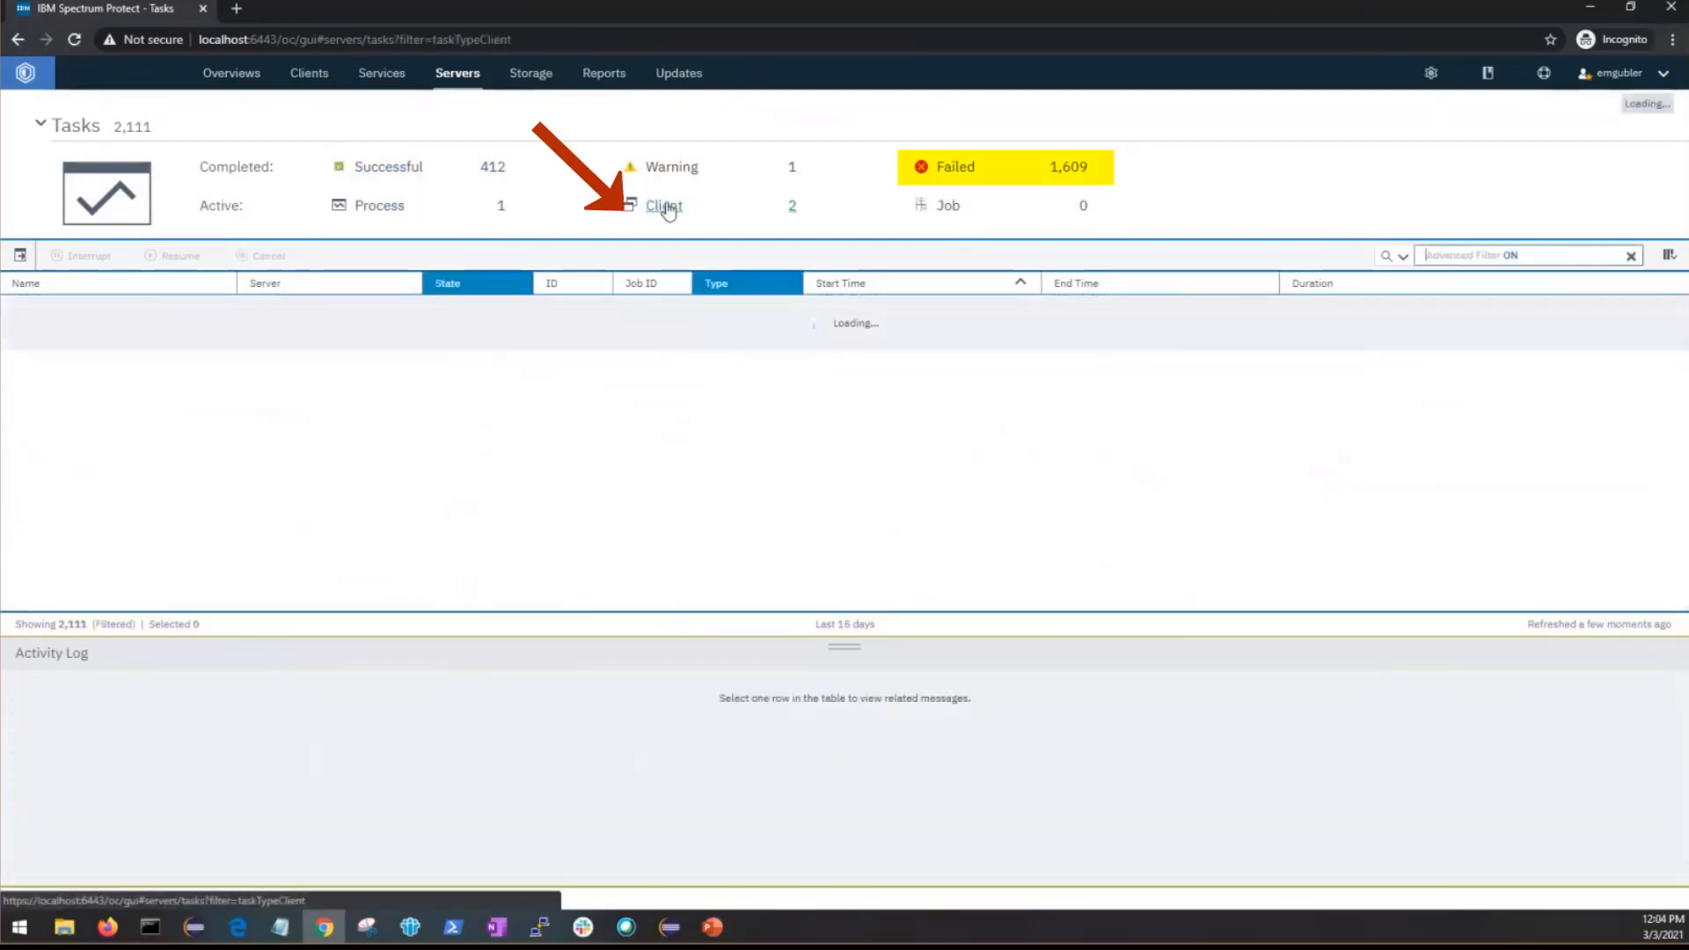
Filter to the 1,609 failed tasks and enlarge the task table to show more rows.
left_click(663, 204)
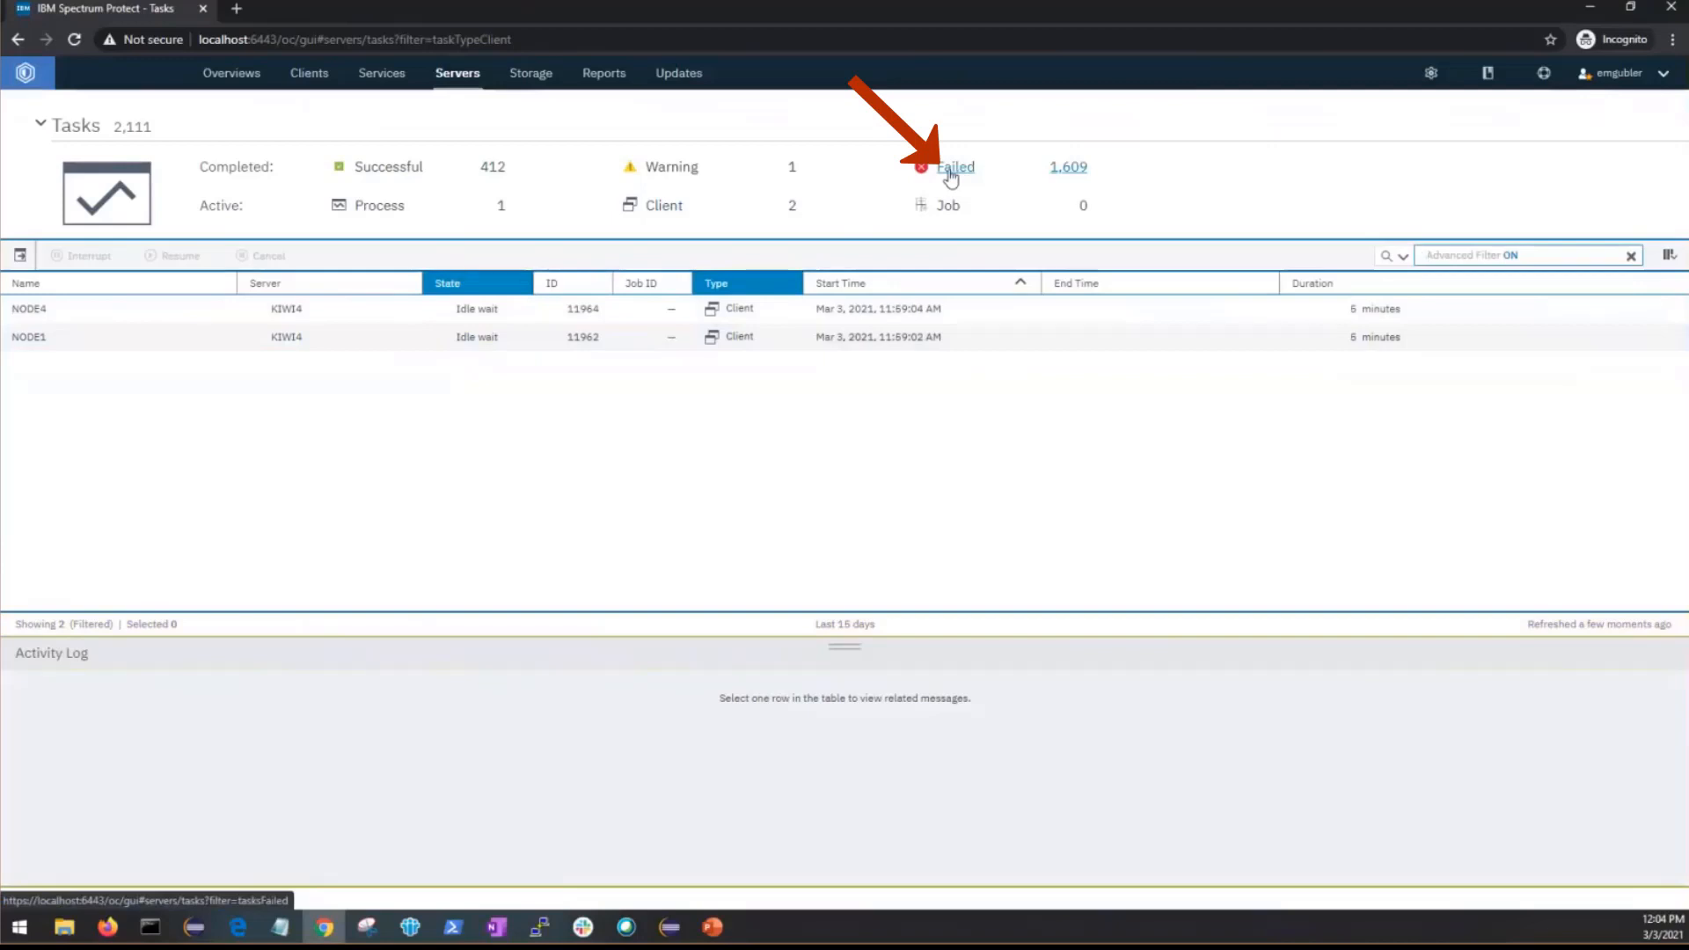
left_click(953, 168)
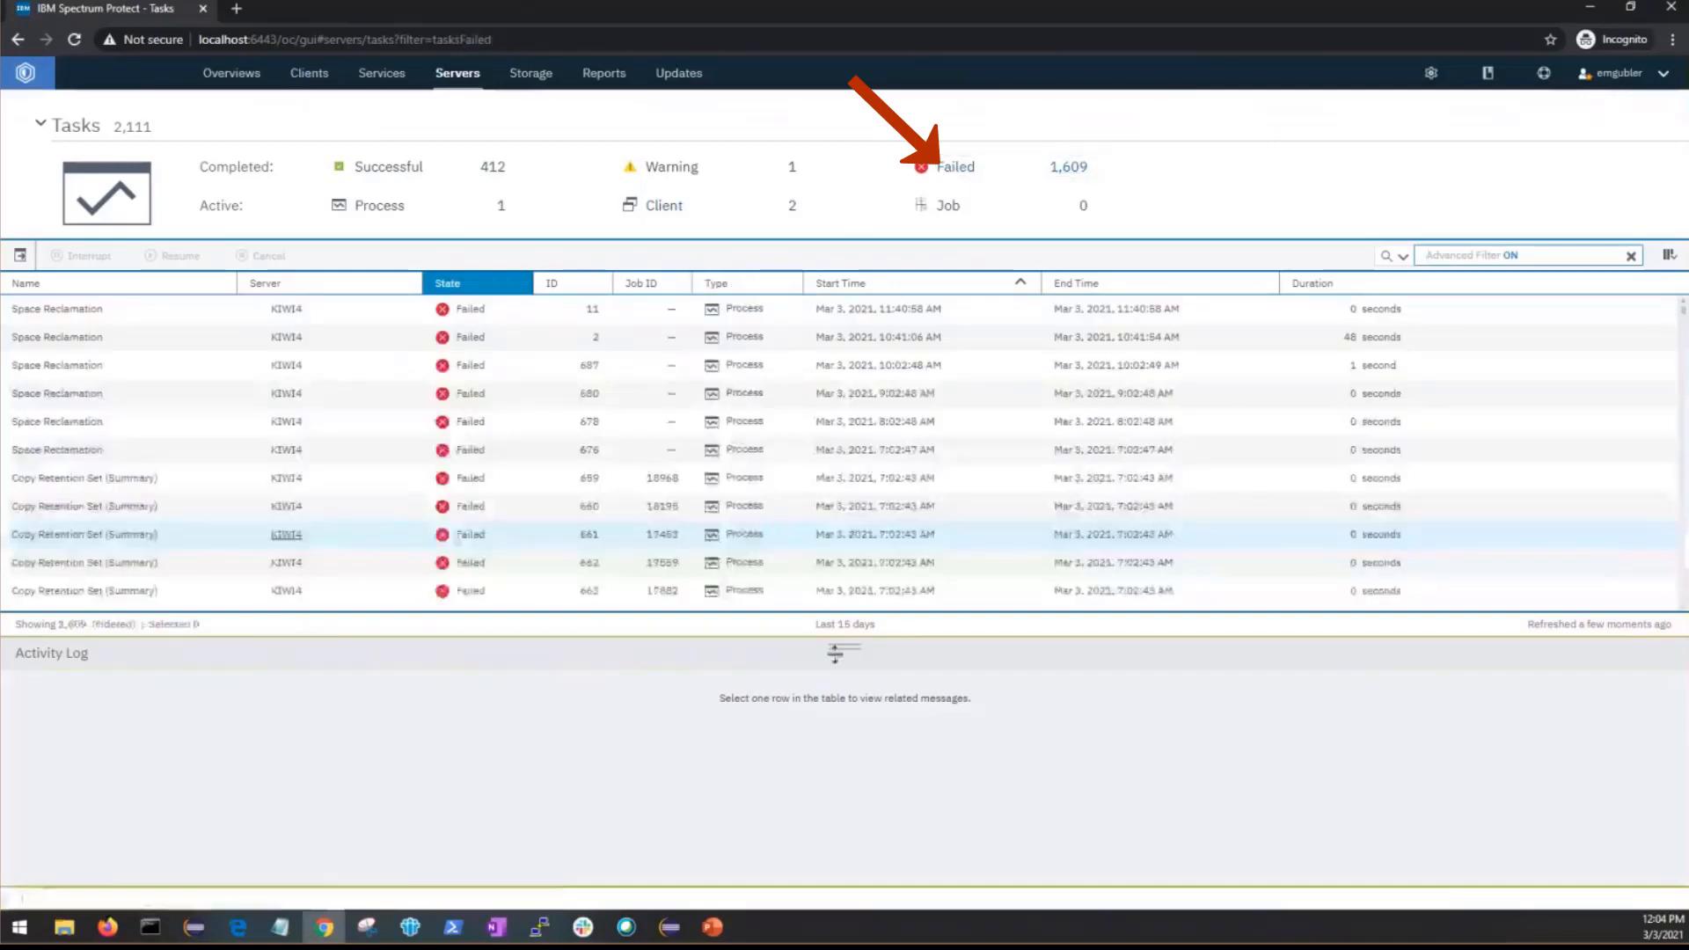
left_click(445, 283)
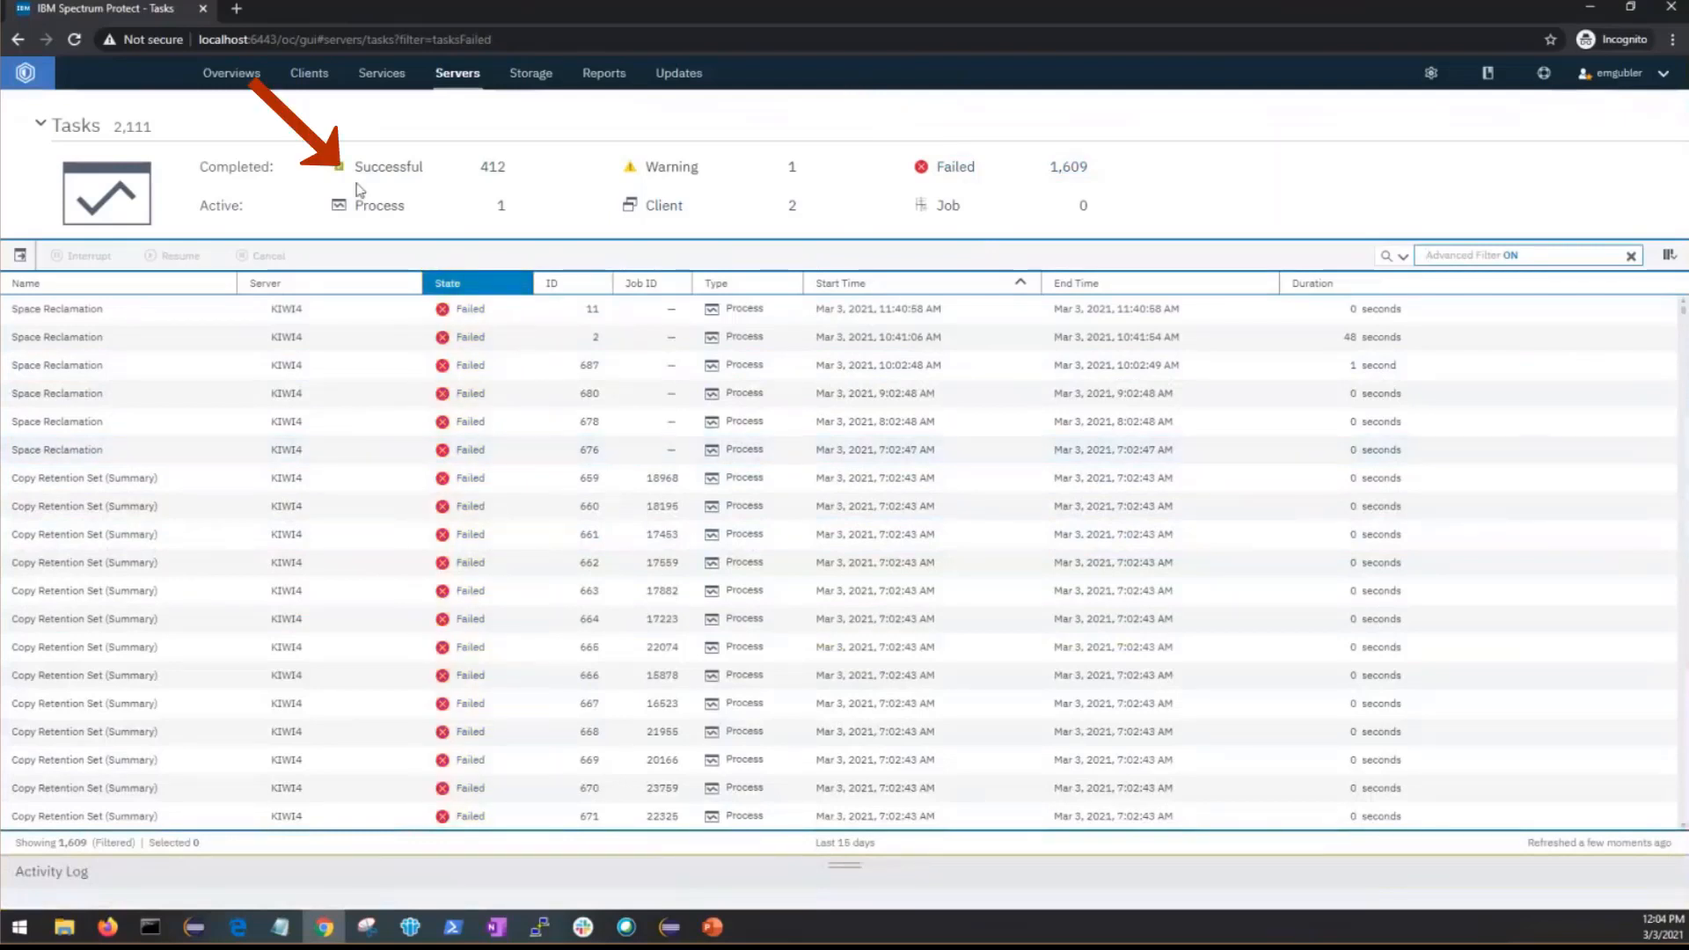
mouse_move(387, 167)
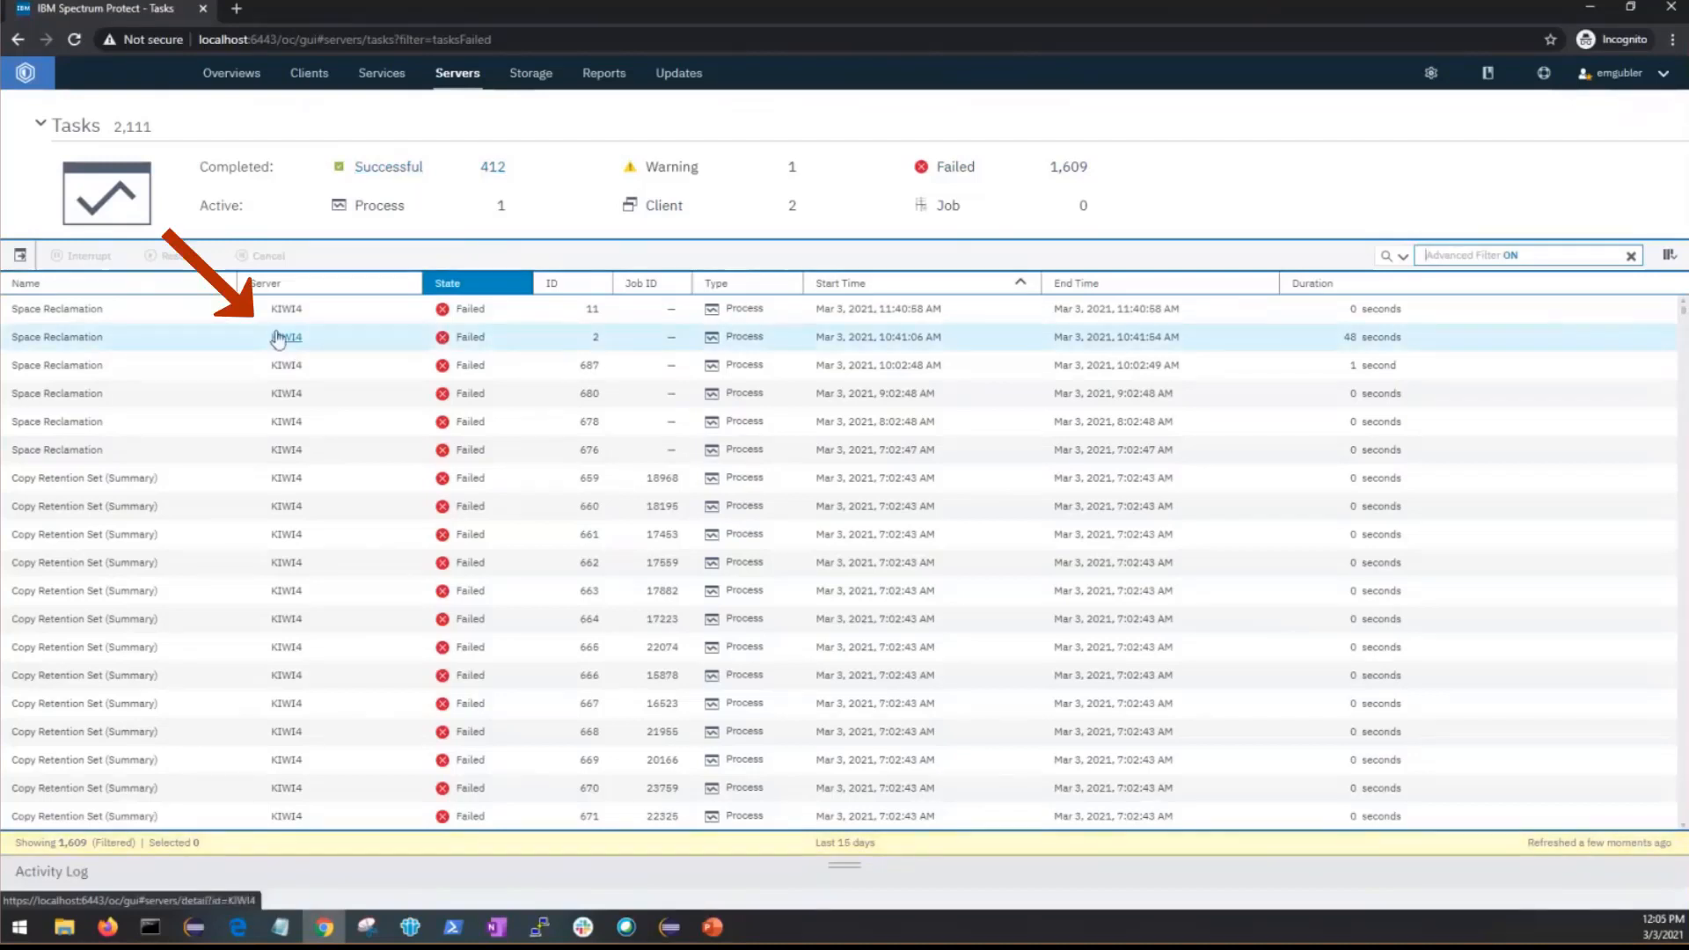
View server KIWI4's details and its completed tasks.
left_click(286, 338)
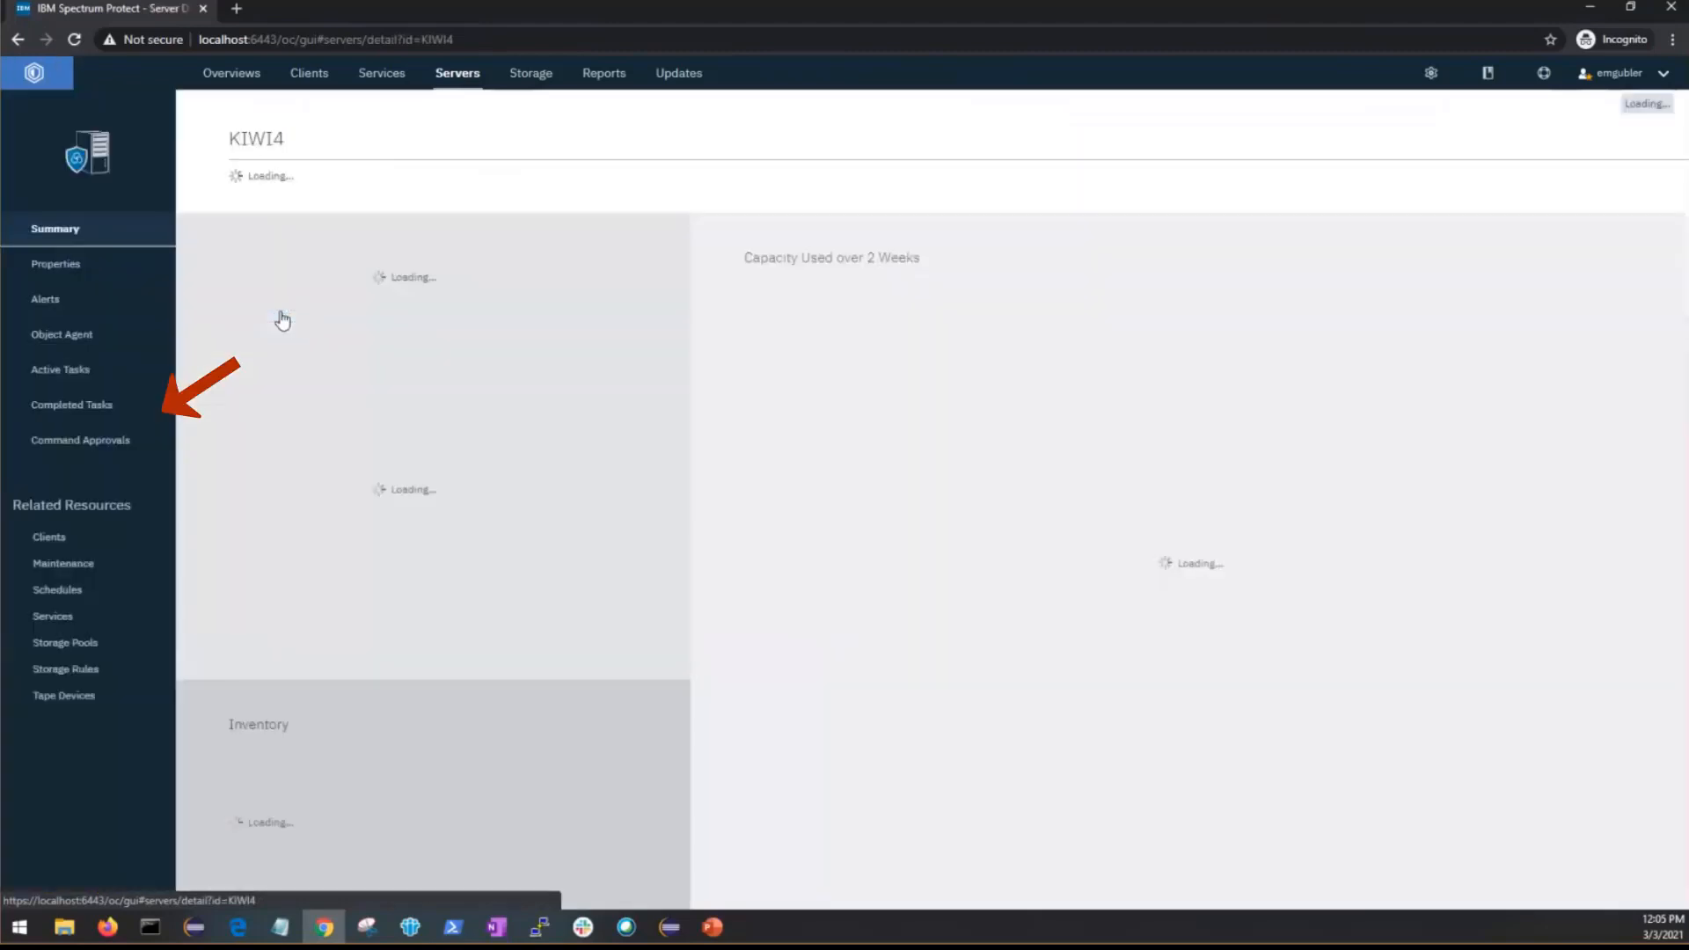
left_click(72, 405)
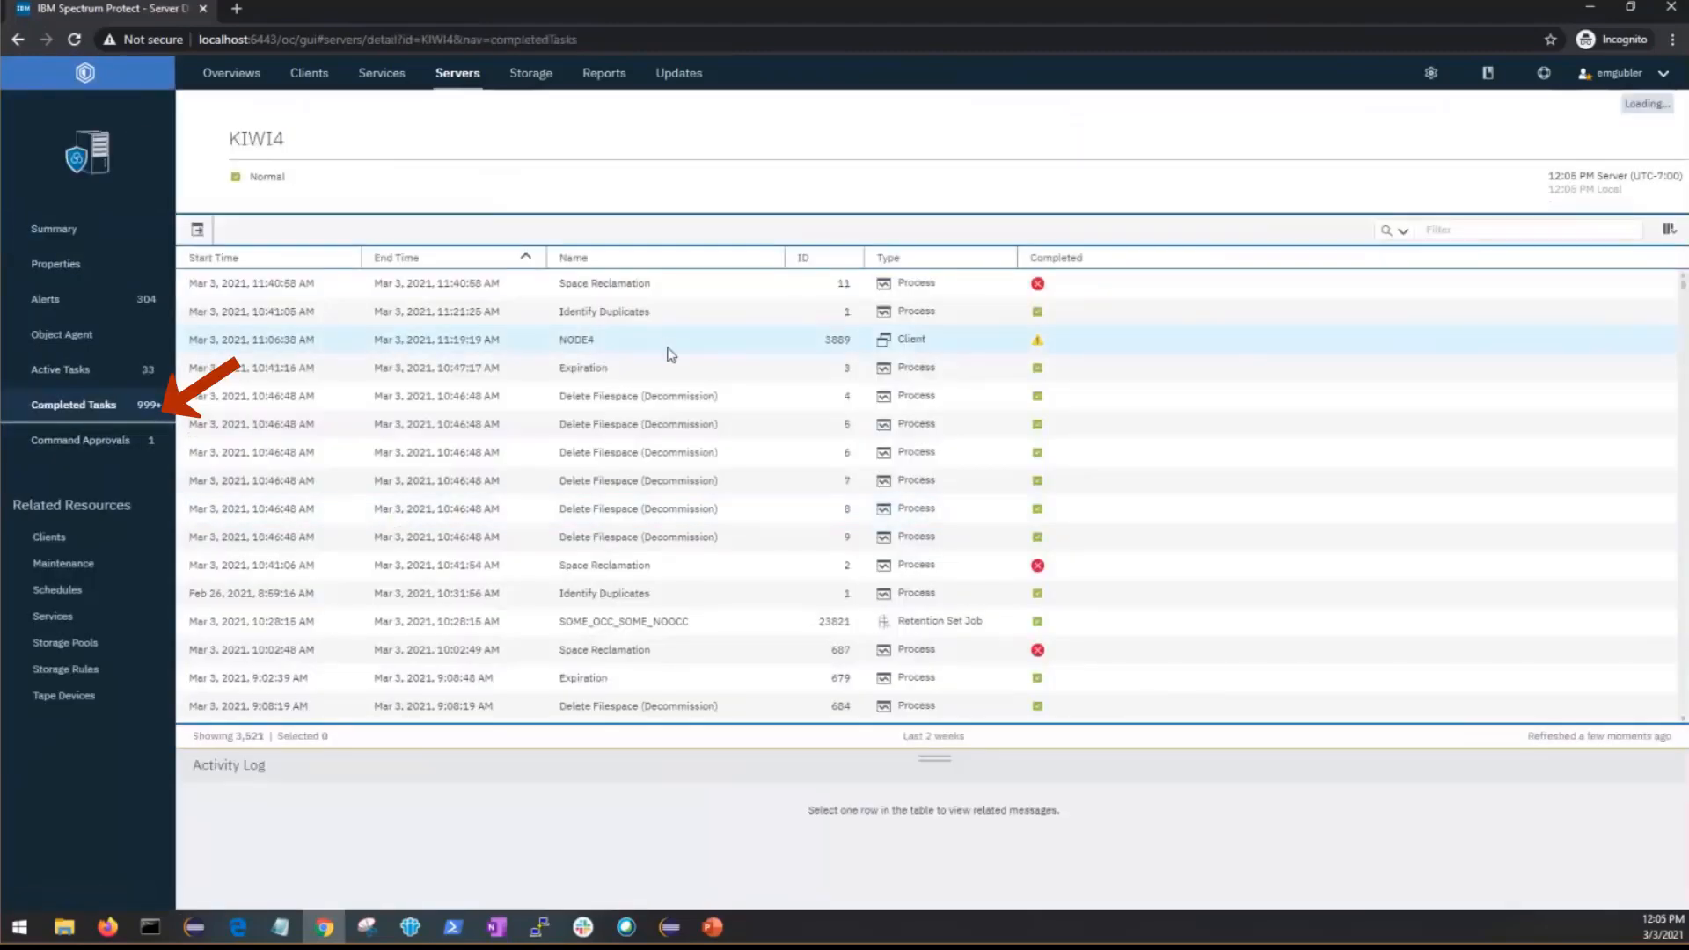
Return to the Tasks page filtered to active client sessions NODE4 and NODE1.
left_click(457, 72)
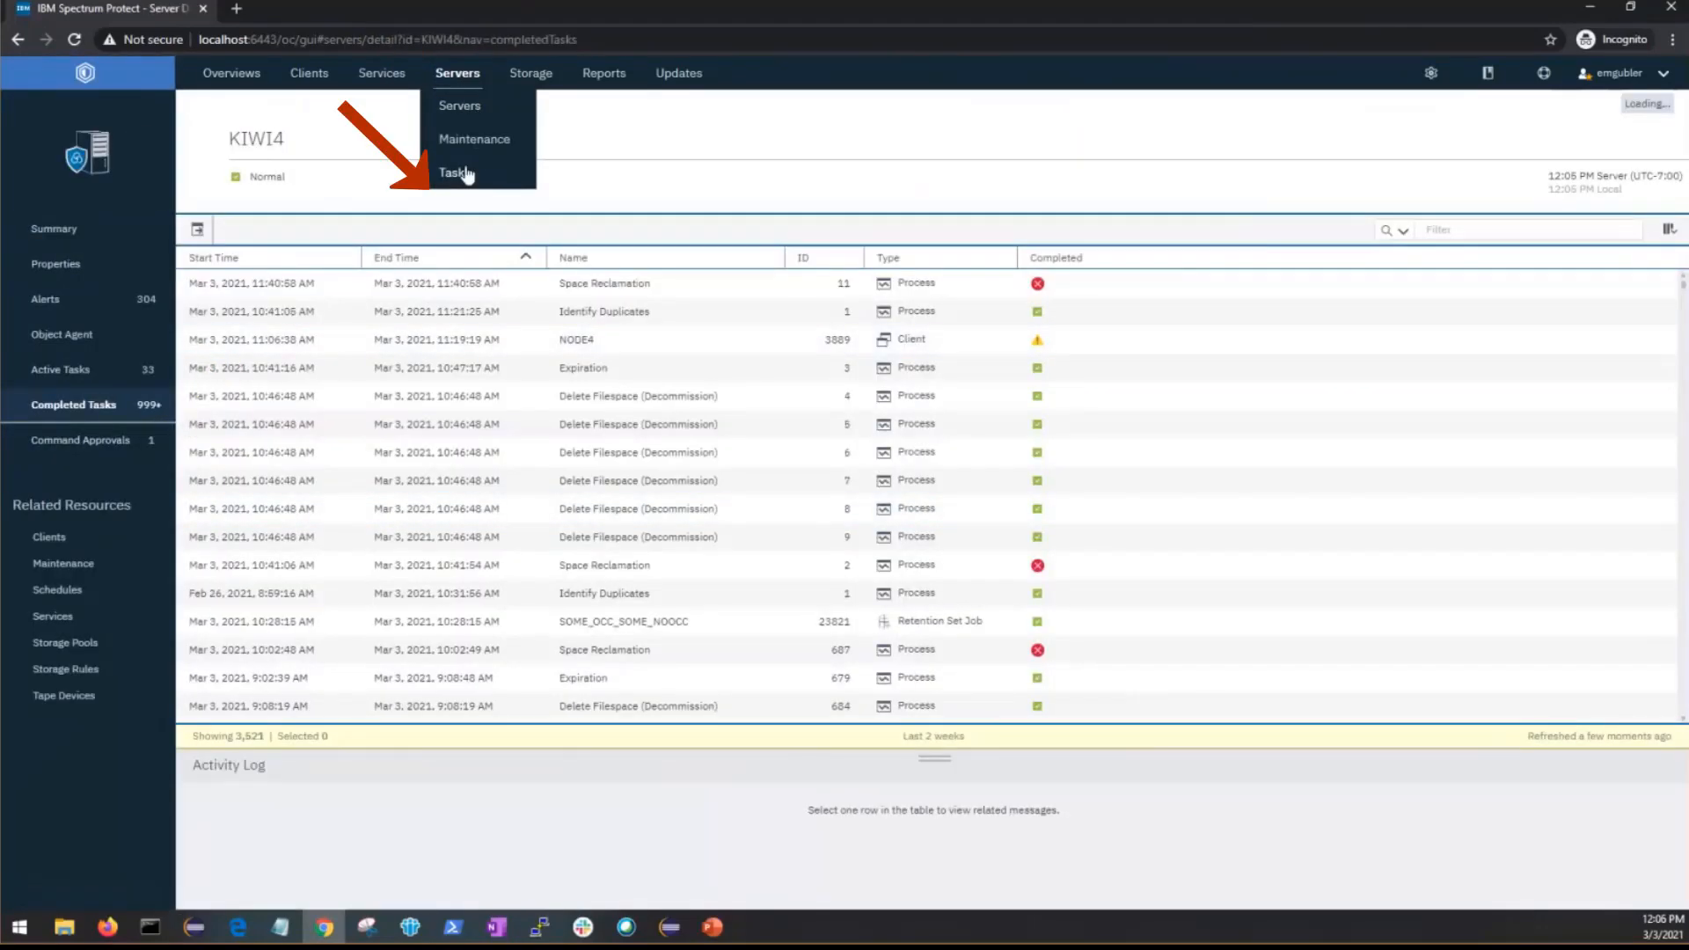
left_click(454, 172)
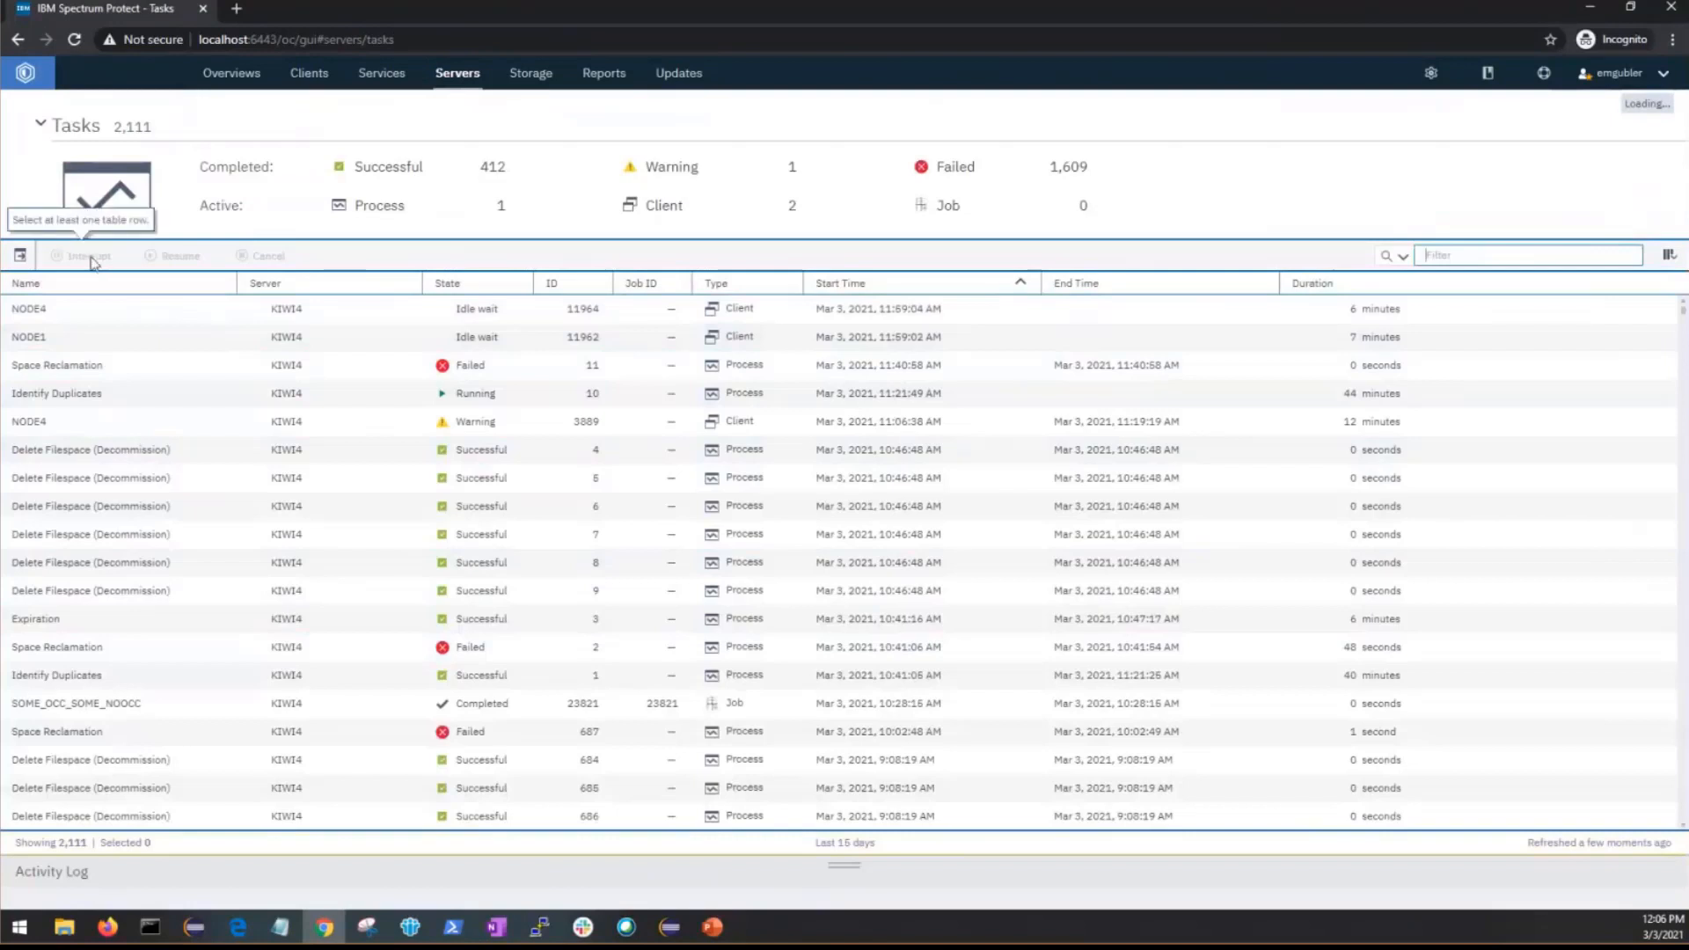
mouse_move(132, 254)
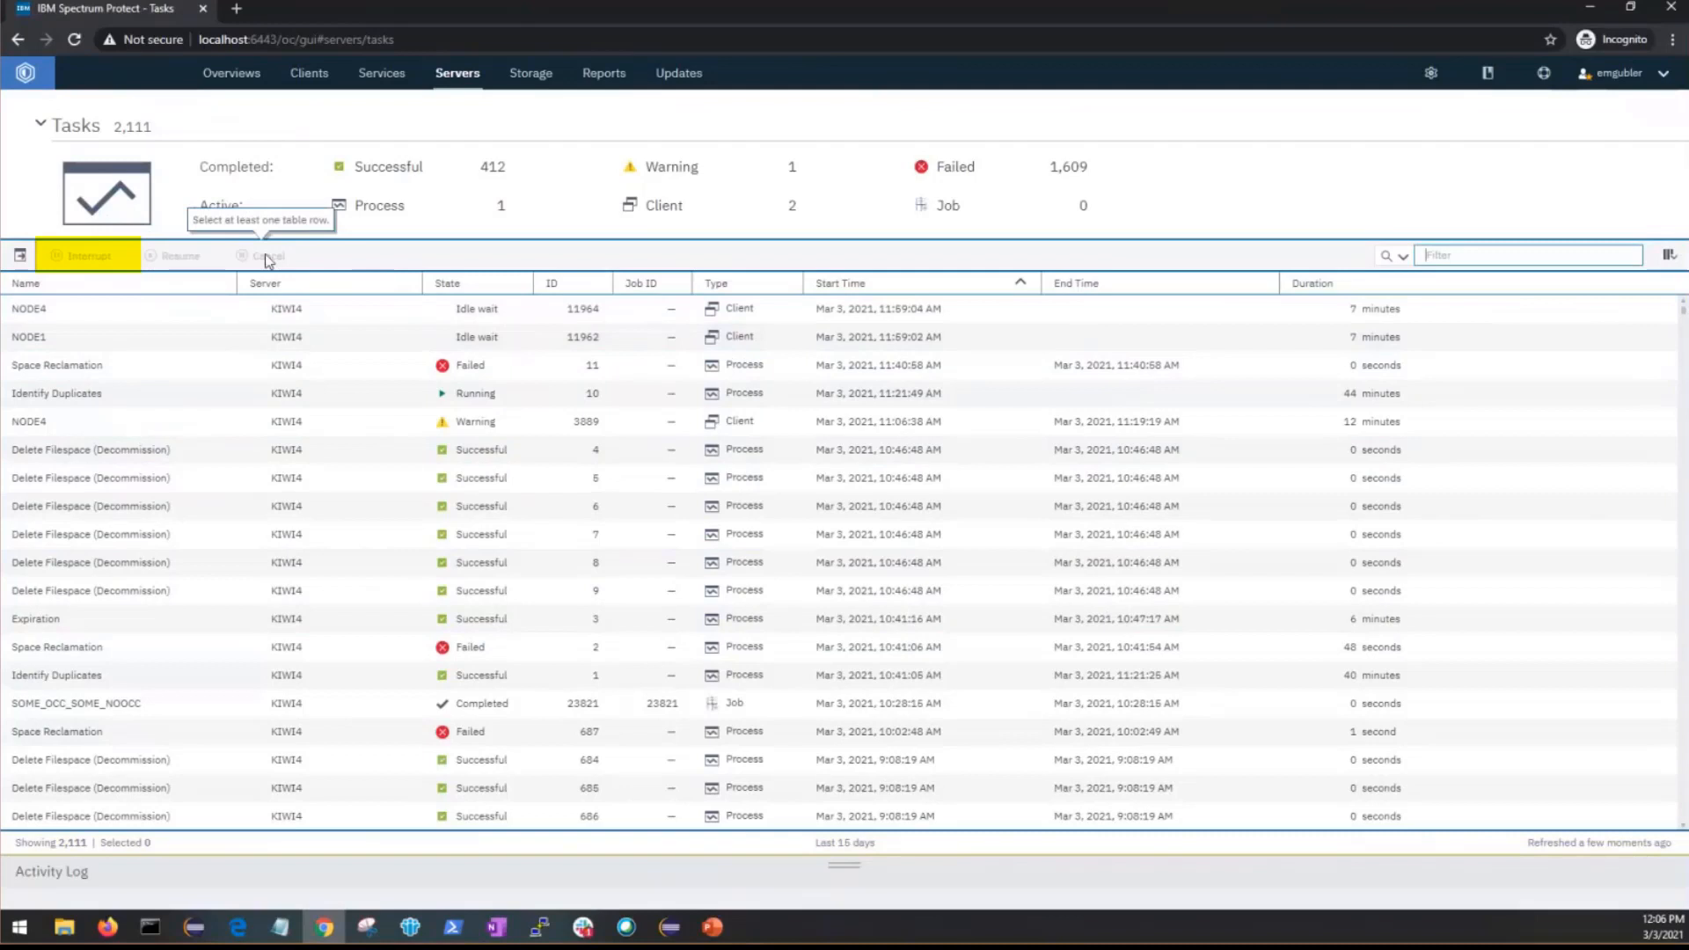
left_click(662, 206)
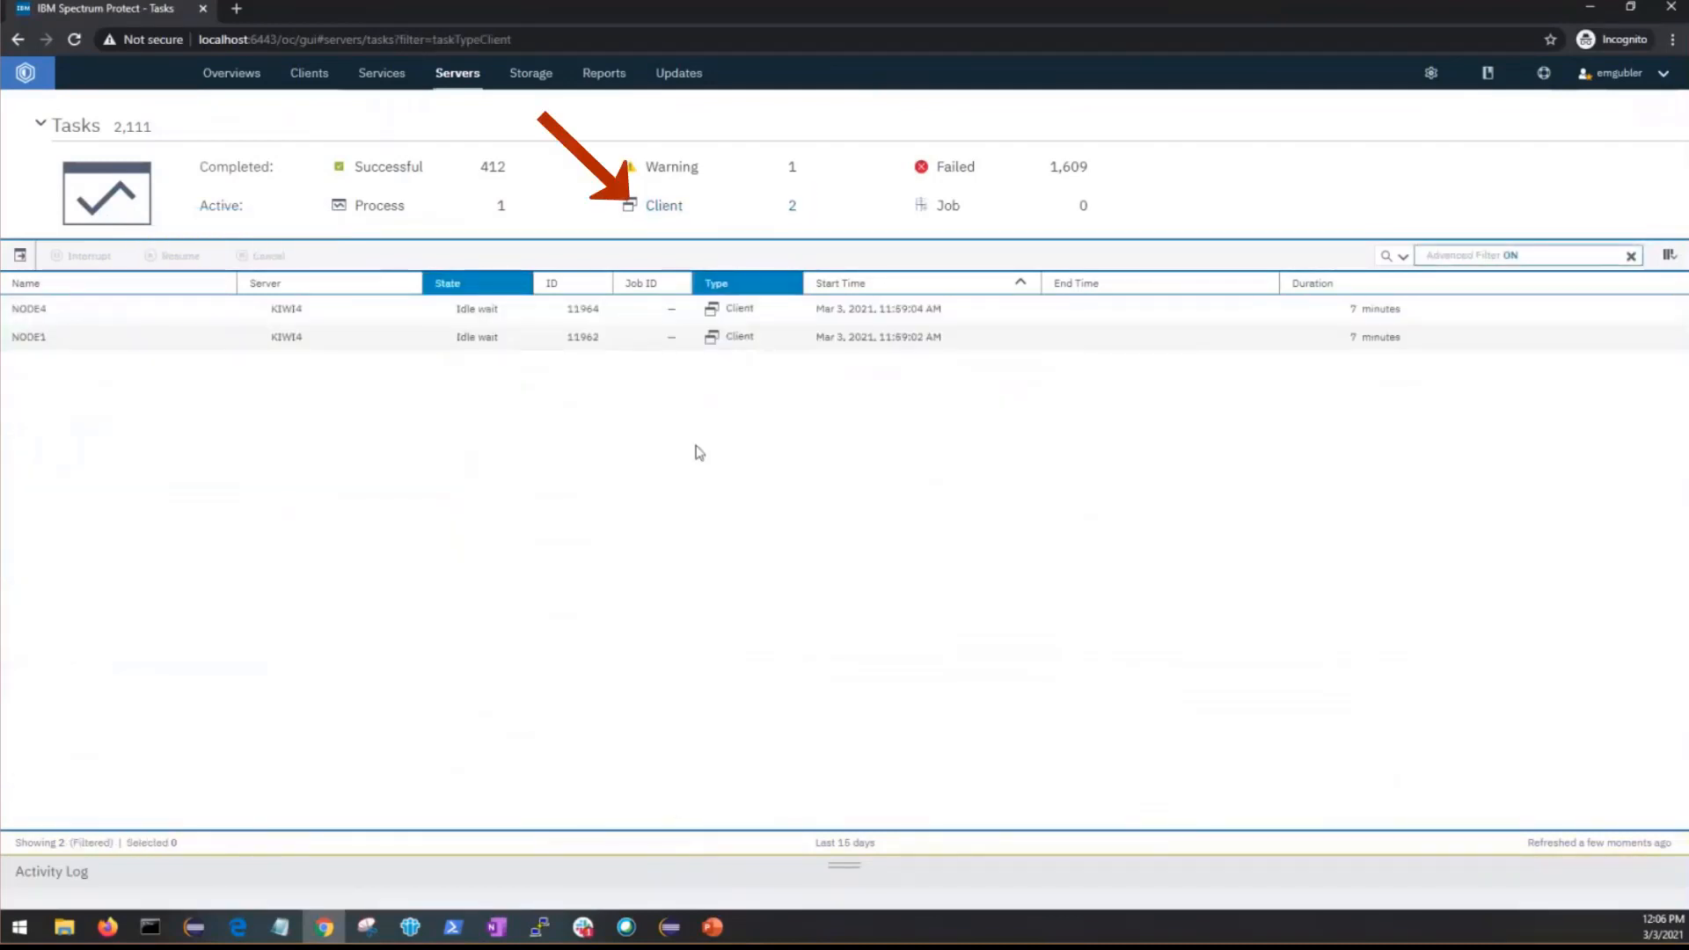
mouse_move(445, 373)
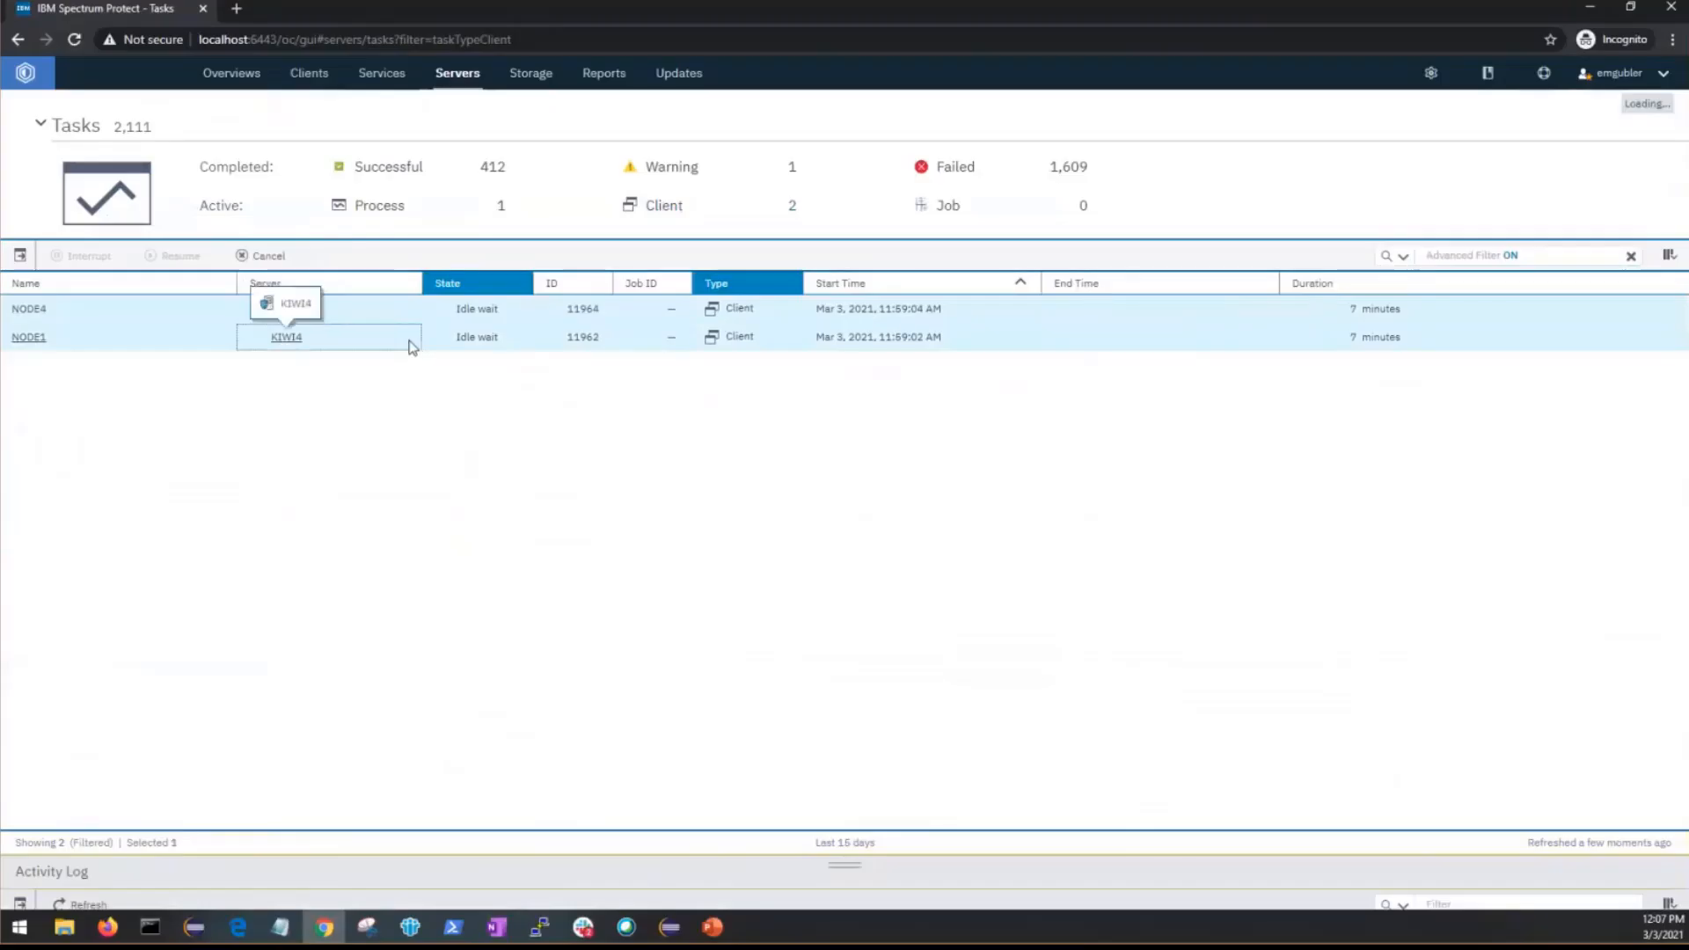
Cancel both idle client sessions NODE4 and NODE1 and confirm.
left_click(268, 255)
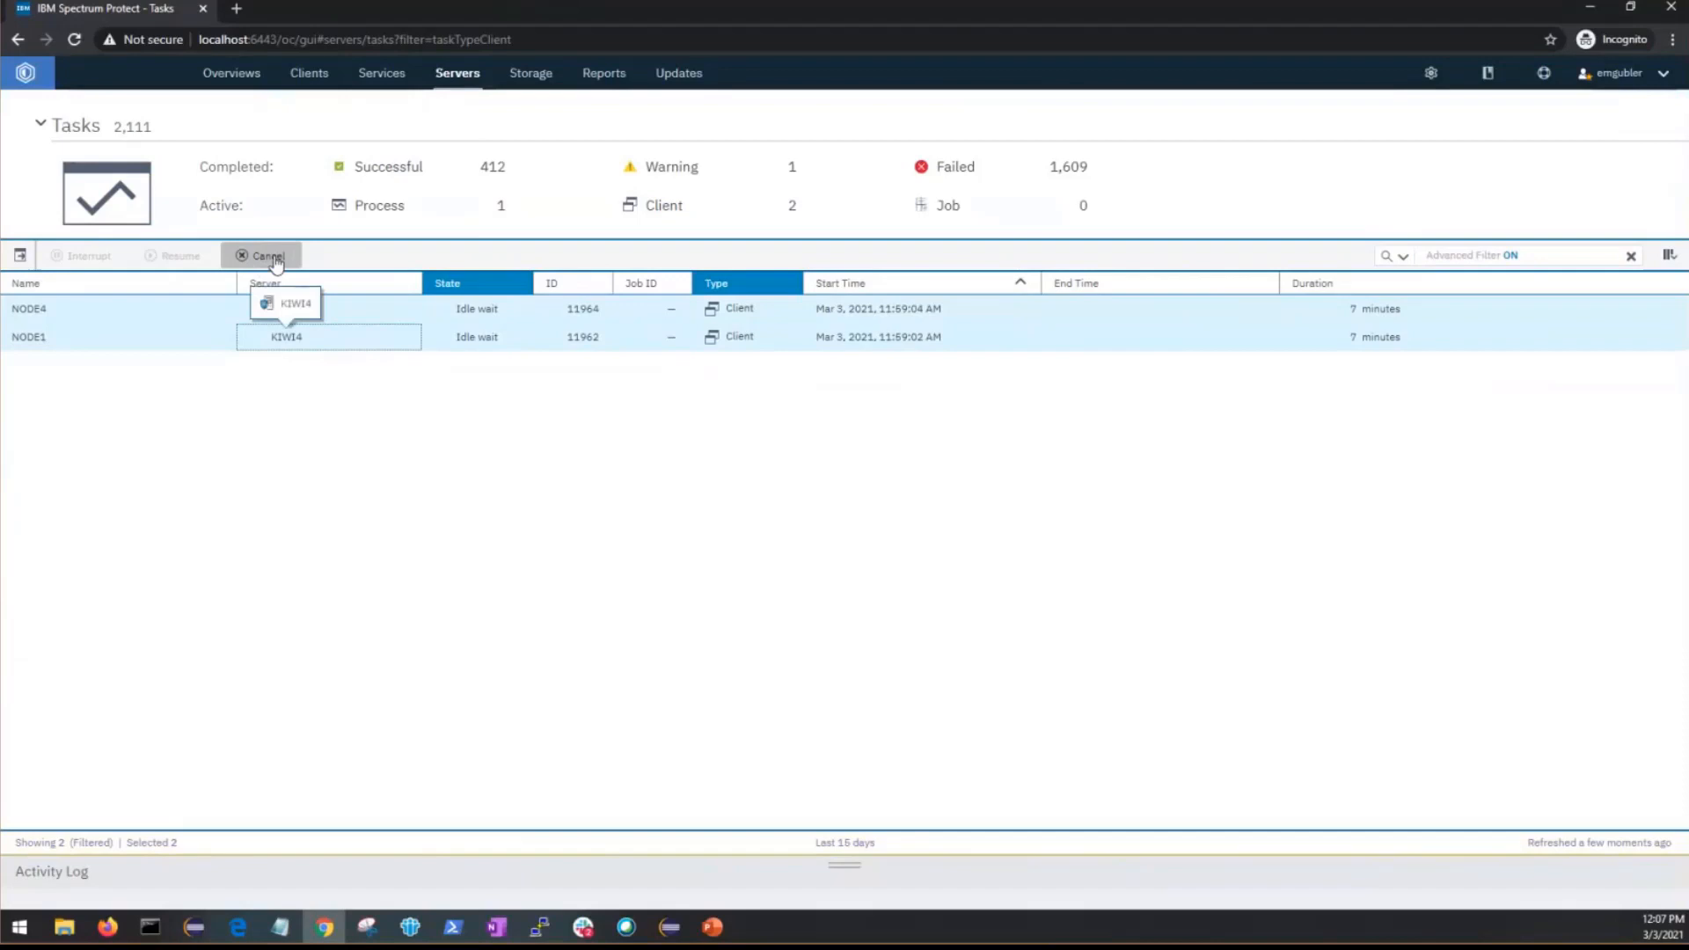
left_click(262, 255)
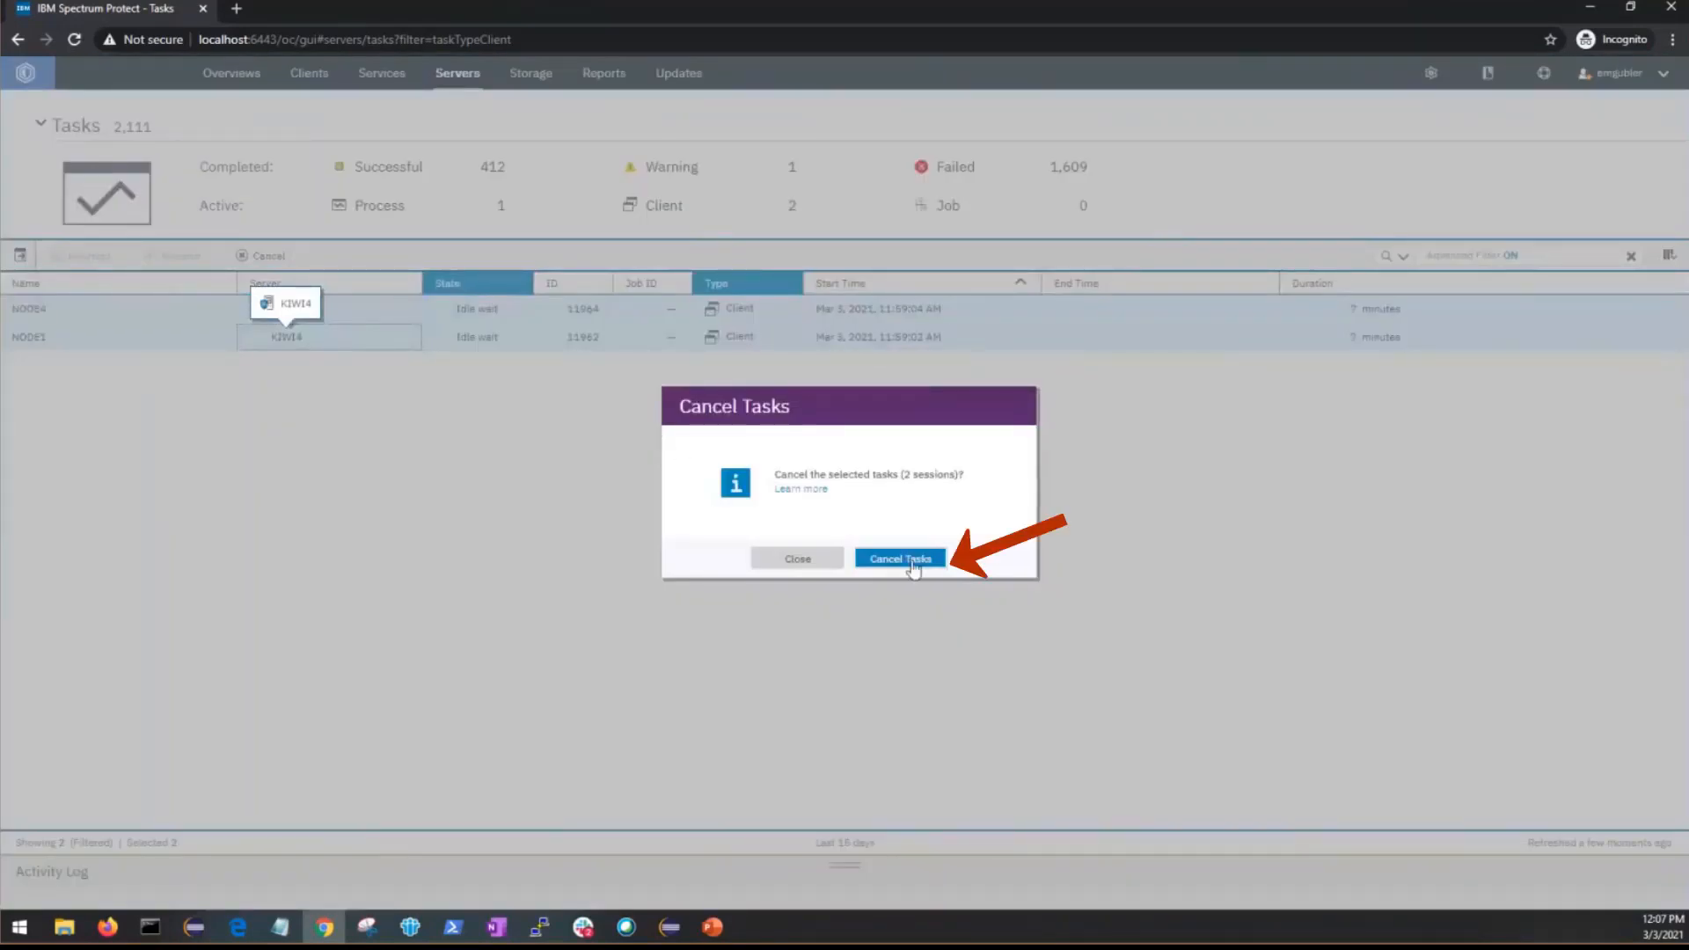
left_click(899, 558)
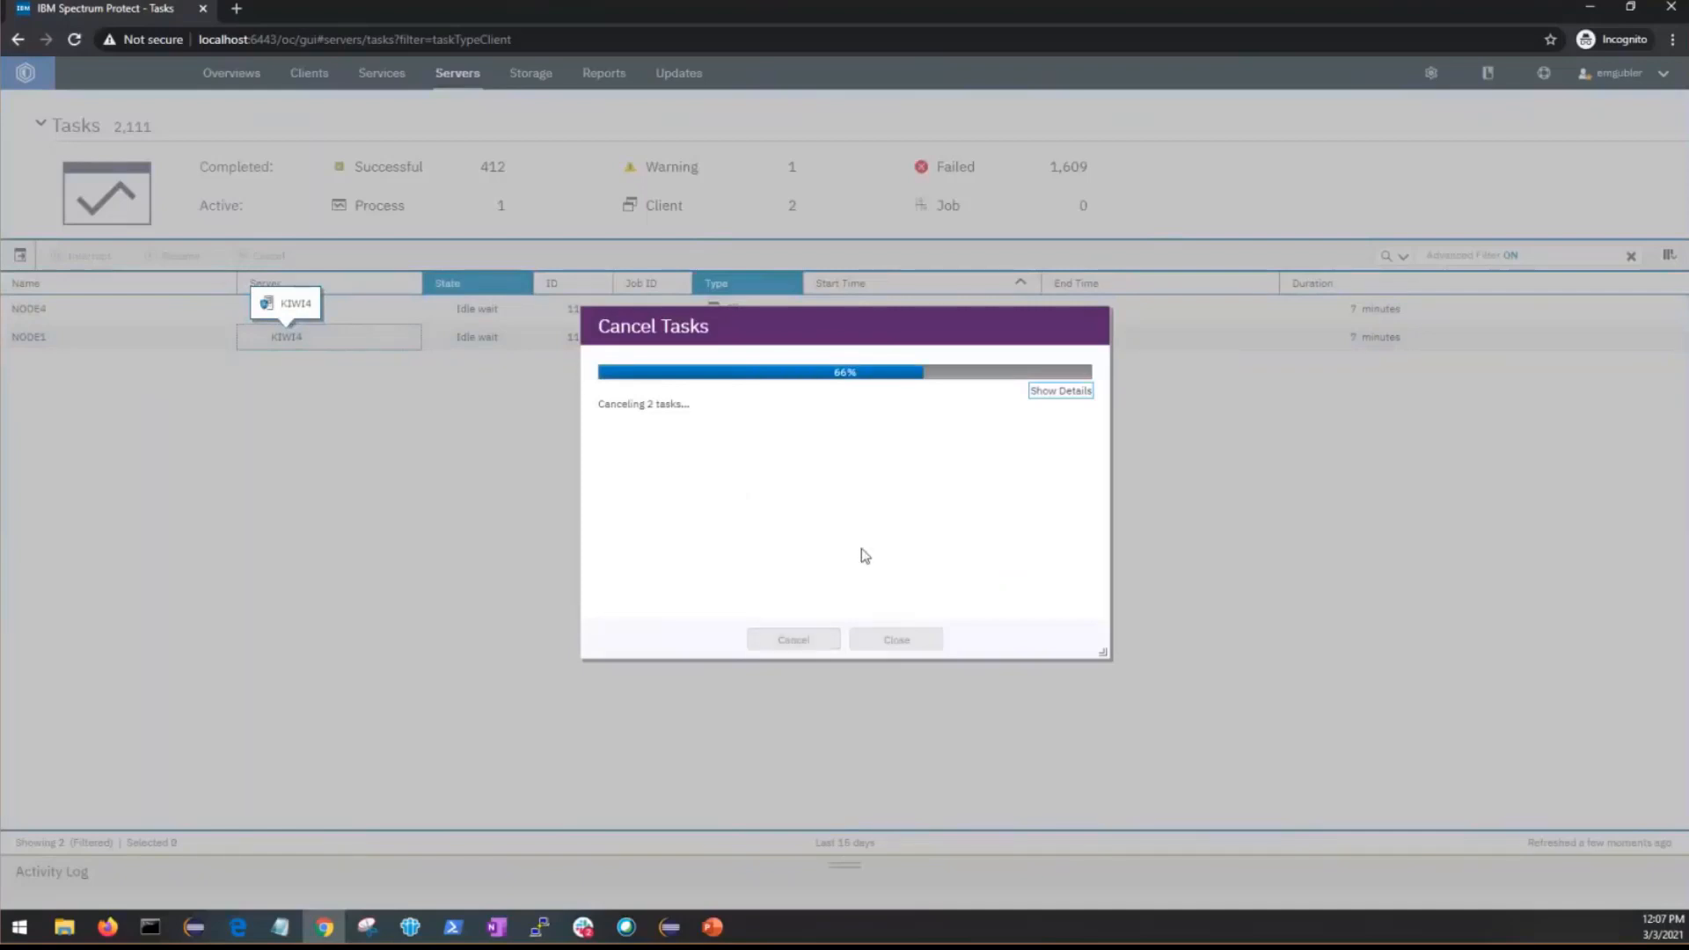
mouse_move(864, 521)
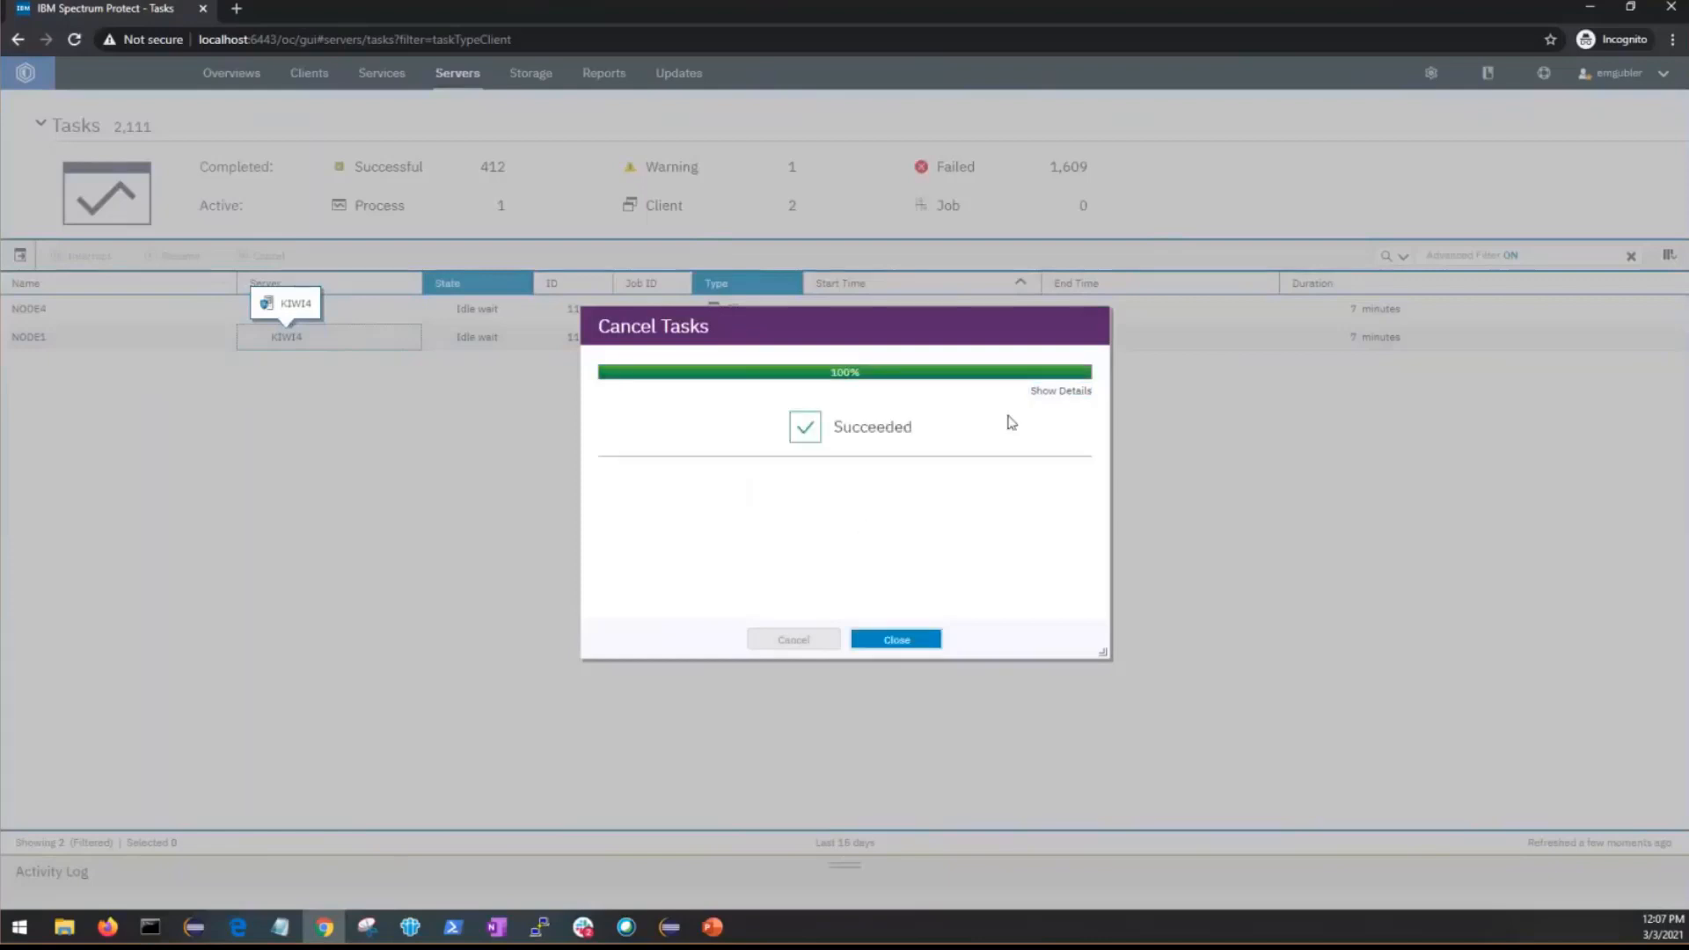
Review the cancellation result details and dismiss the results dialog.
left_click(1059, 390)
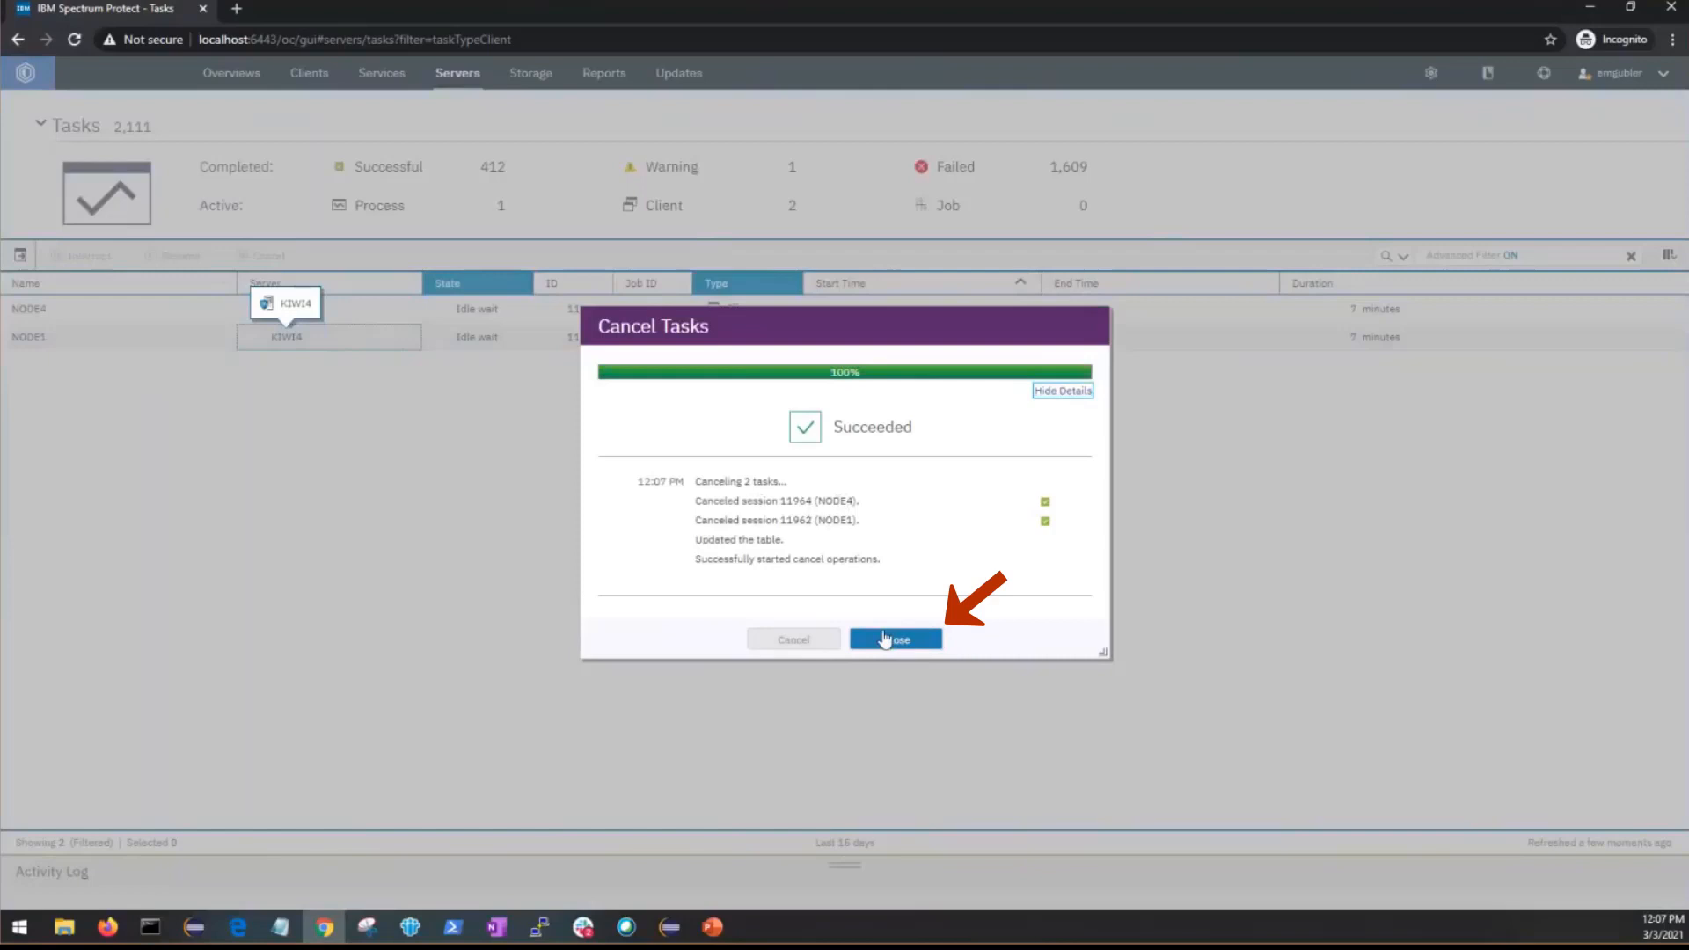
left_click(895, 639)
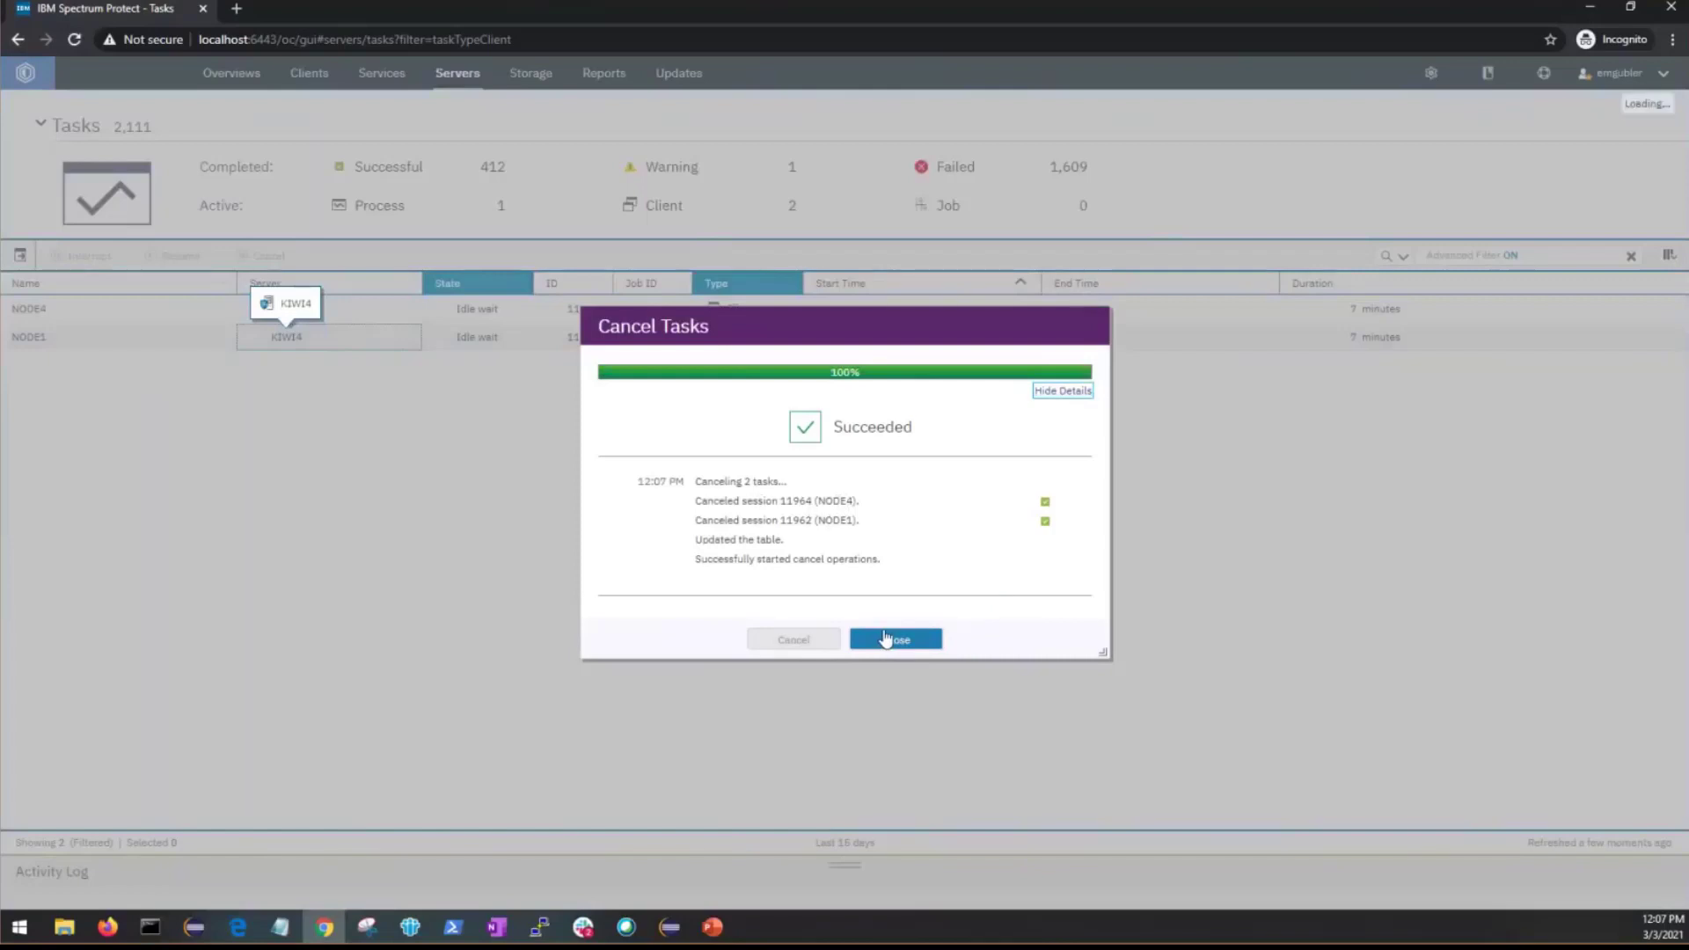
left_click(896, 638)
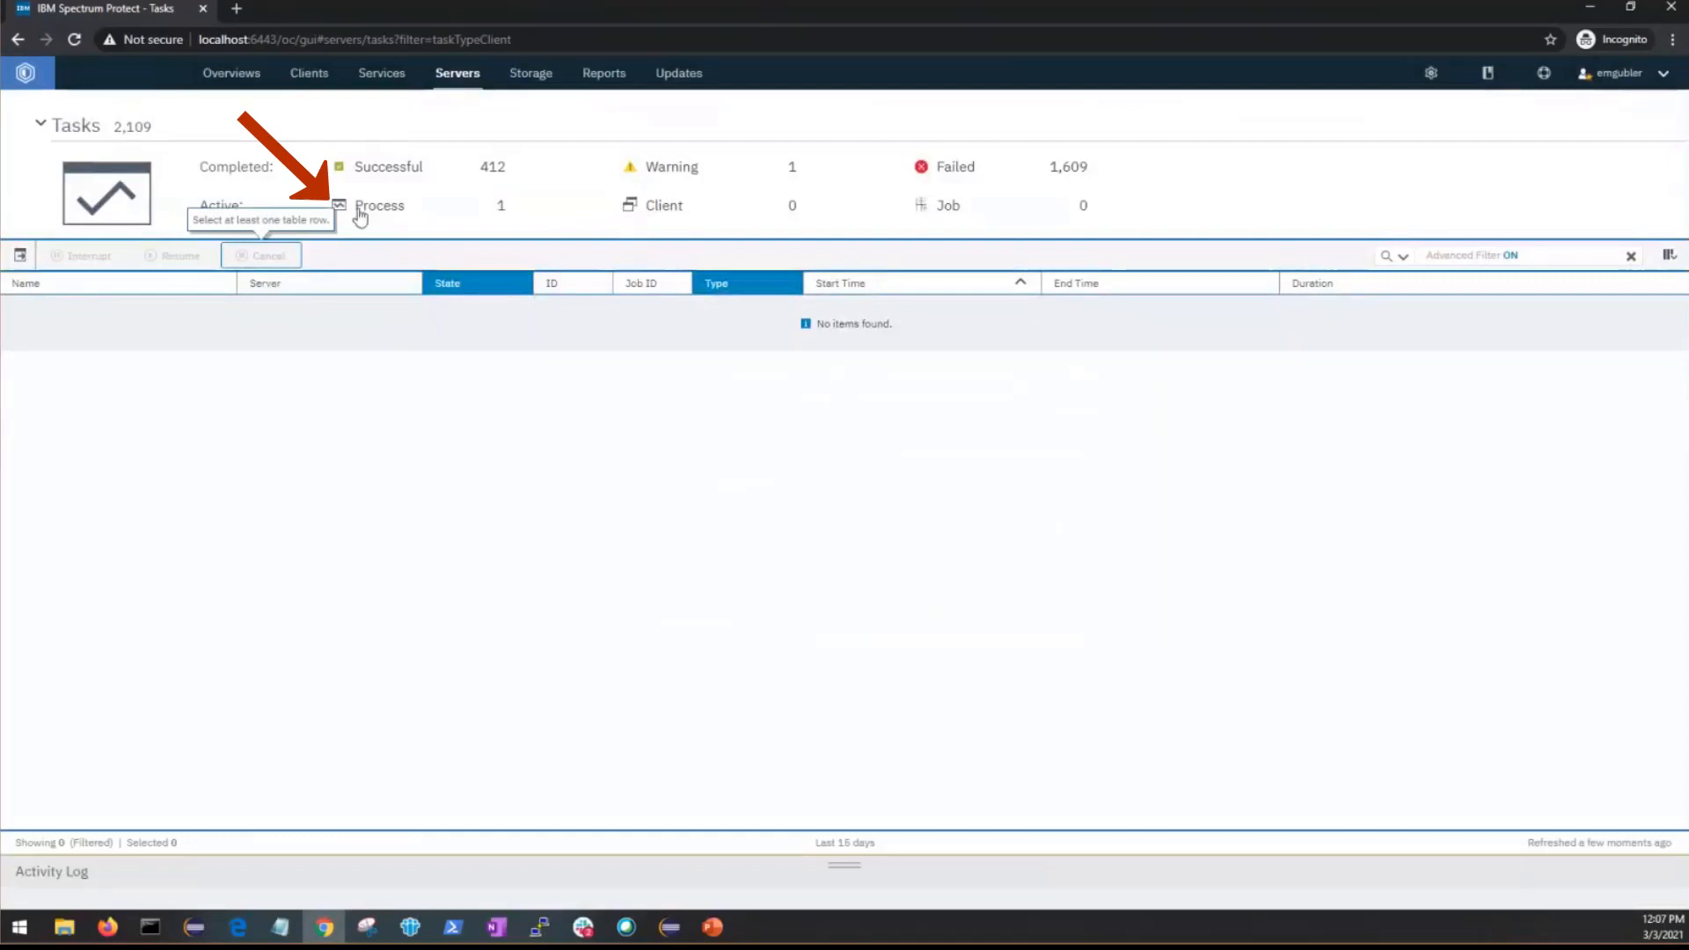
mouse_move(380, 205)
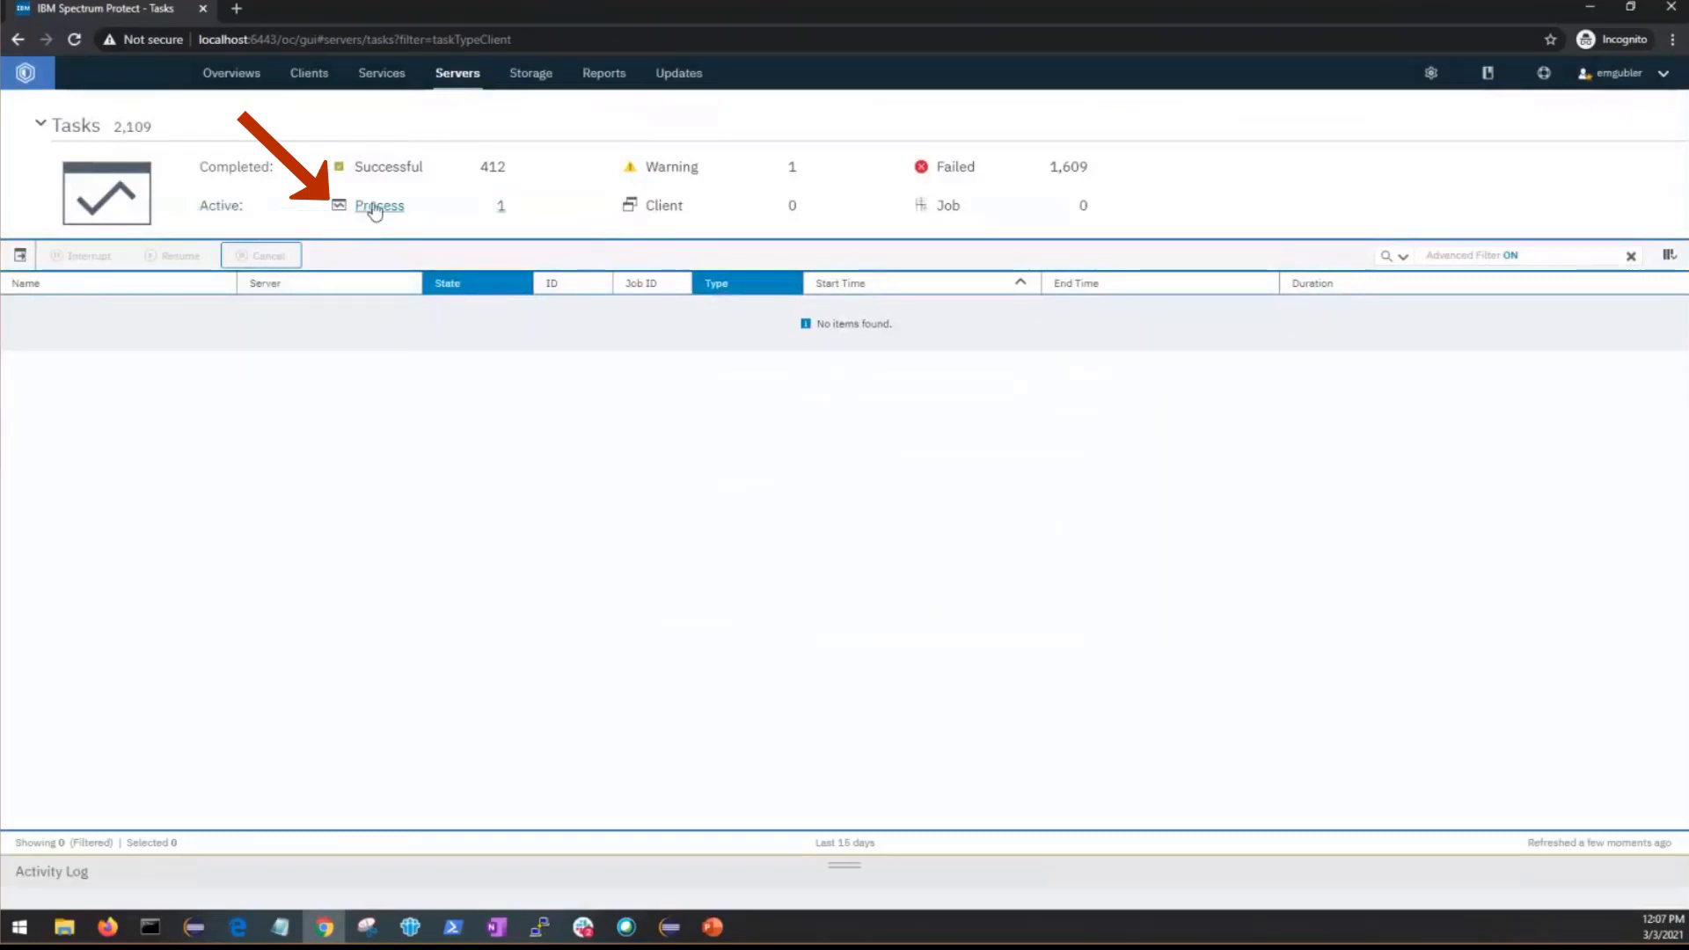
Filter to active processes and select the running Identify Duplicates process.
left_click(378, 206)
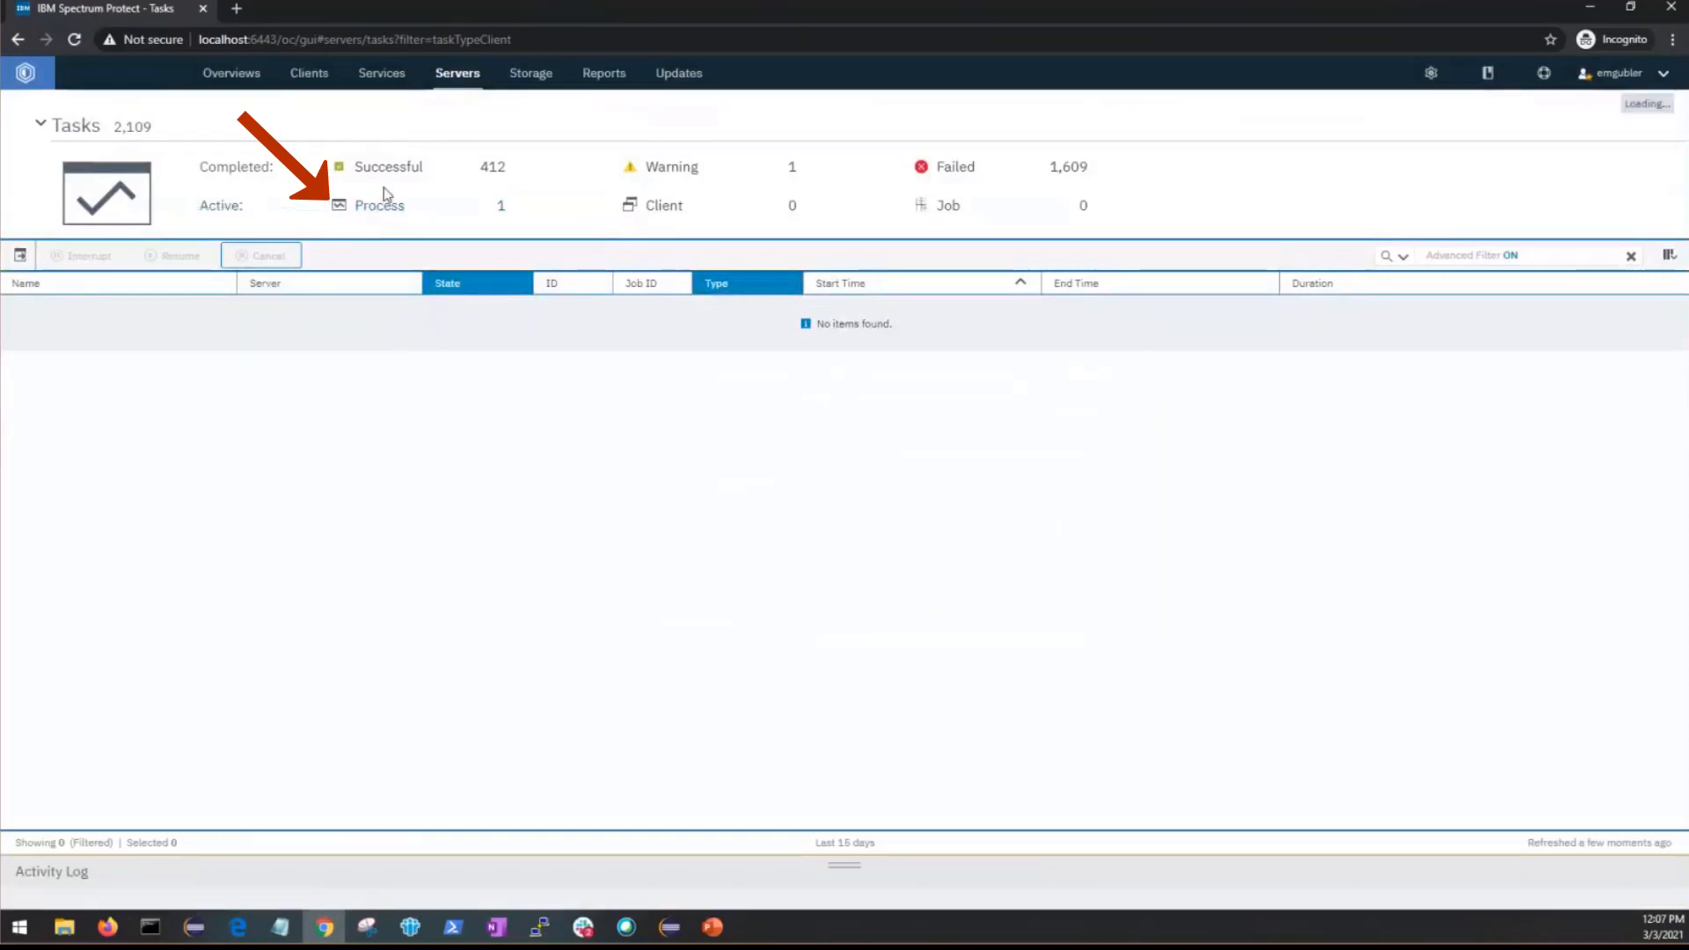
left_click(380, 204)
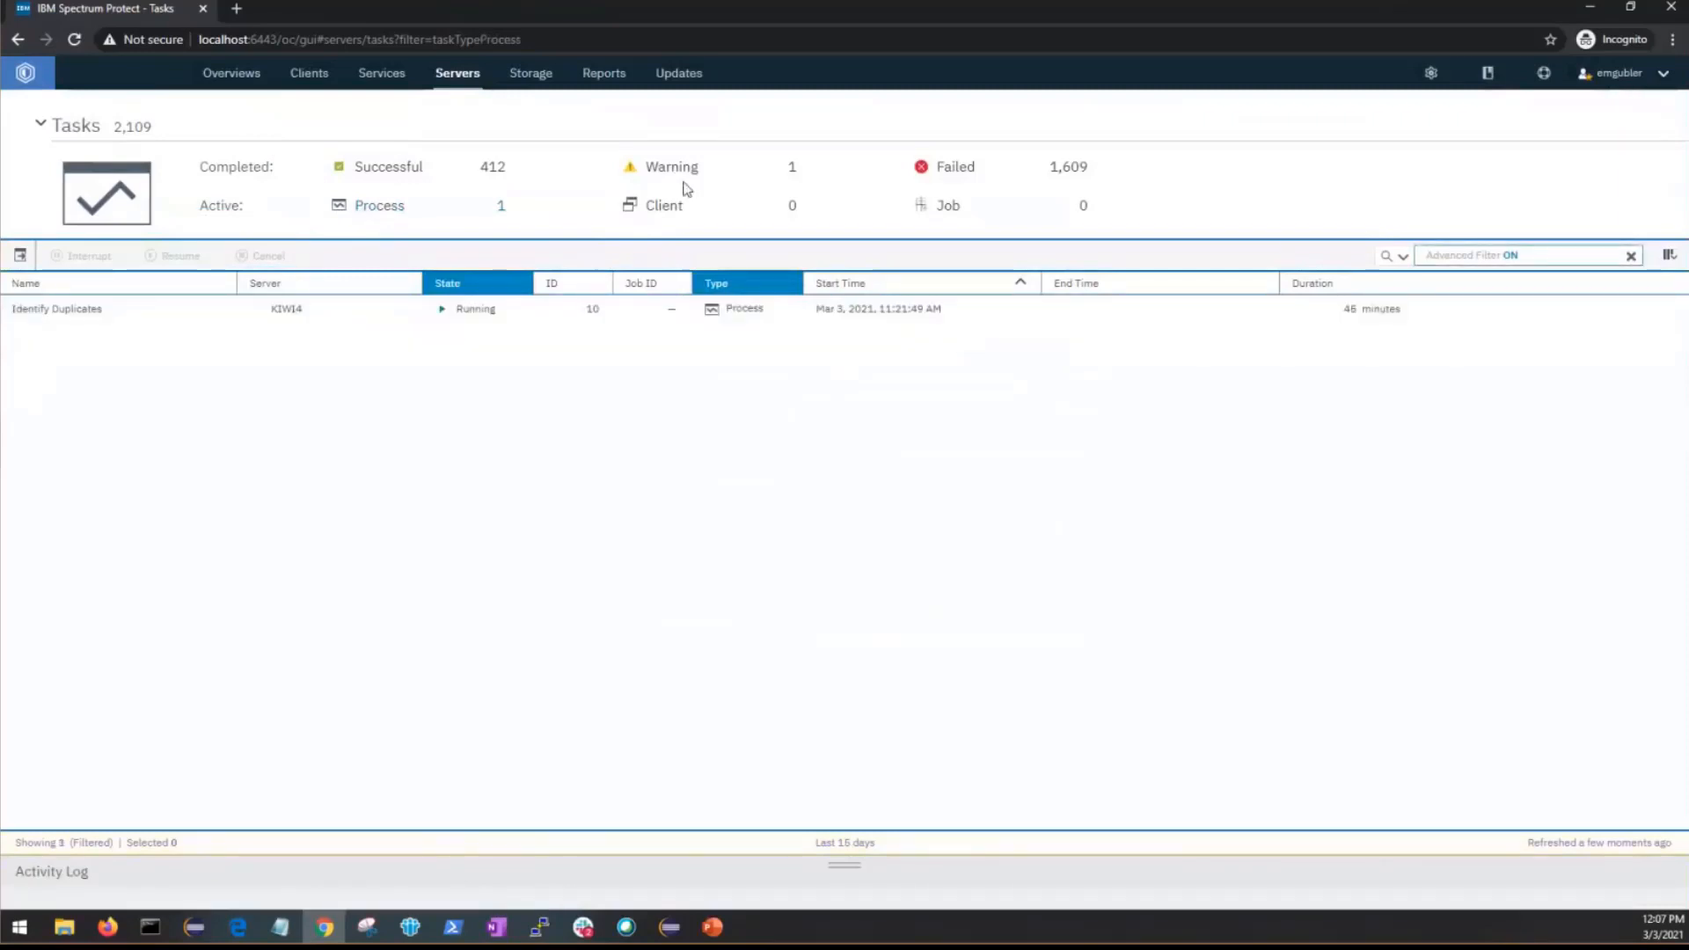
left_click(663, 204)
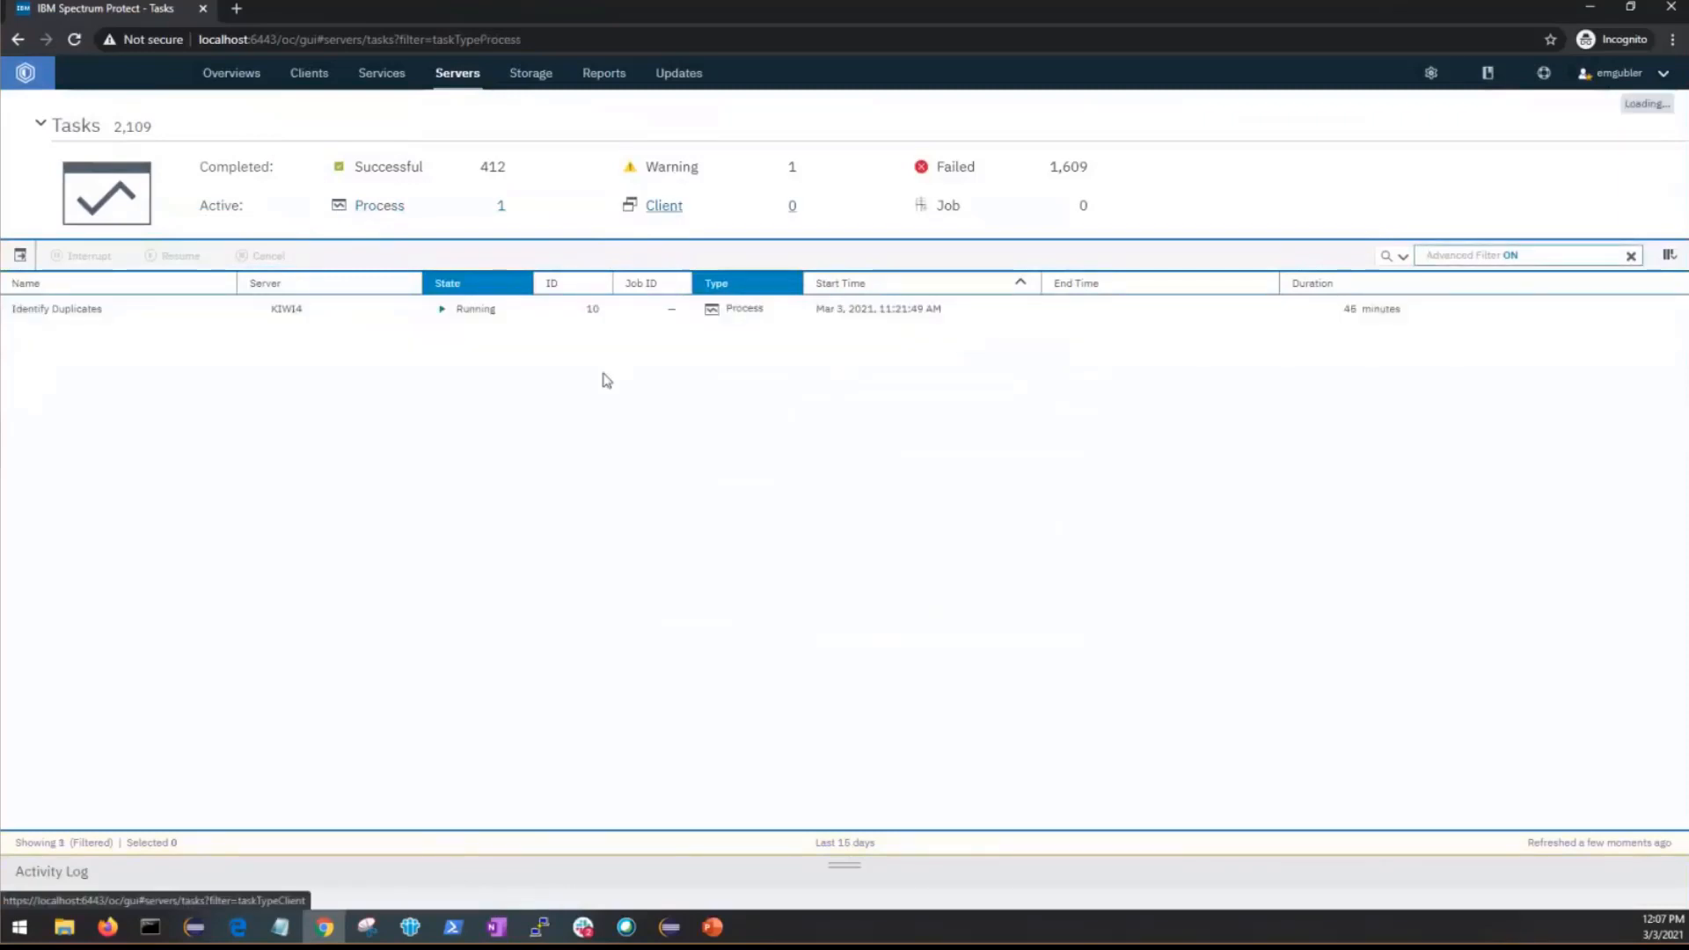
left_click(57, 308)
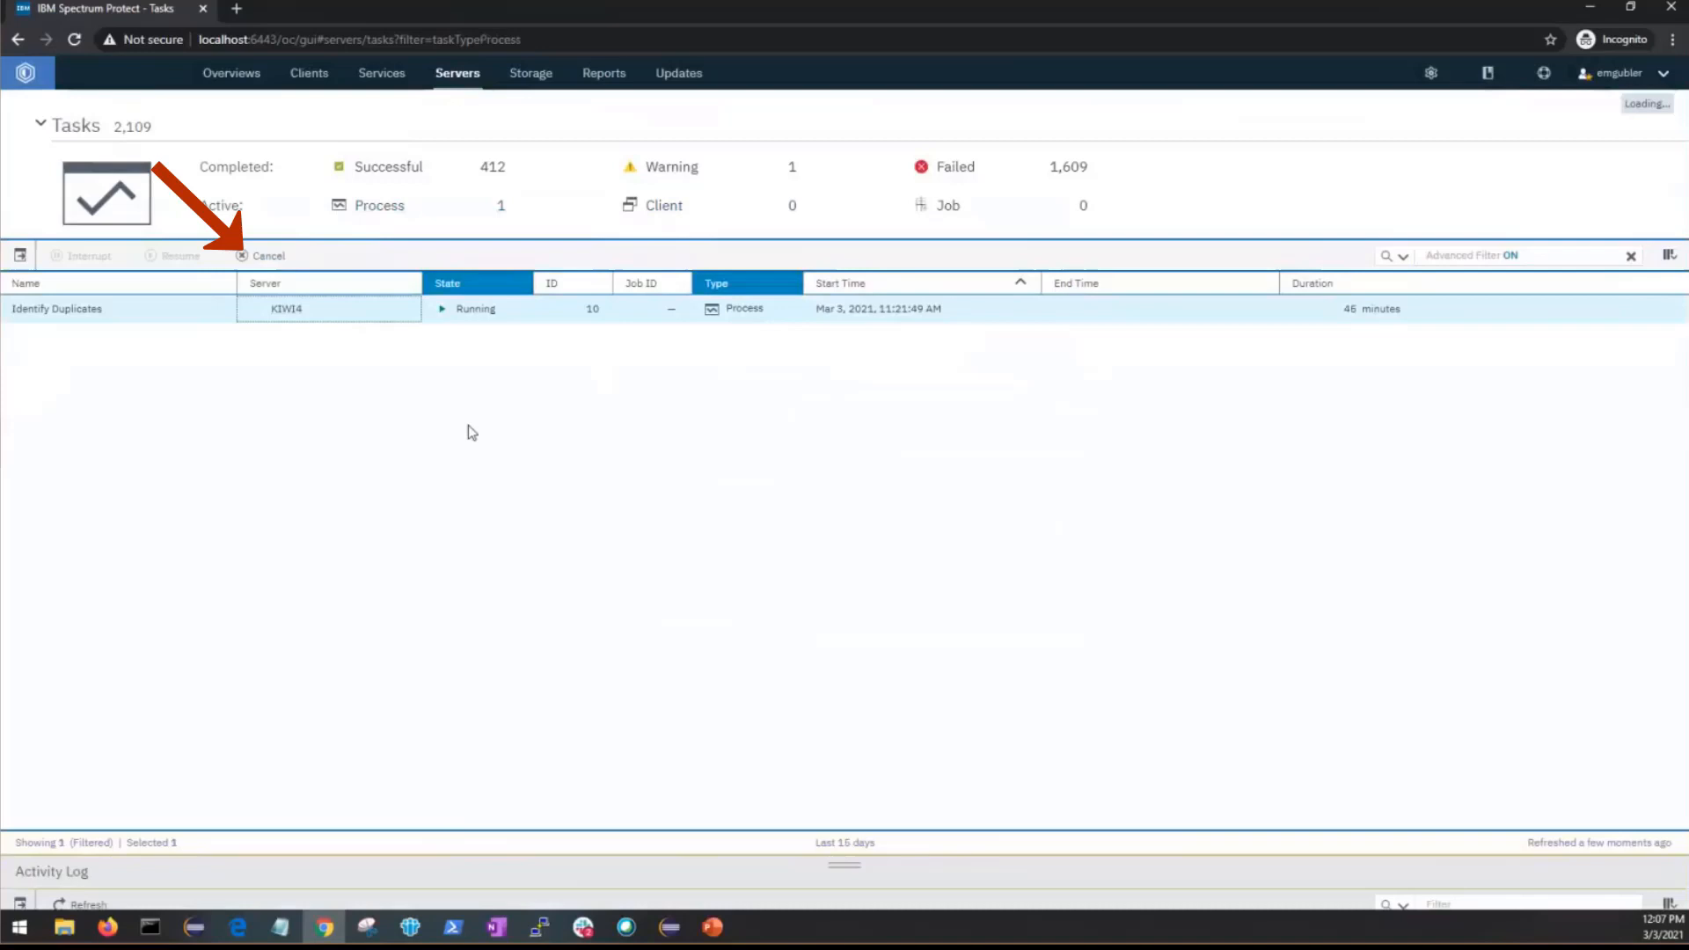
mouse_move(306, 347)
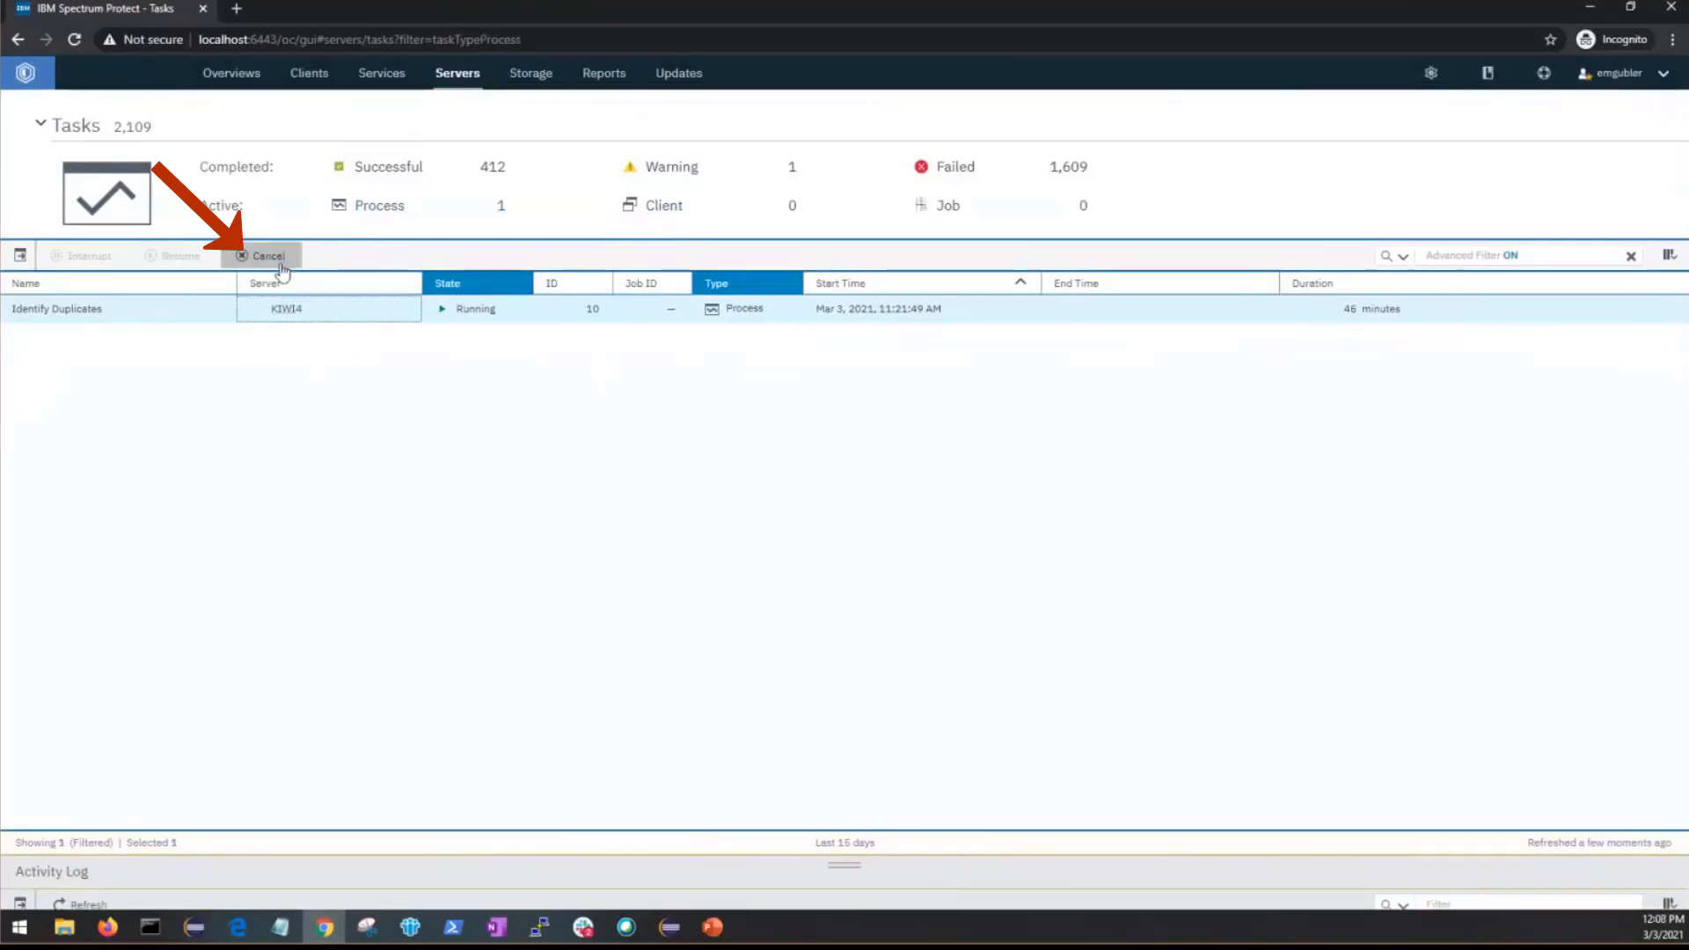
Cancel Identify Duplicates process 10 on KIWI4, review the result details and dismiss them.
left_click(266, 255)
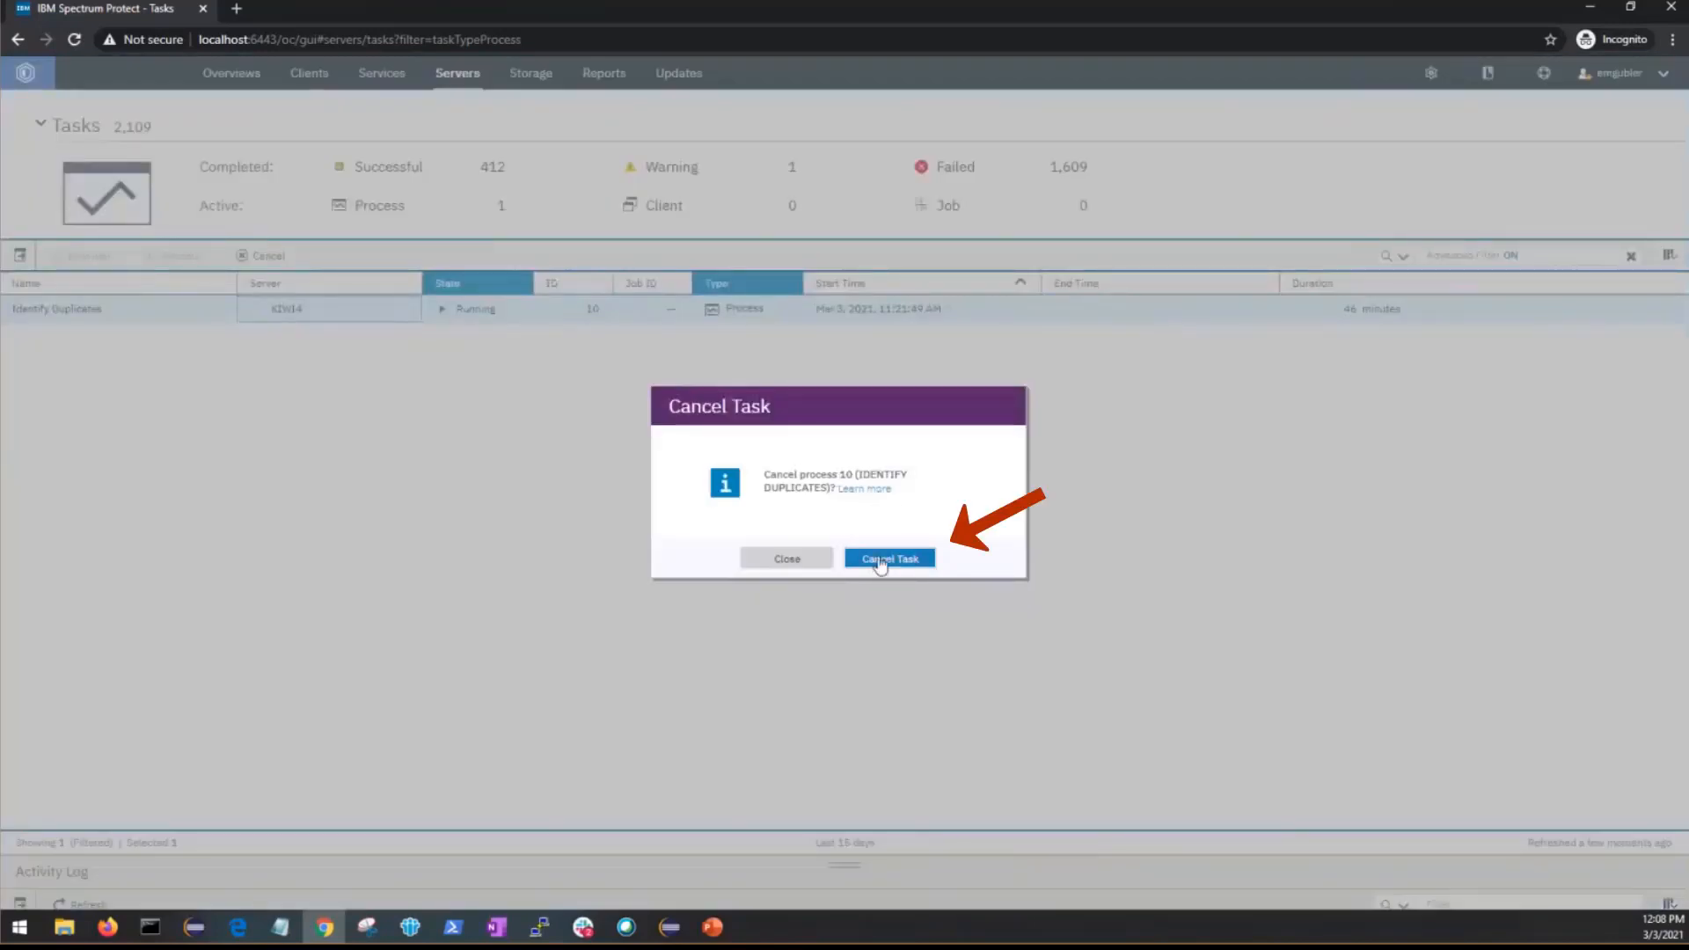
left_click(888, 557)
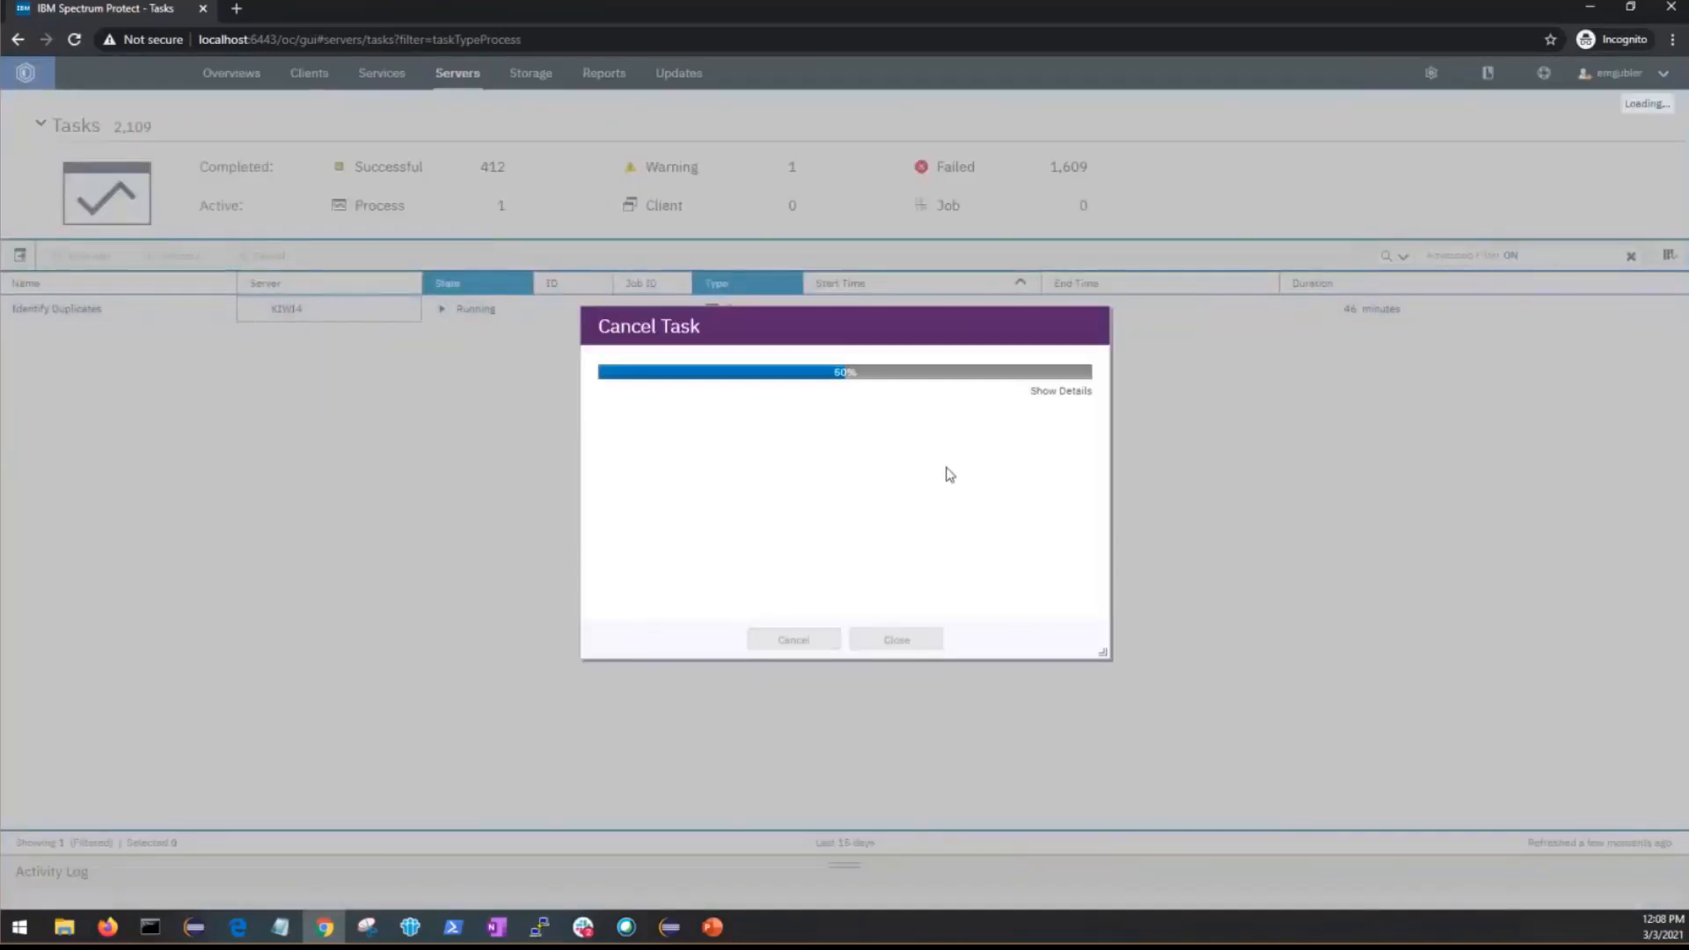
mouse_move(962, 468)
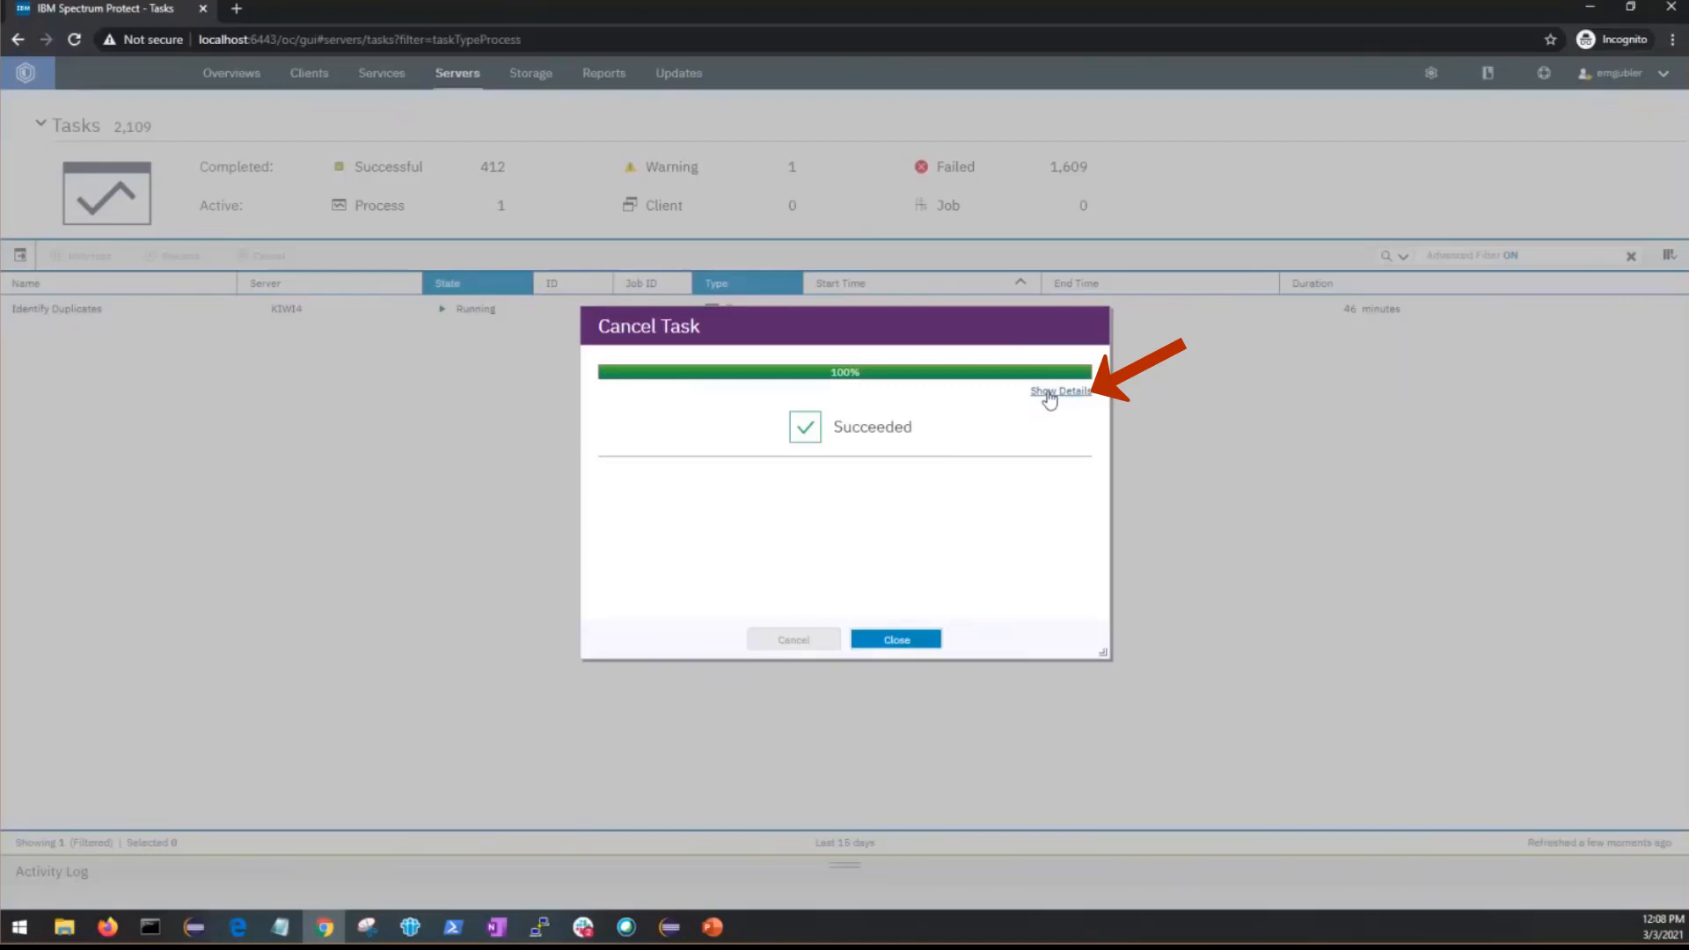
left_click(1059, 390)
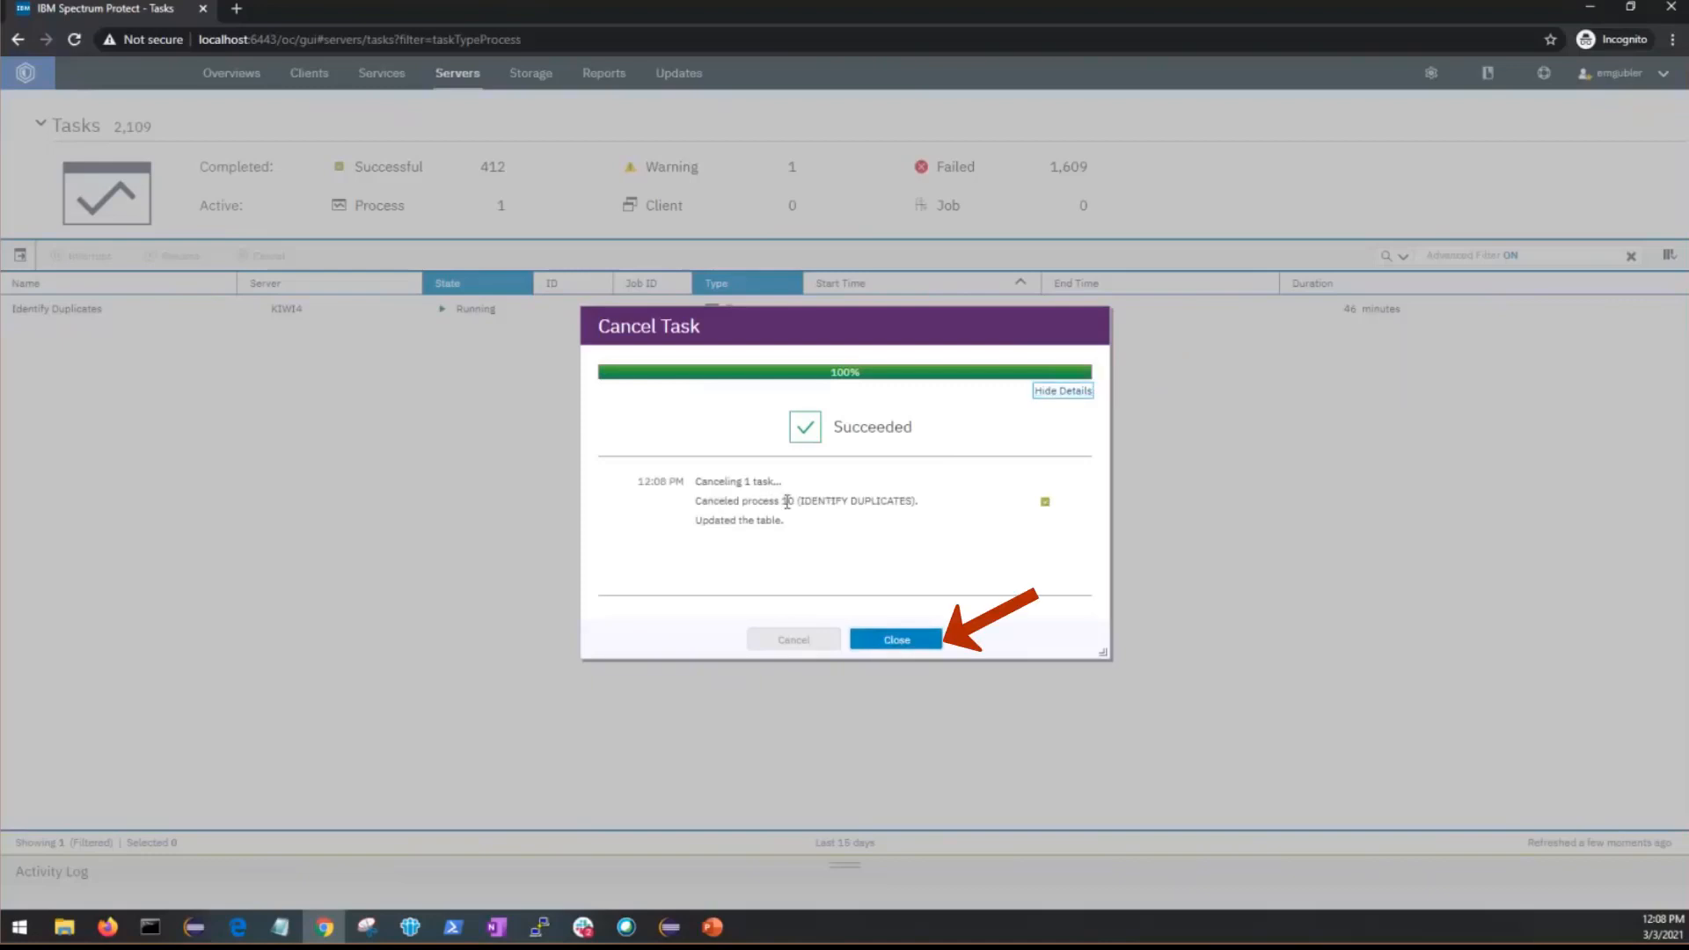
left_click(894, 638)
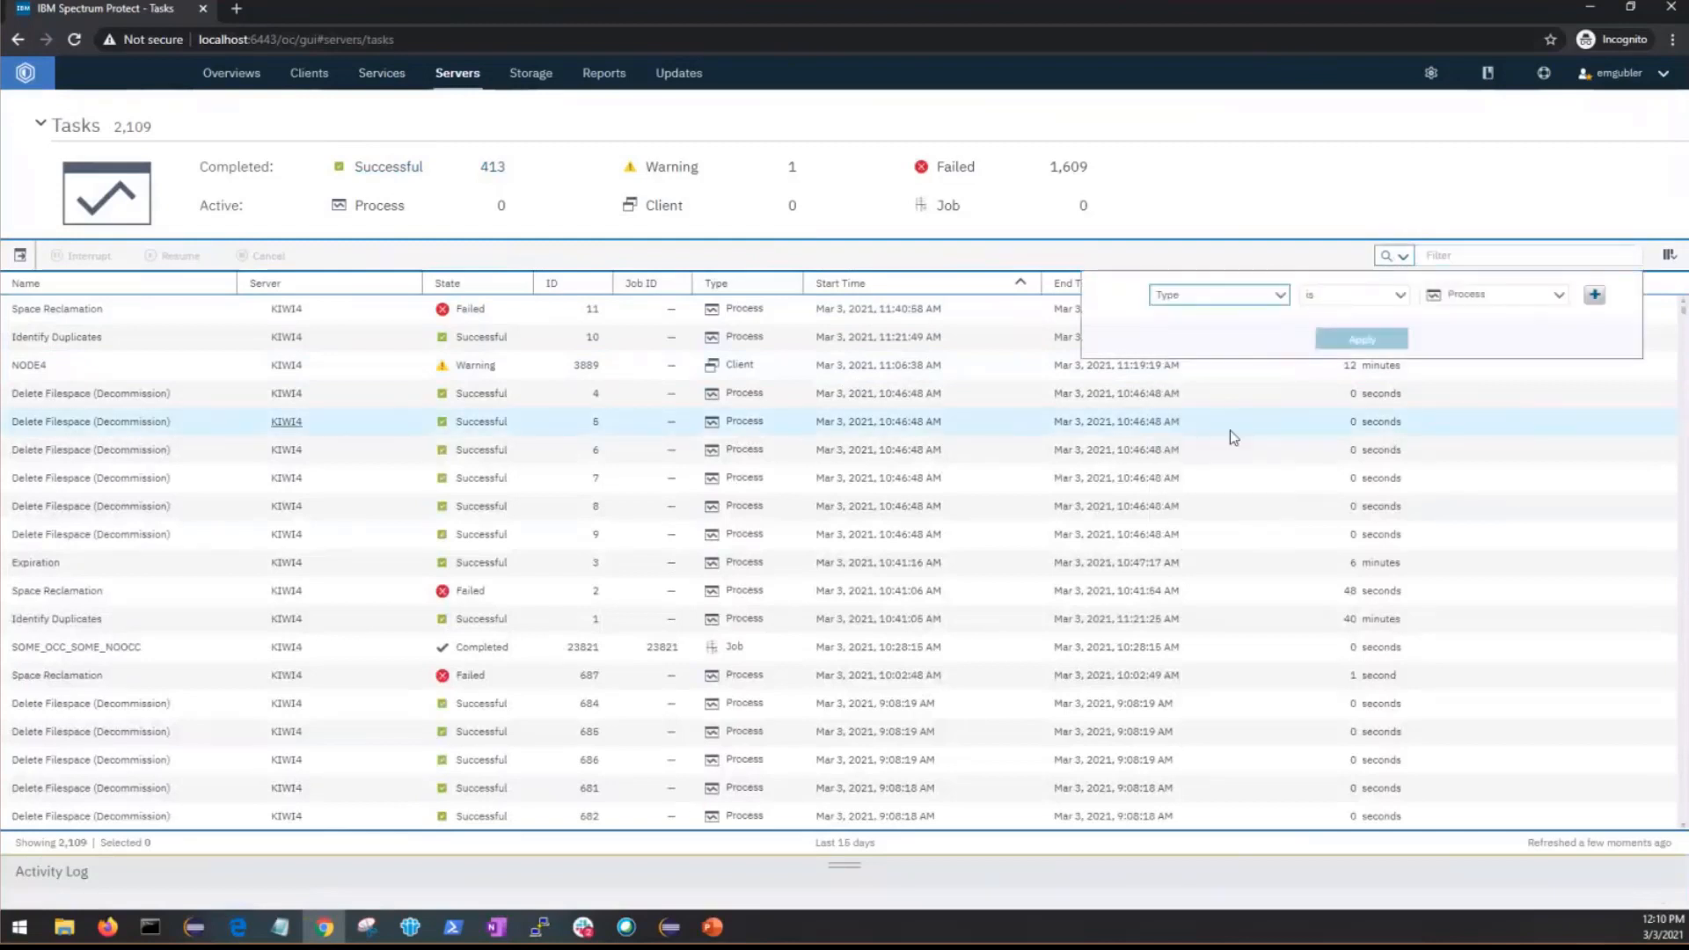
Apply an advanced filter on State = Sleeping, leaving the TEST1 job on KIWI4.
left_click(1218, 293)
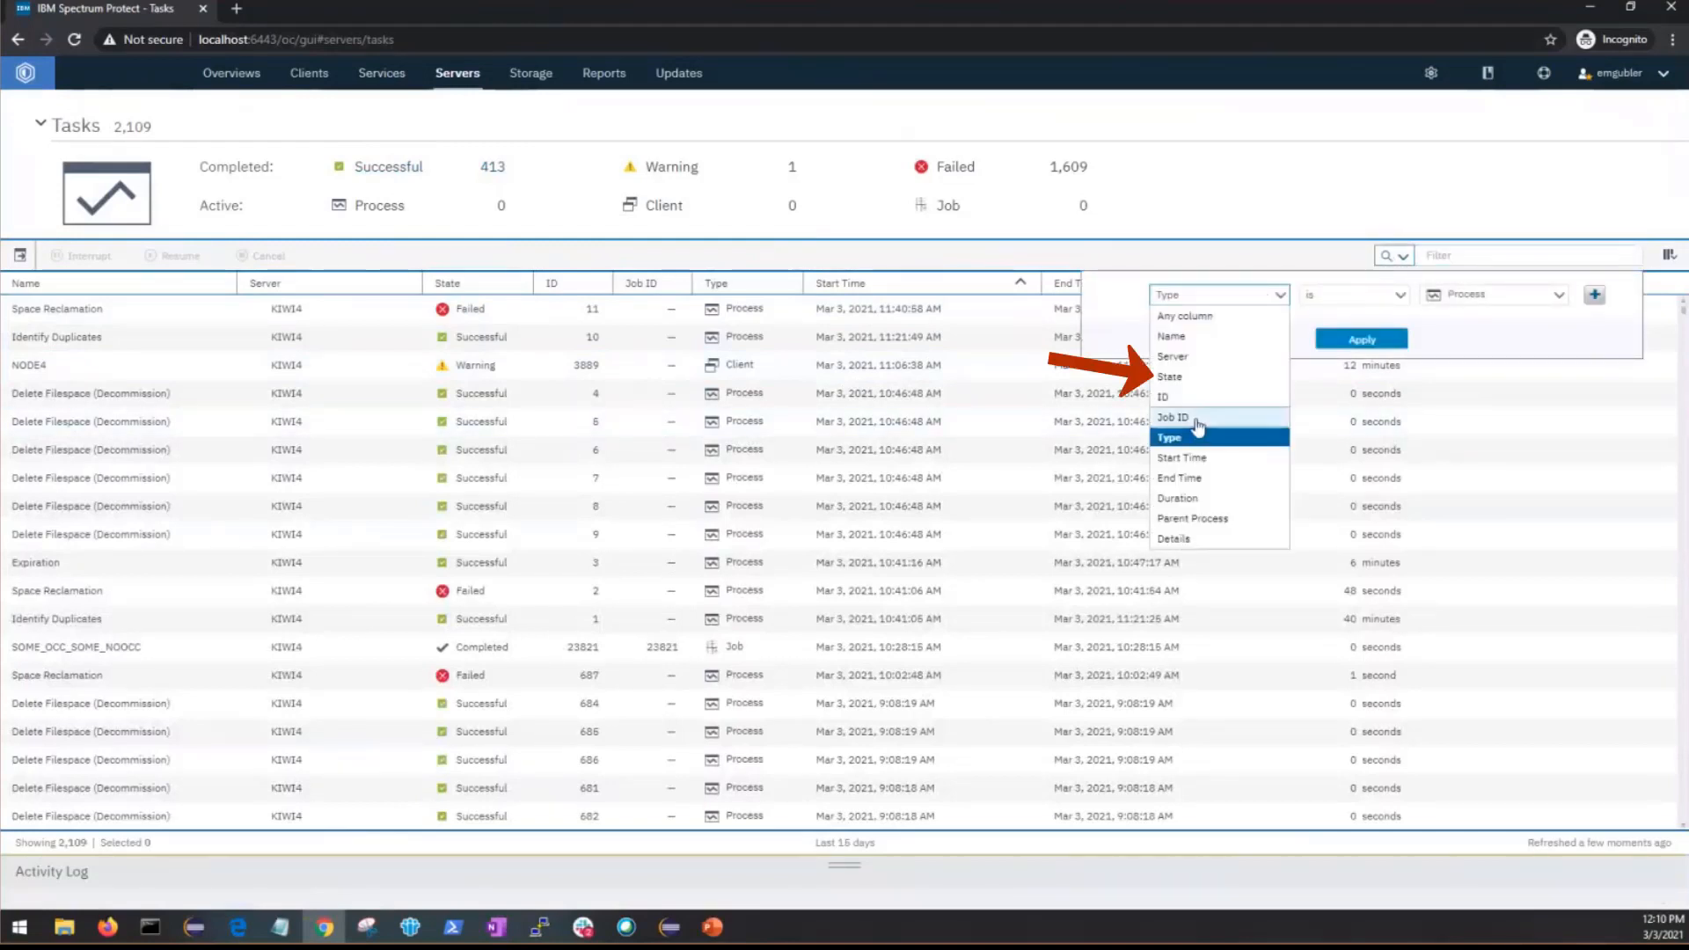
left_click(1168, 376)
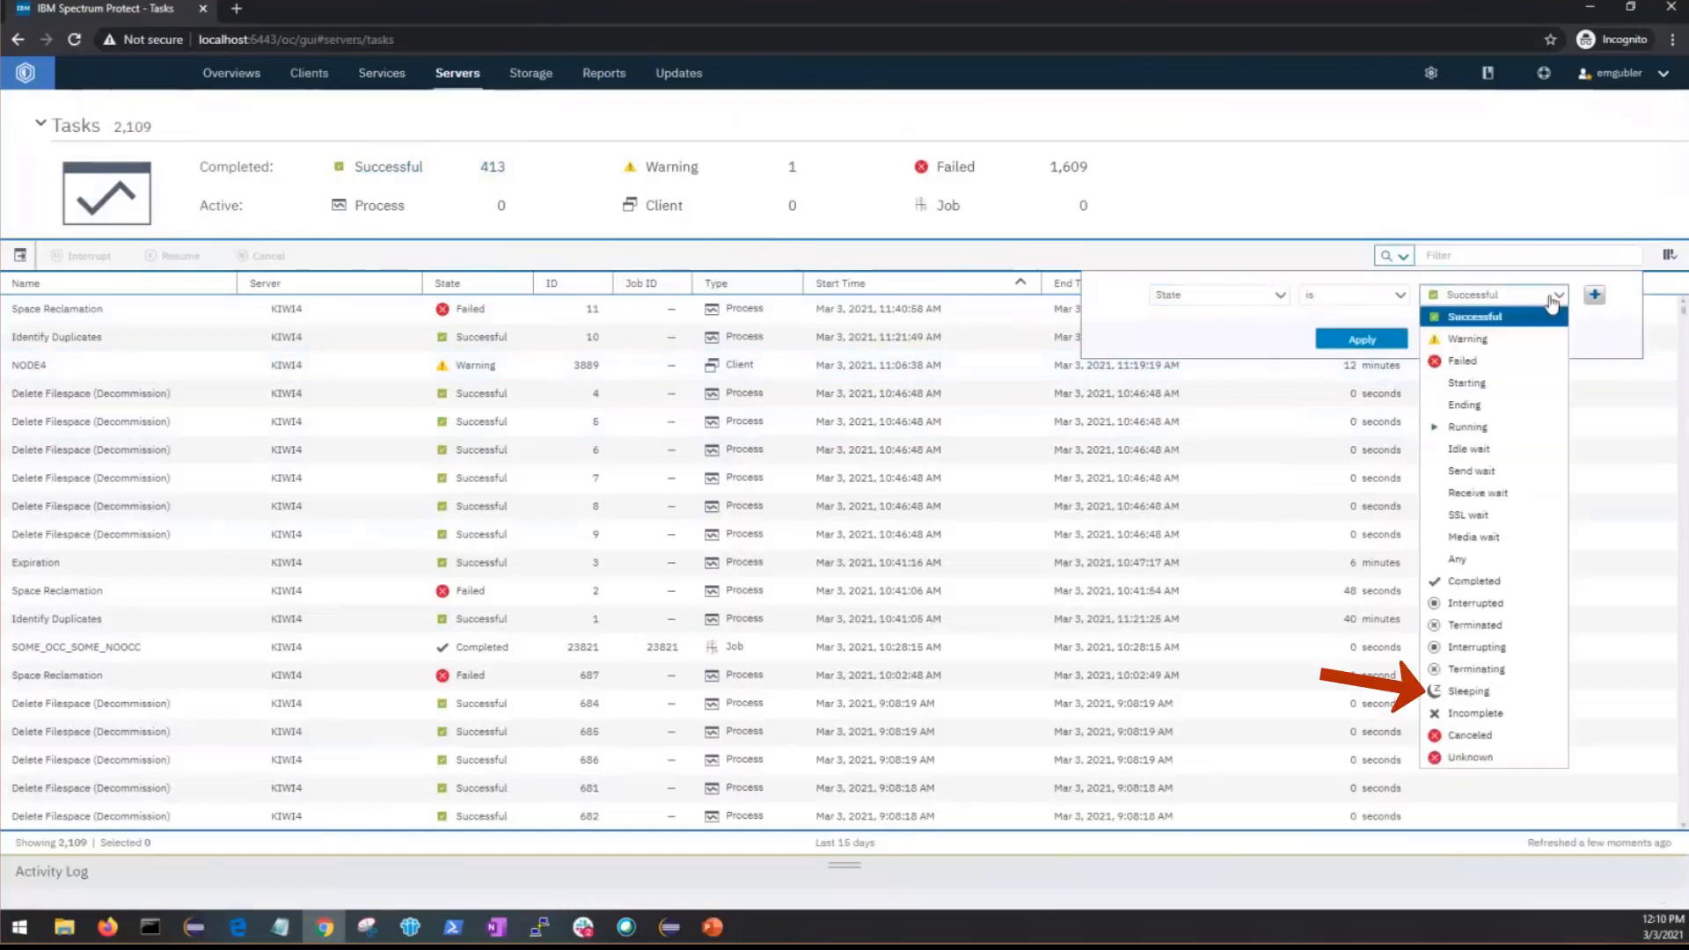
left_click(1467, 689)
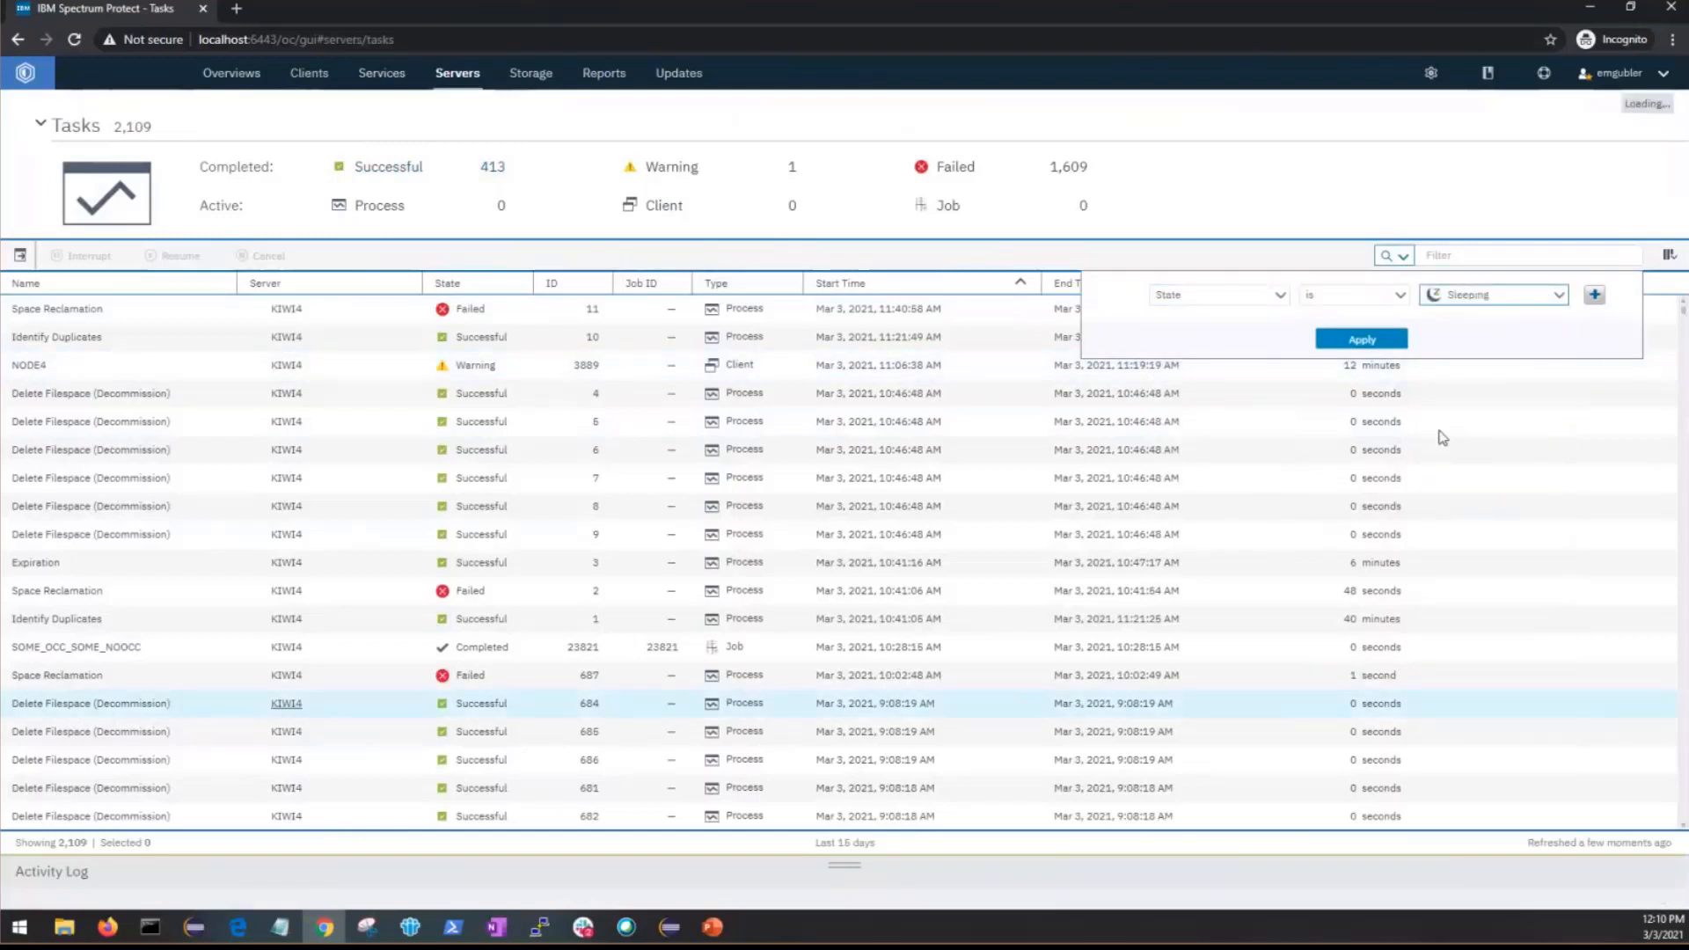
left_click(1360, 338)
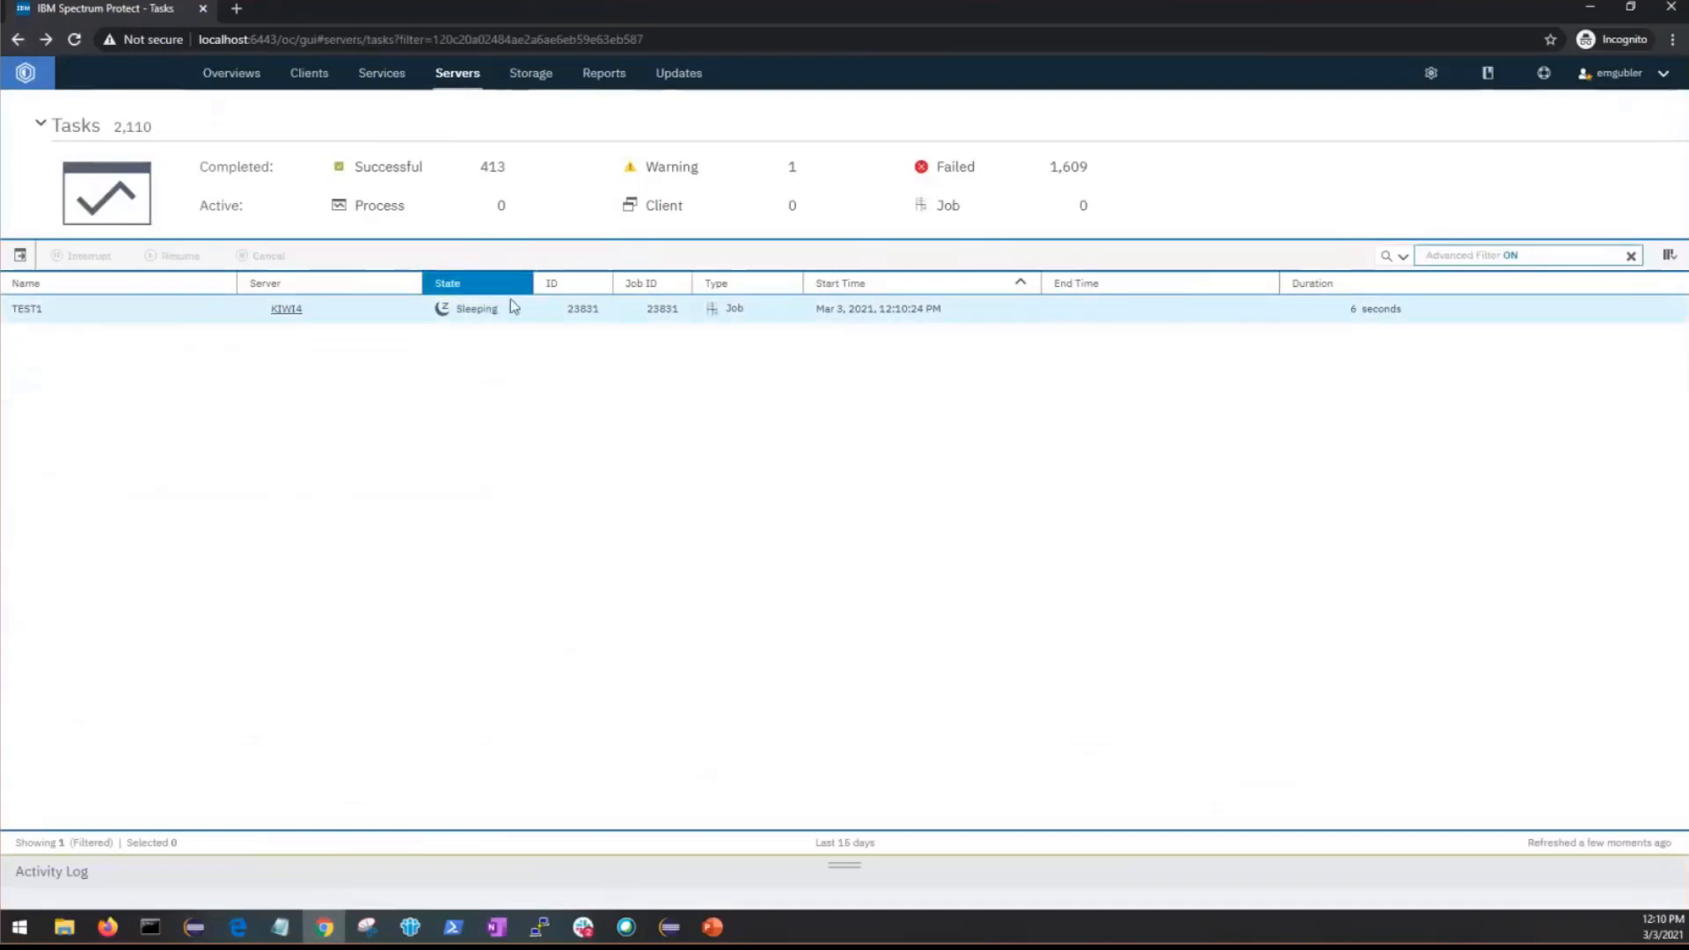
mouse_move(380, 320)
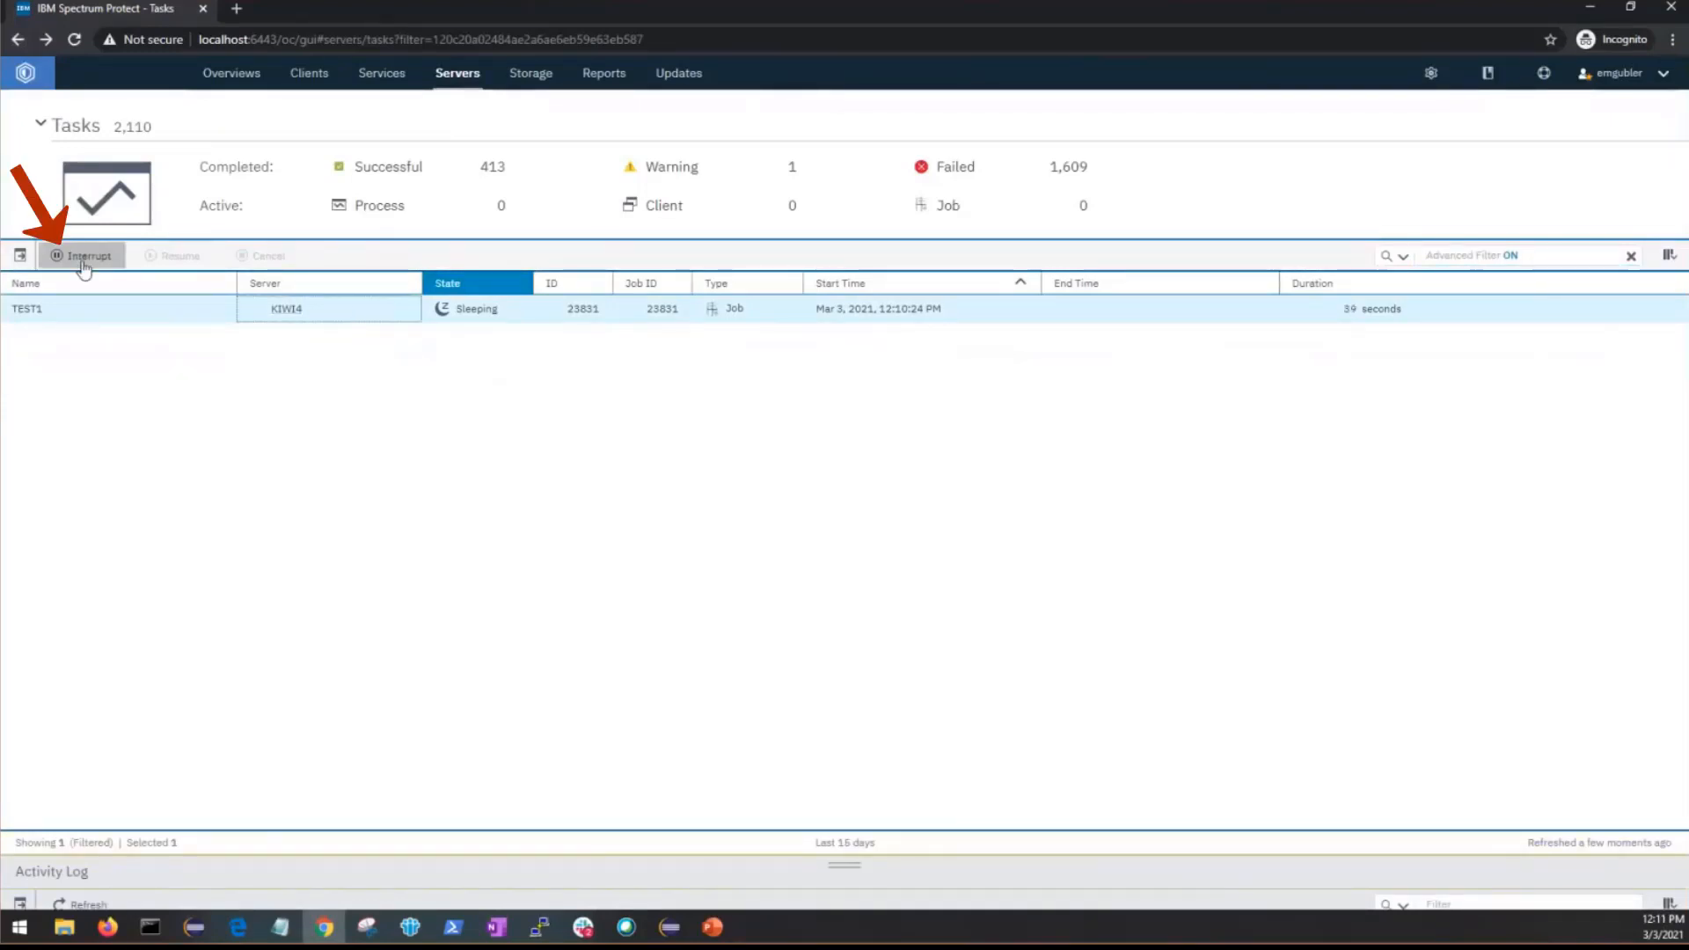
Interrupt the sleeping TEST1 retention set job on KIWI4 and confirm.
left_click(79, 255)
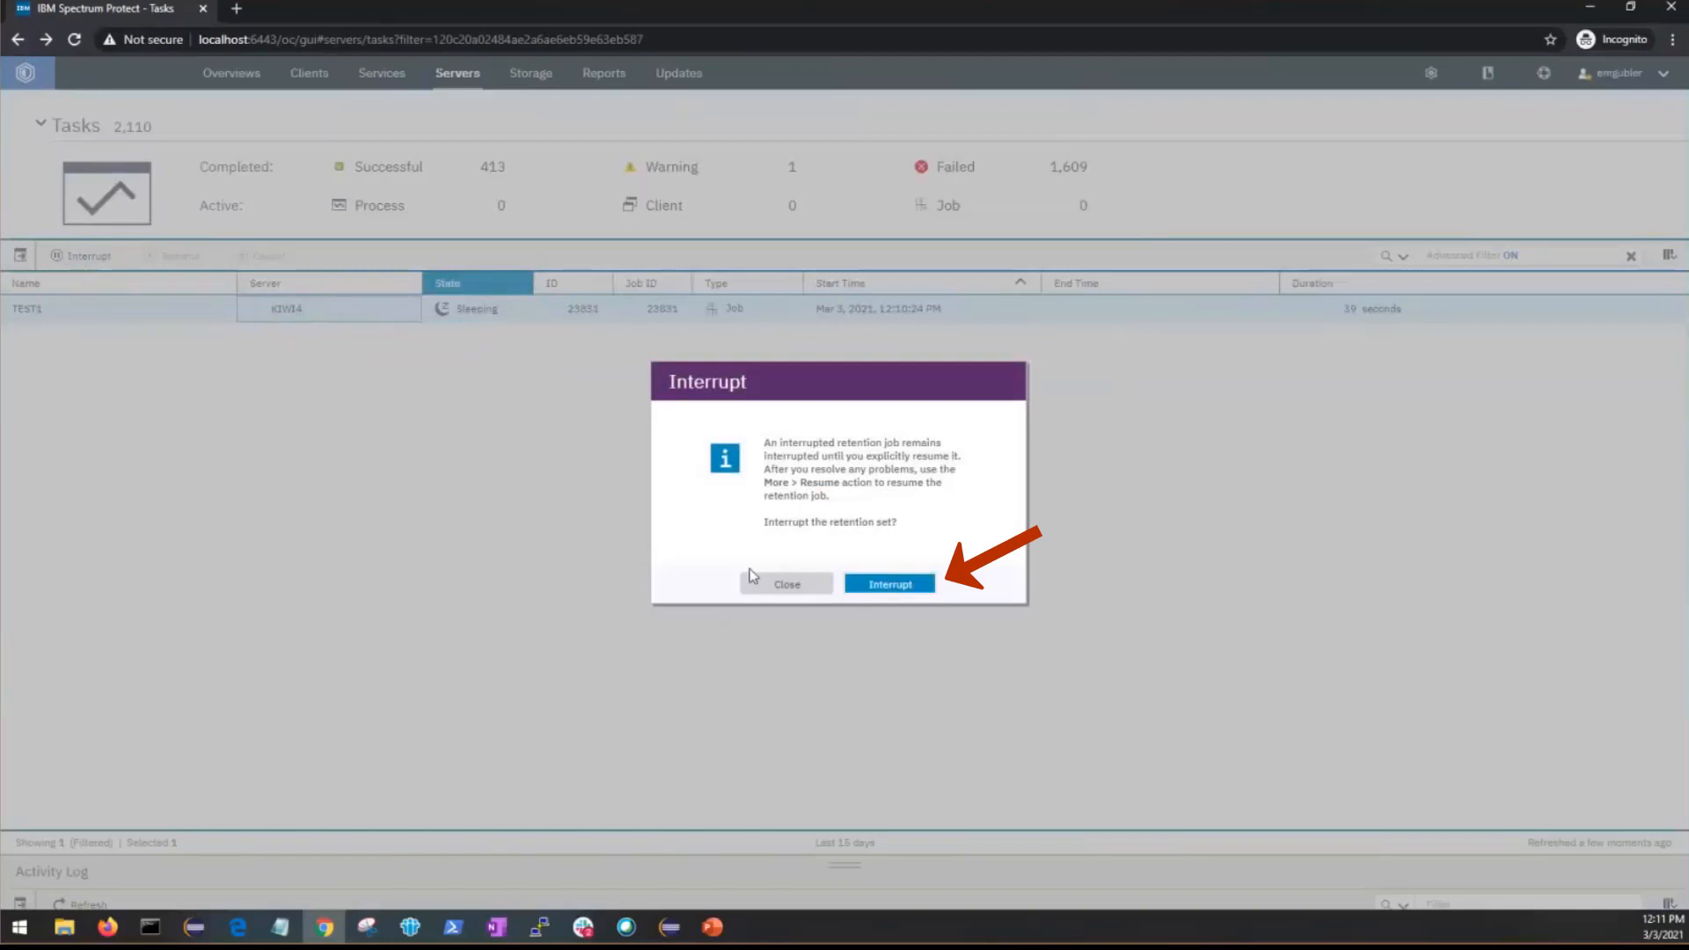
mouse_move(890, 586)
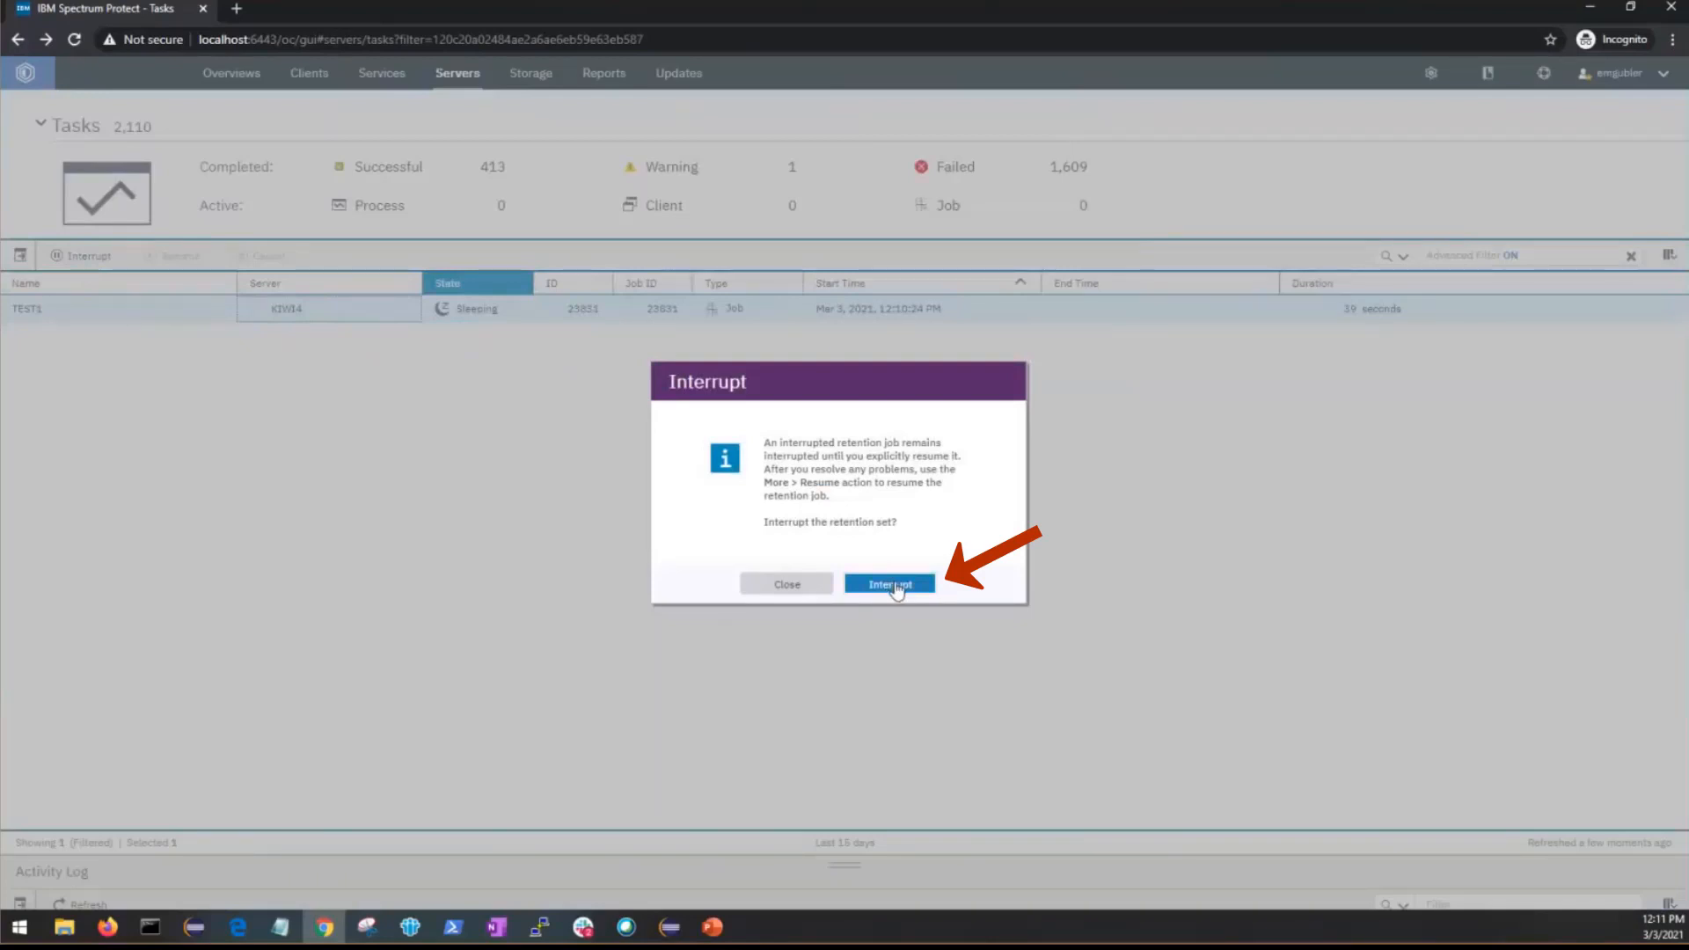
mouse_move(918, 591)
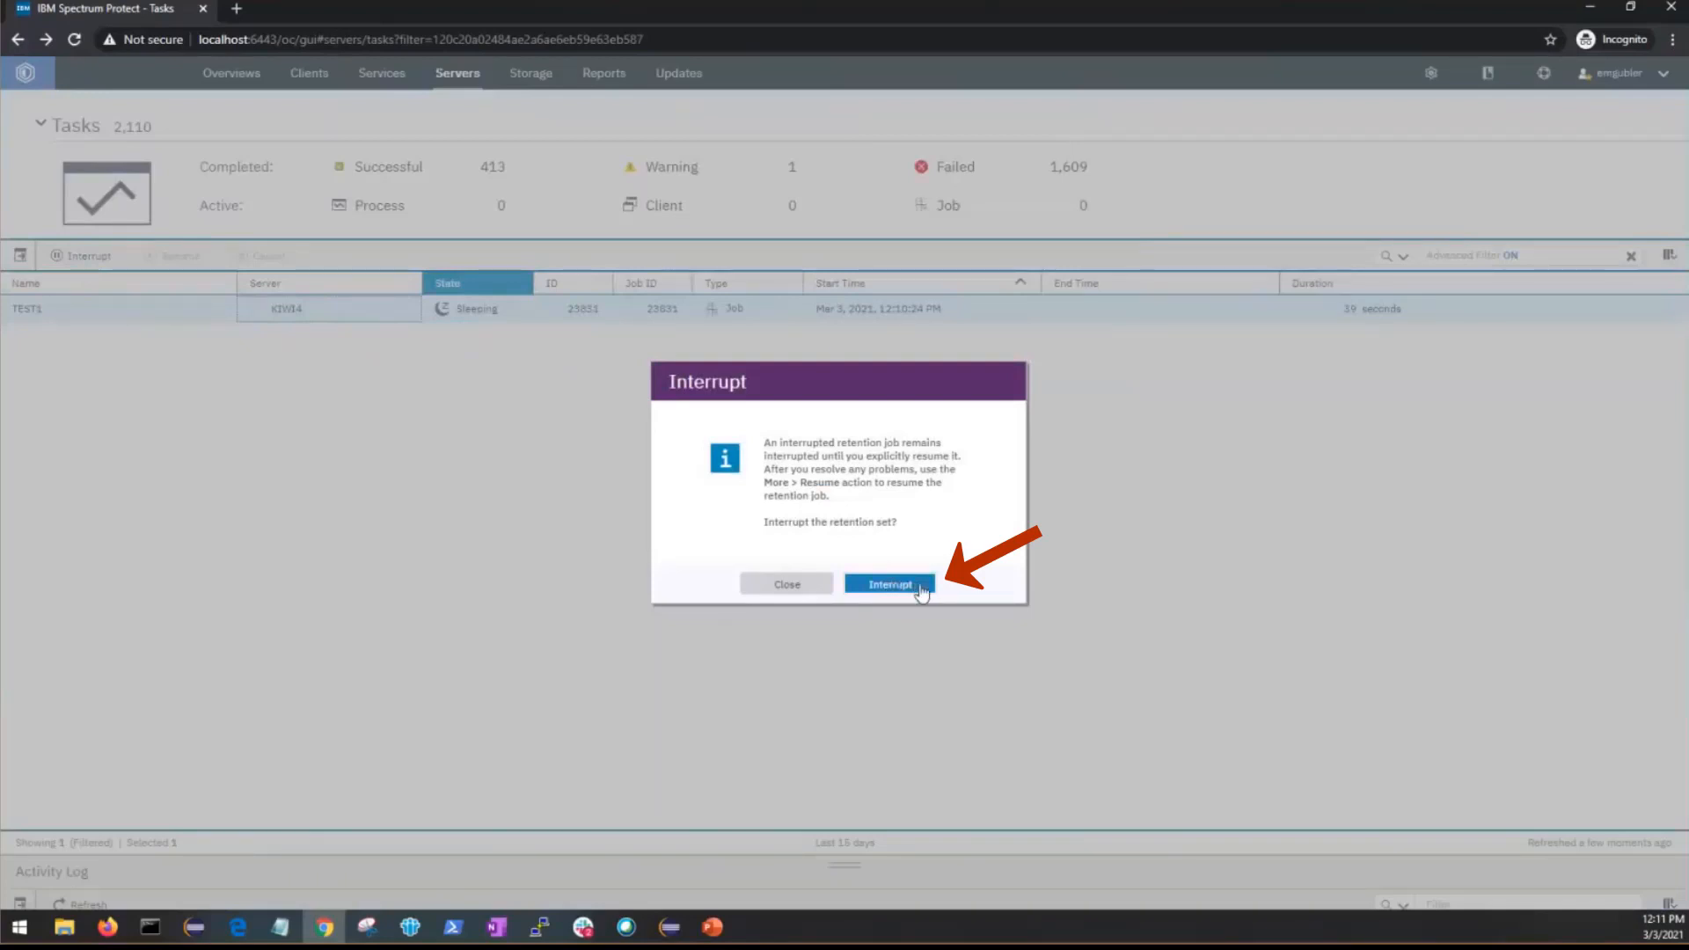
left_click(886, 584)
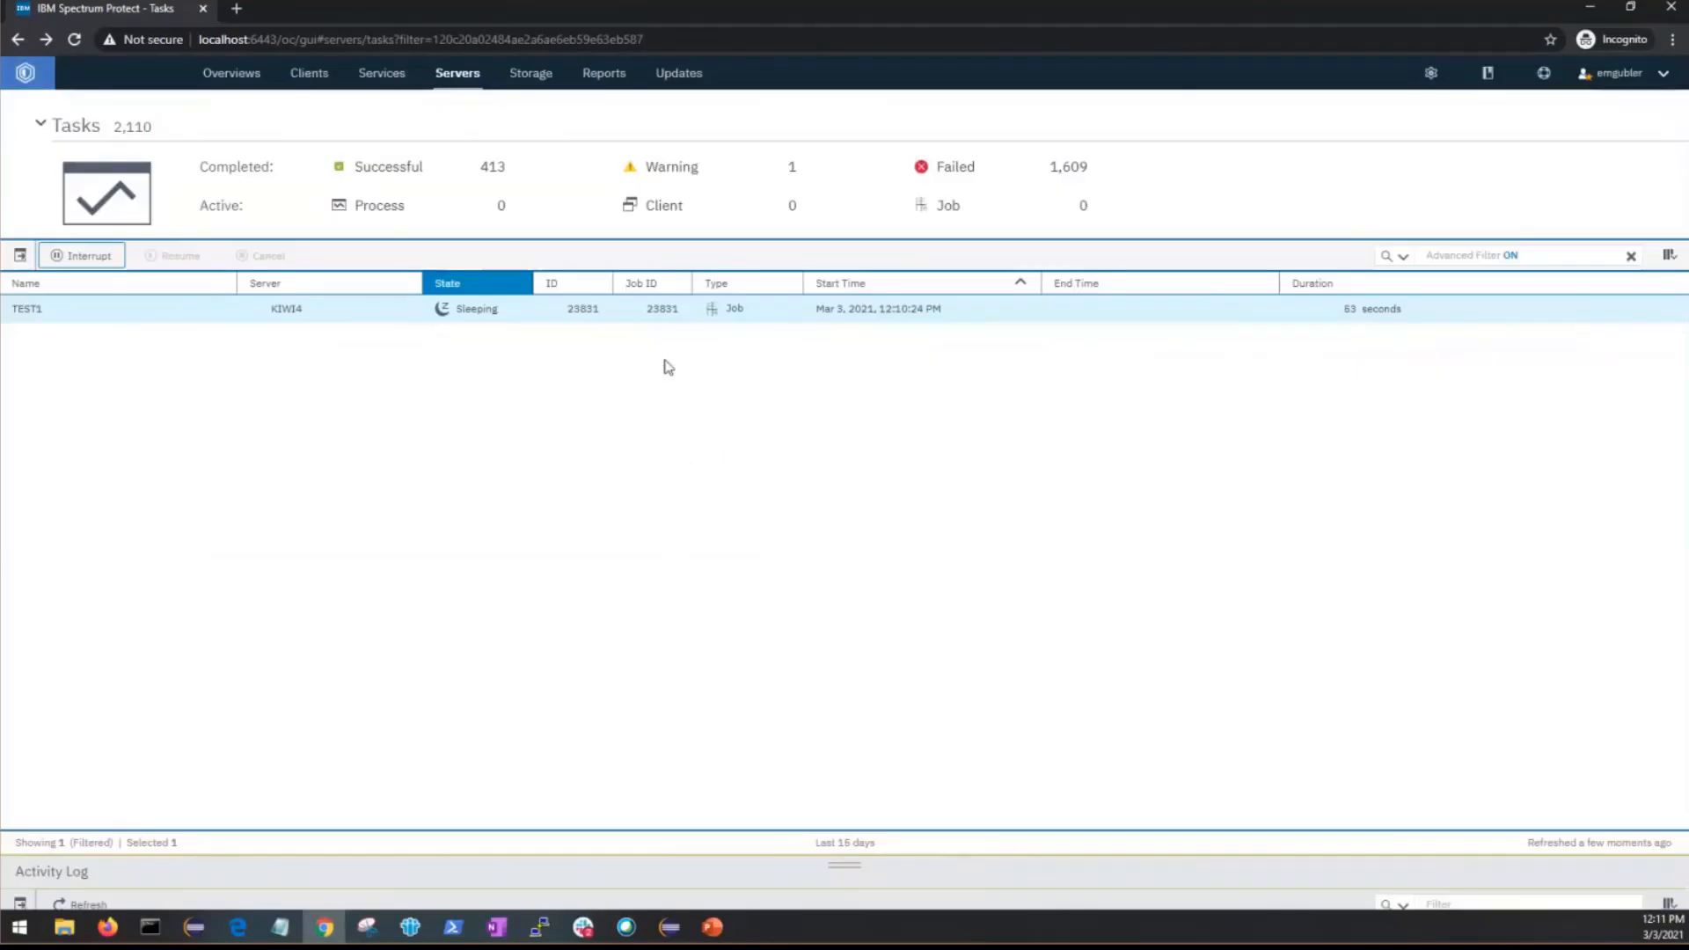
mouse_move(538, 347)
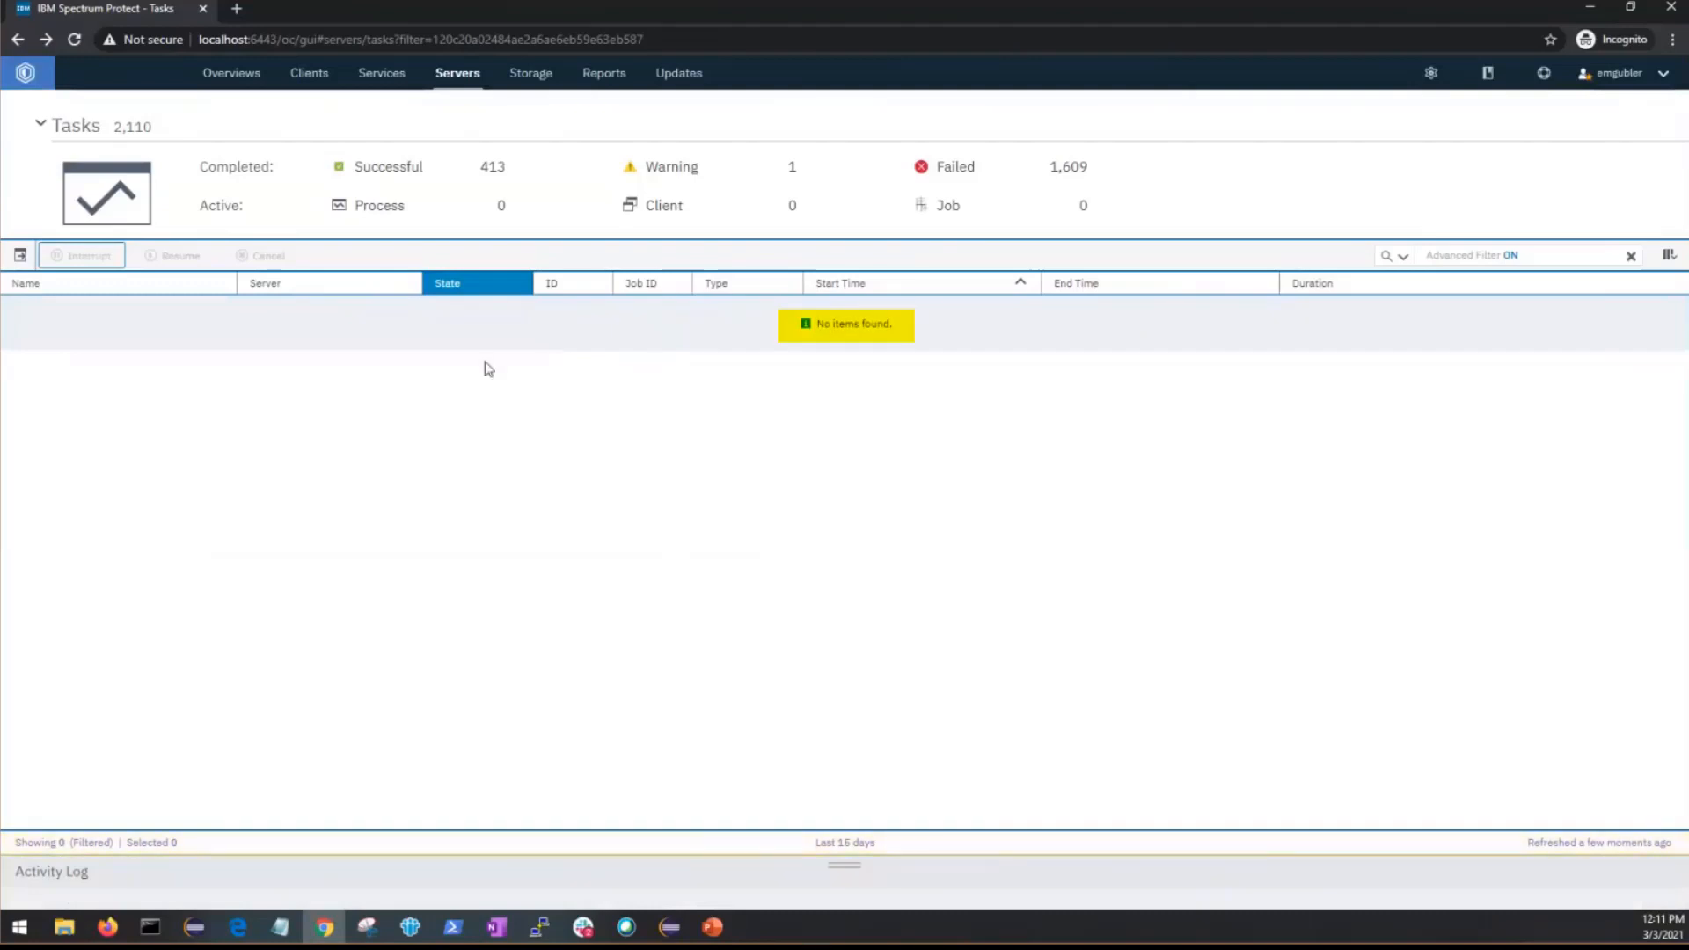
mouse_move(491, 357)
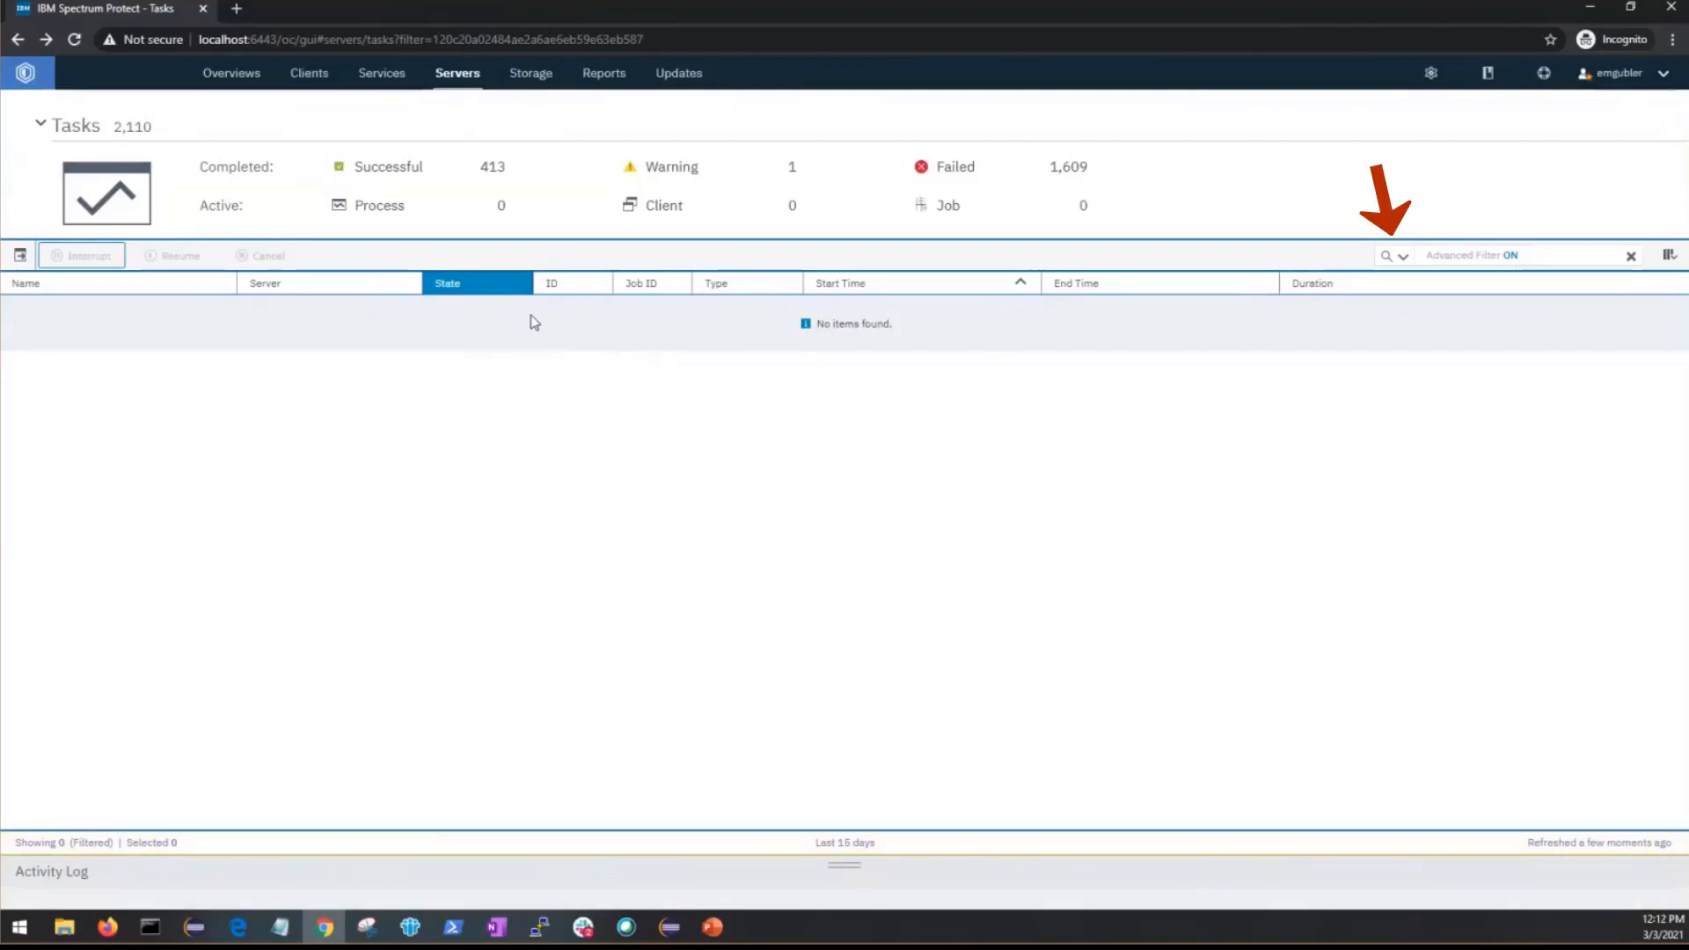
mouse_move(288, 299)
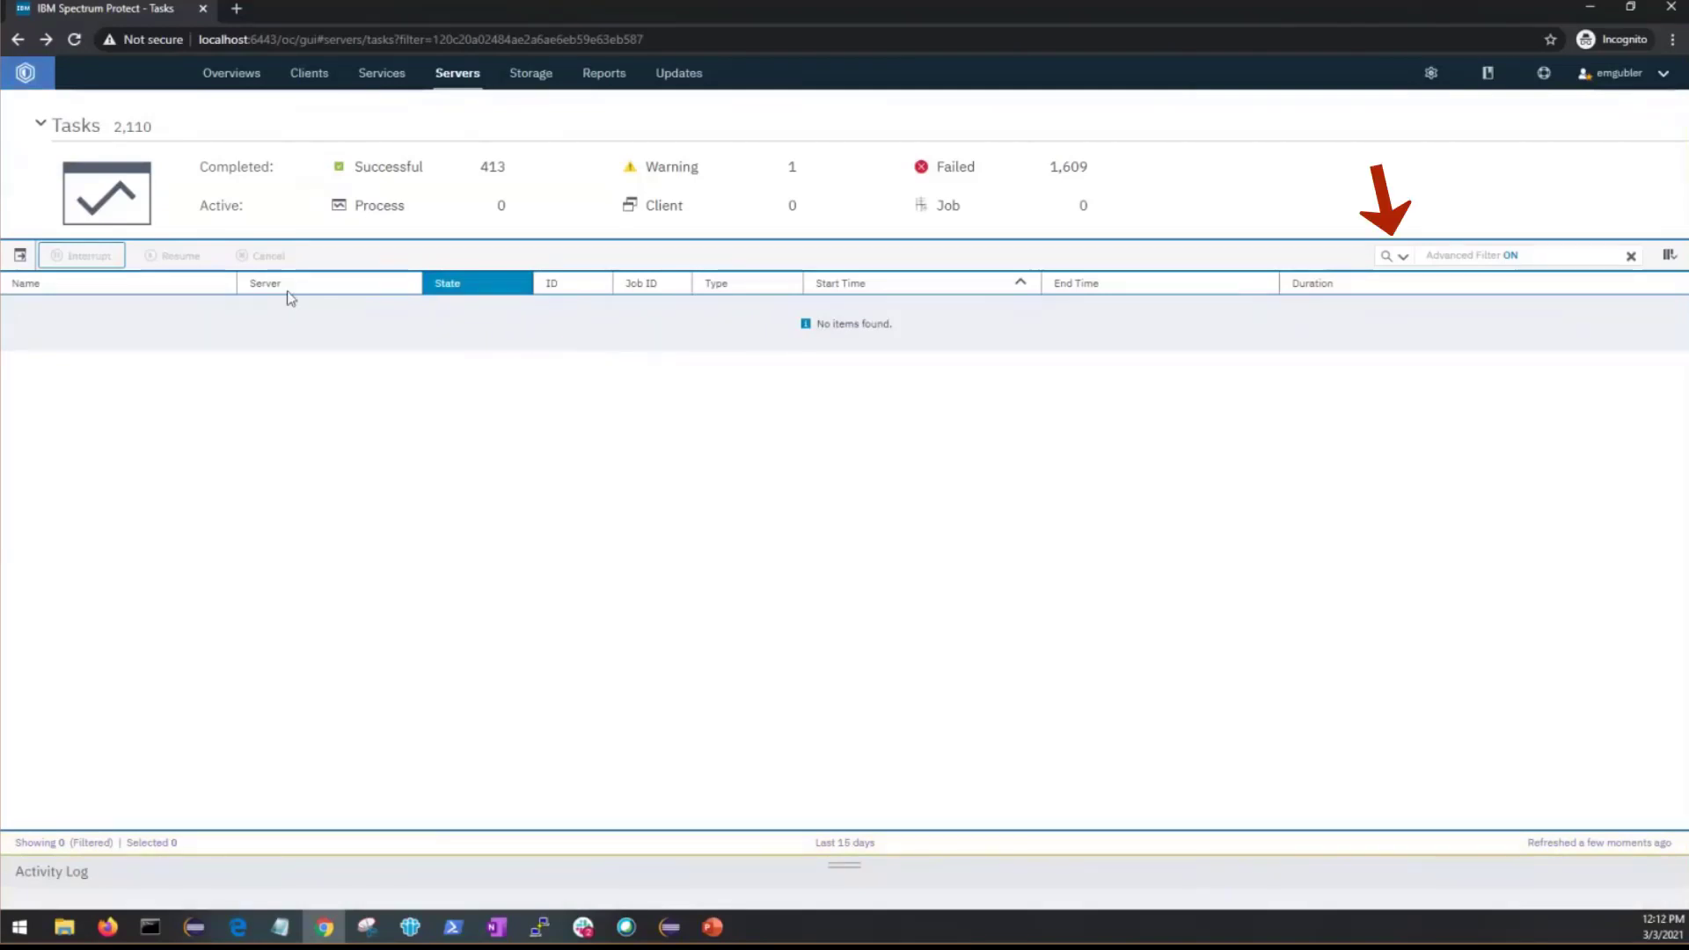
mouse_move(1402, 257)
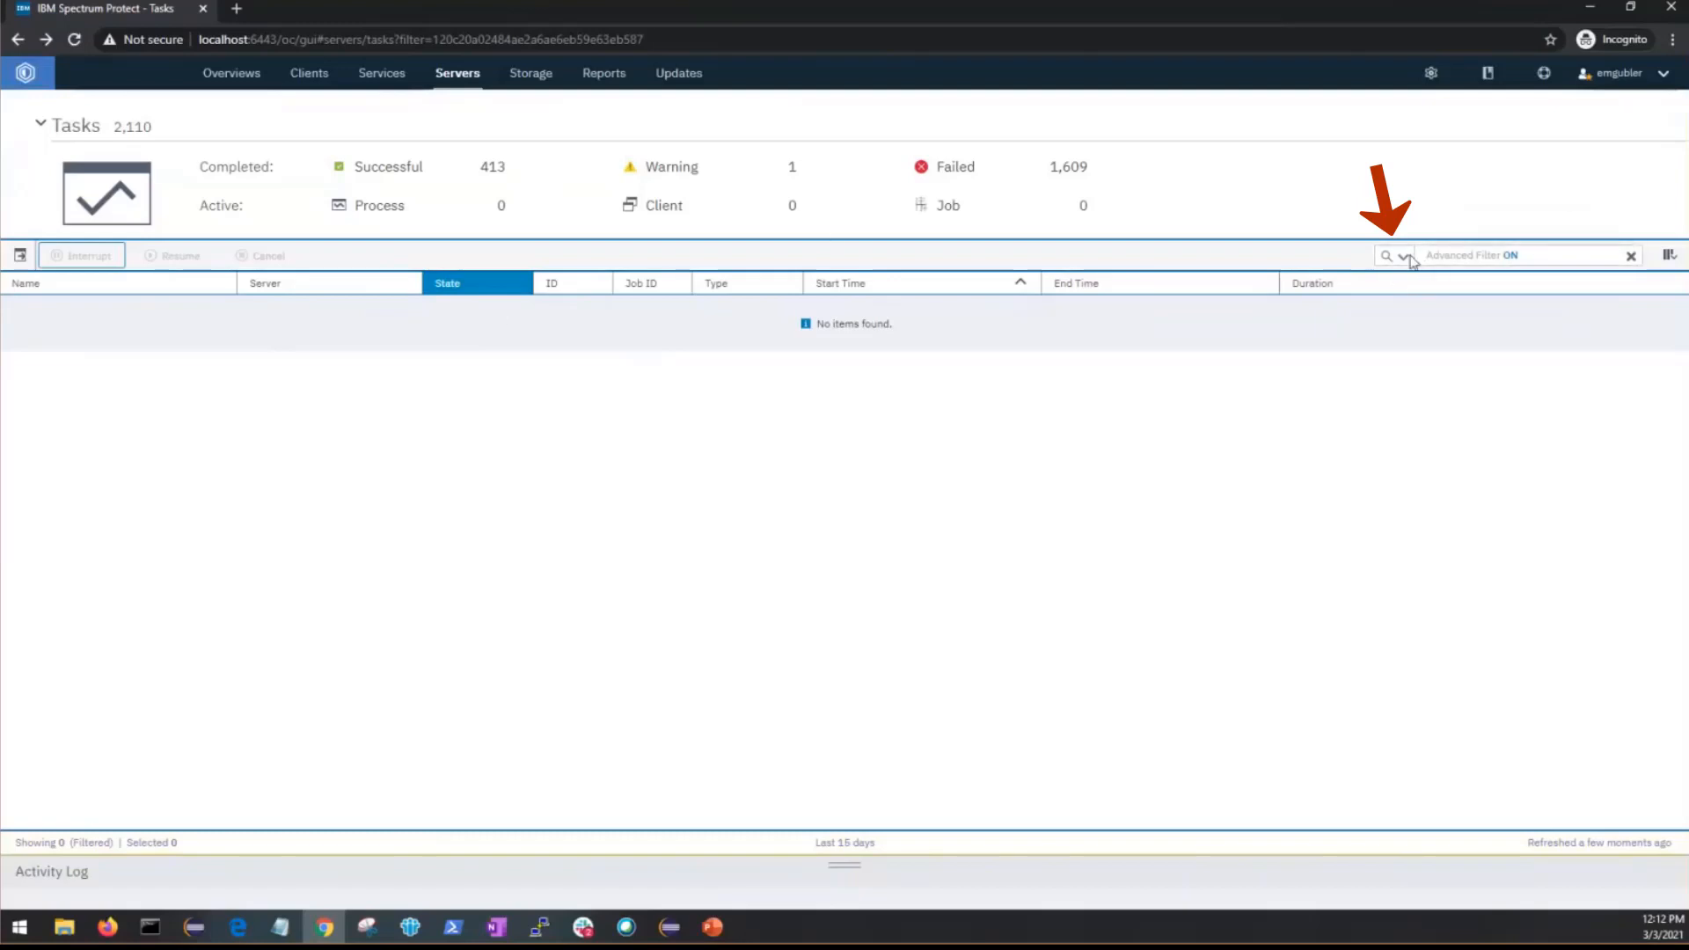
Change the State filter to Interrupted, listing 66 interrupted jobs.
left_click(1404, 255)
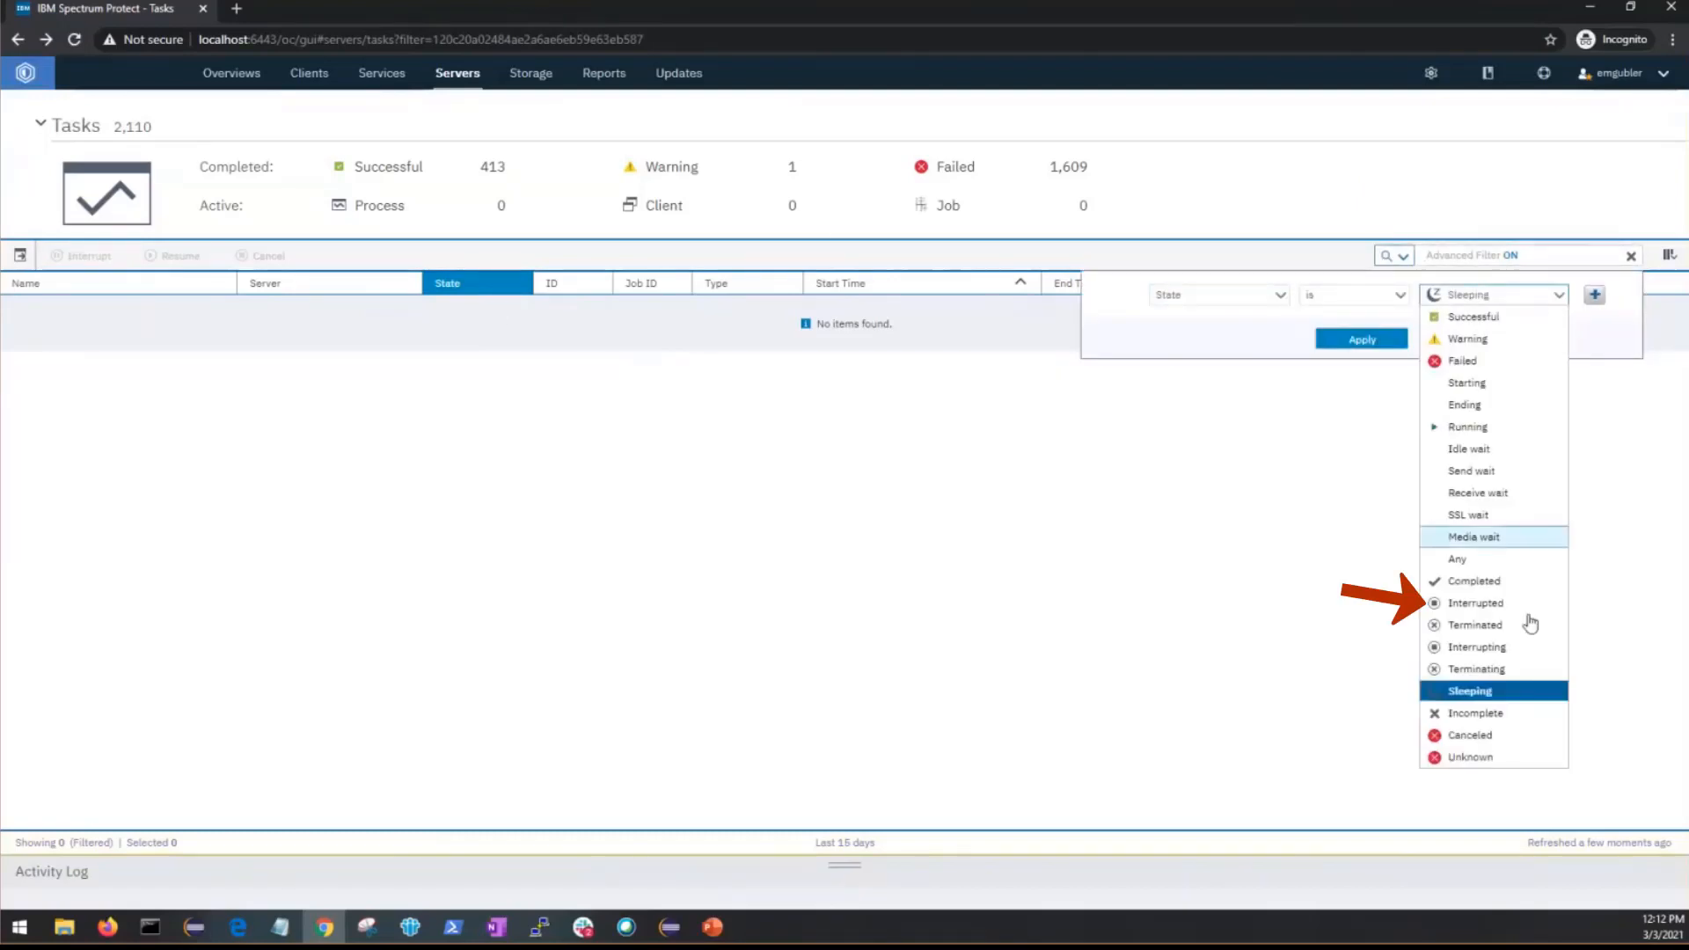
left_click(1476, 603)
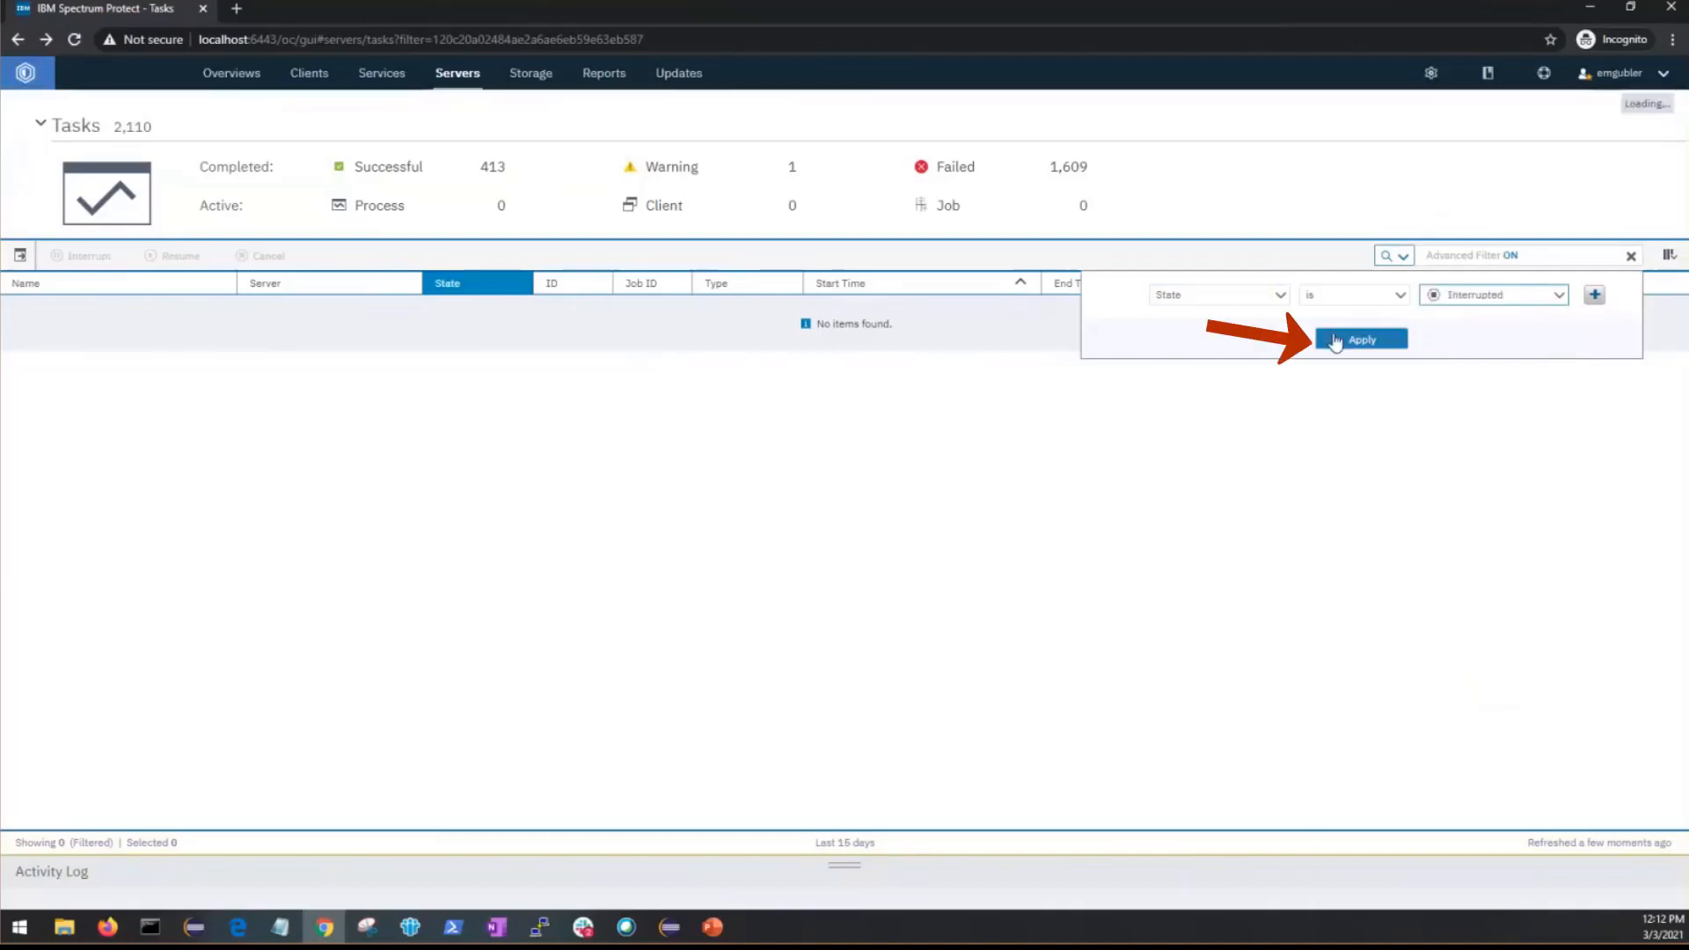
left_click(1360, 337)
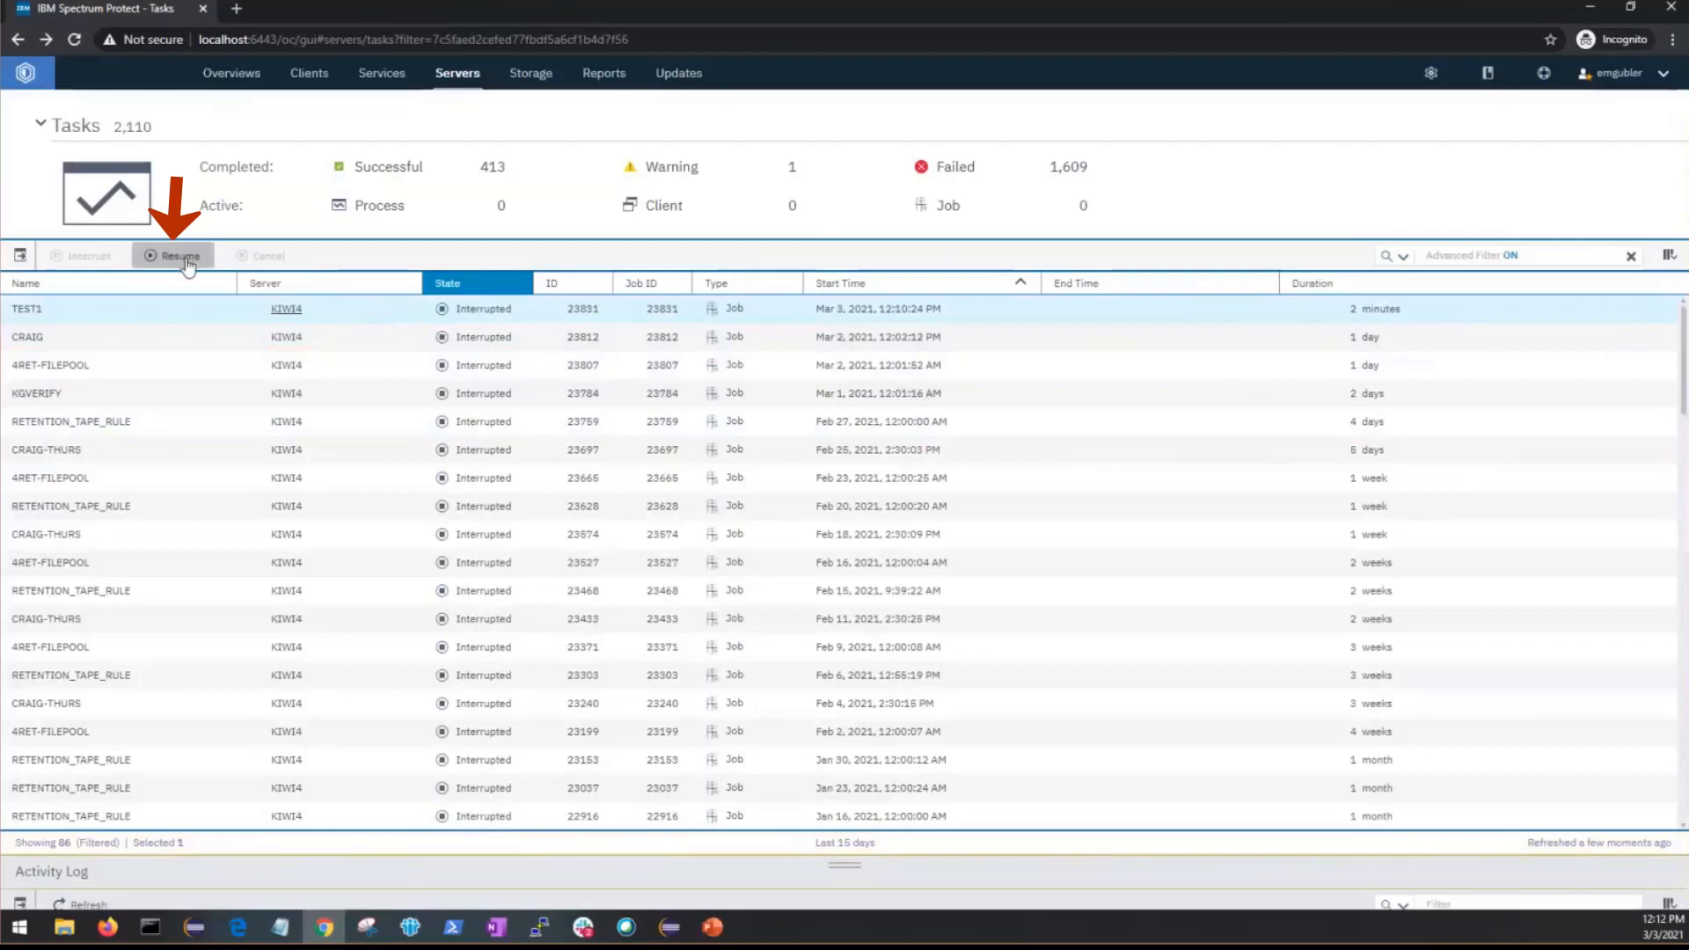
Resume the interrupted TEST1 retention set job and confirm.
left_click(178, 255)
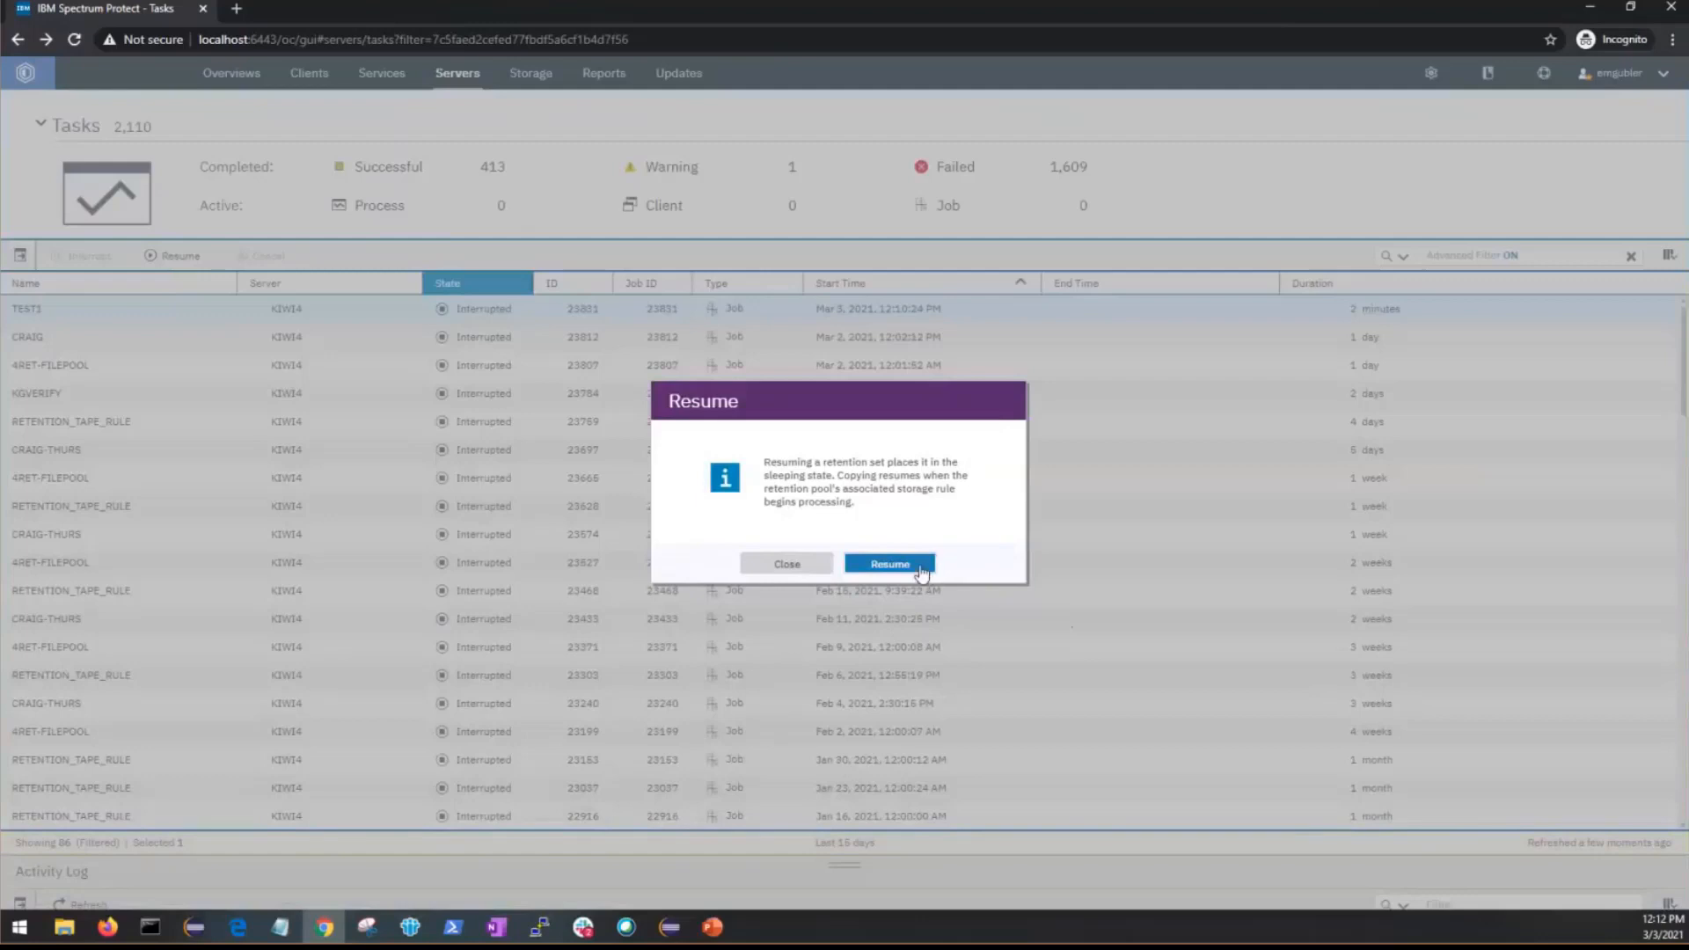
left_click(889, 563)
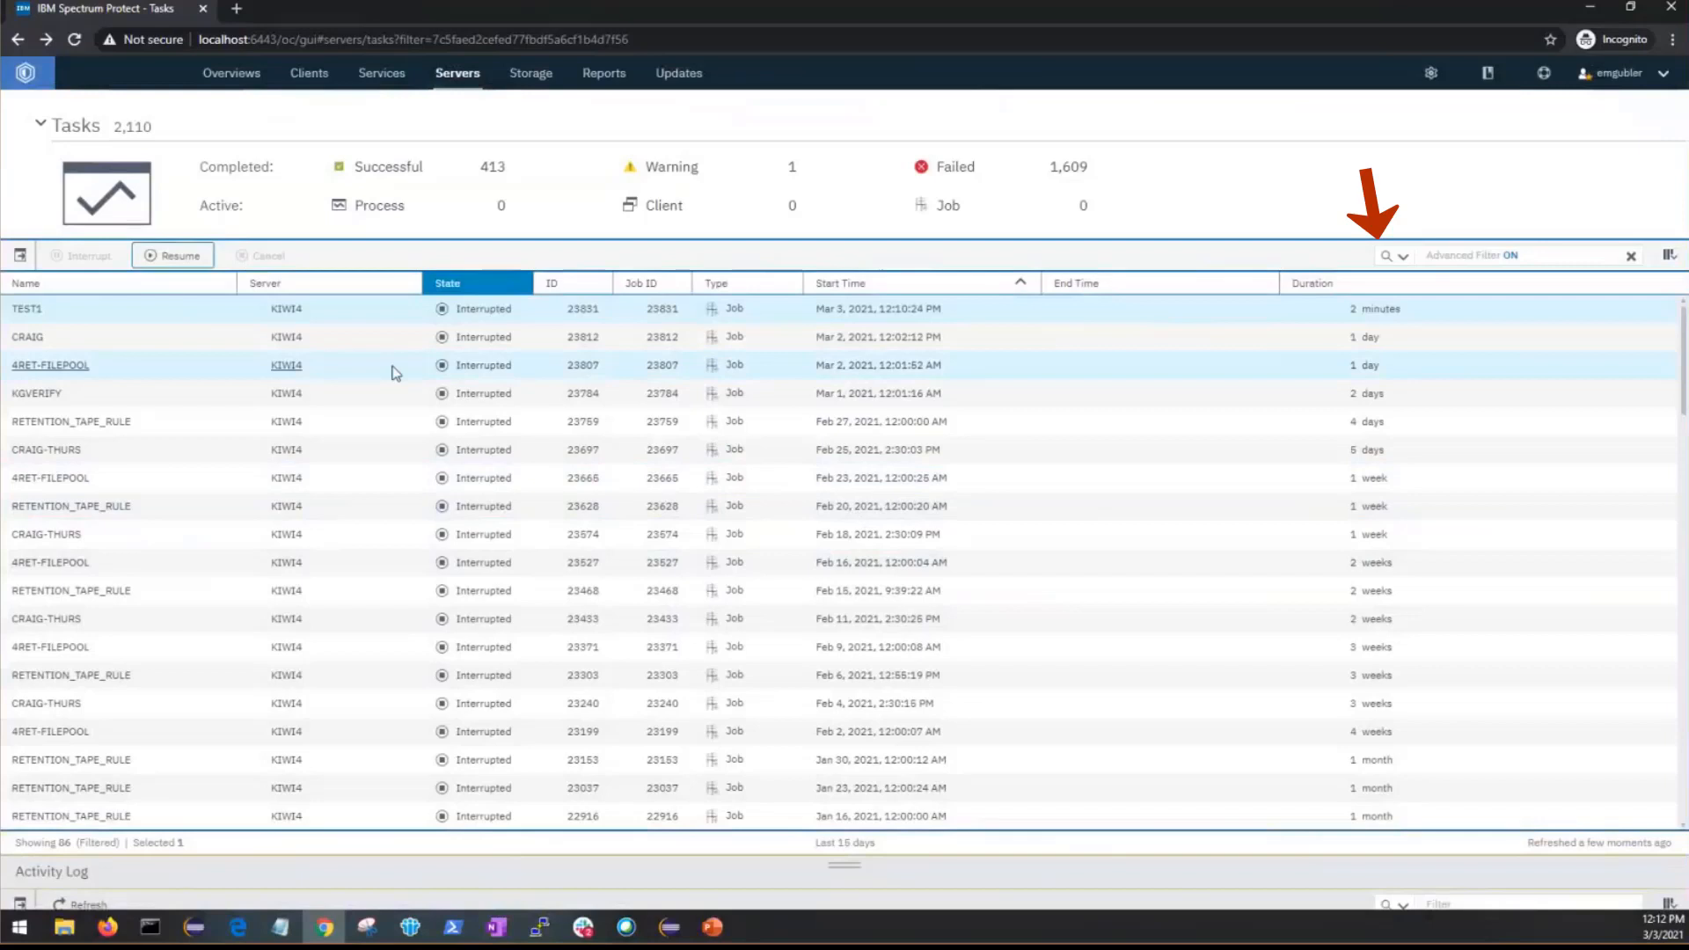
Switch the State filter back to Sleeping, showing TEST1 on KIWI4 sleeping again.
left_click(1402, 256)
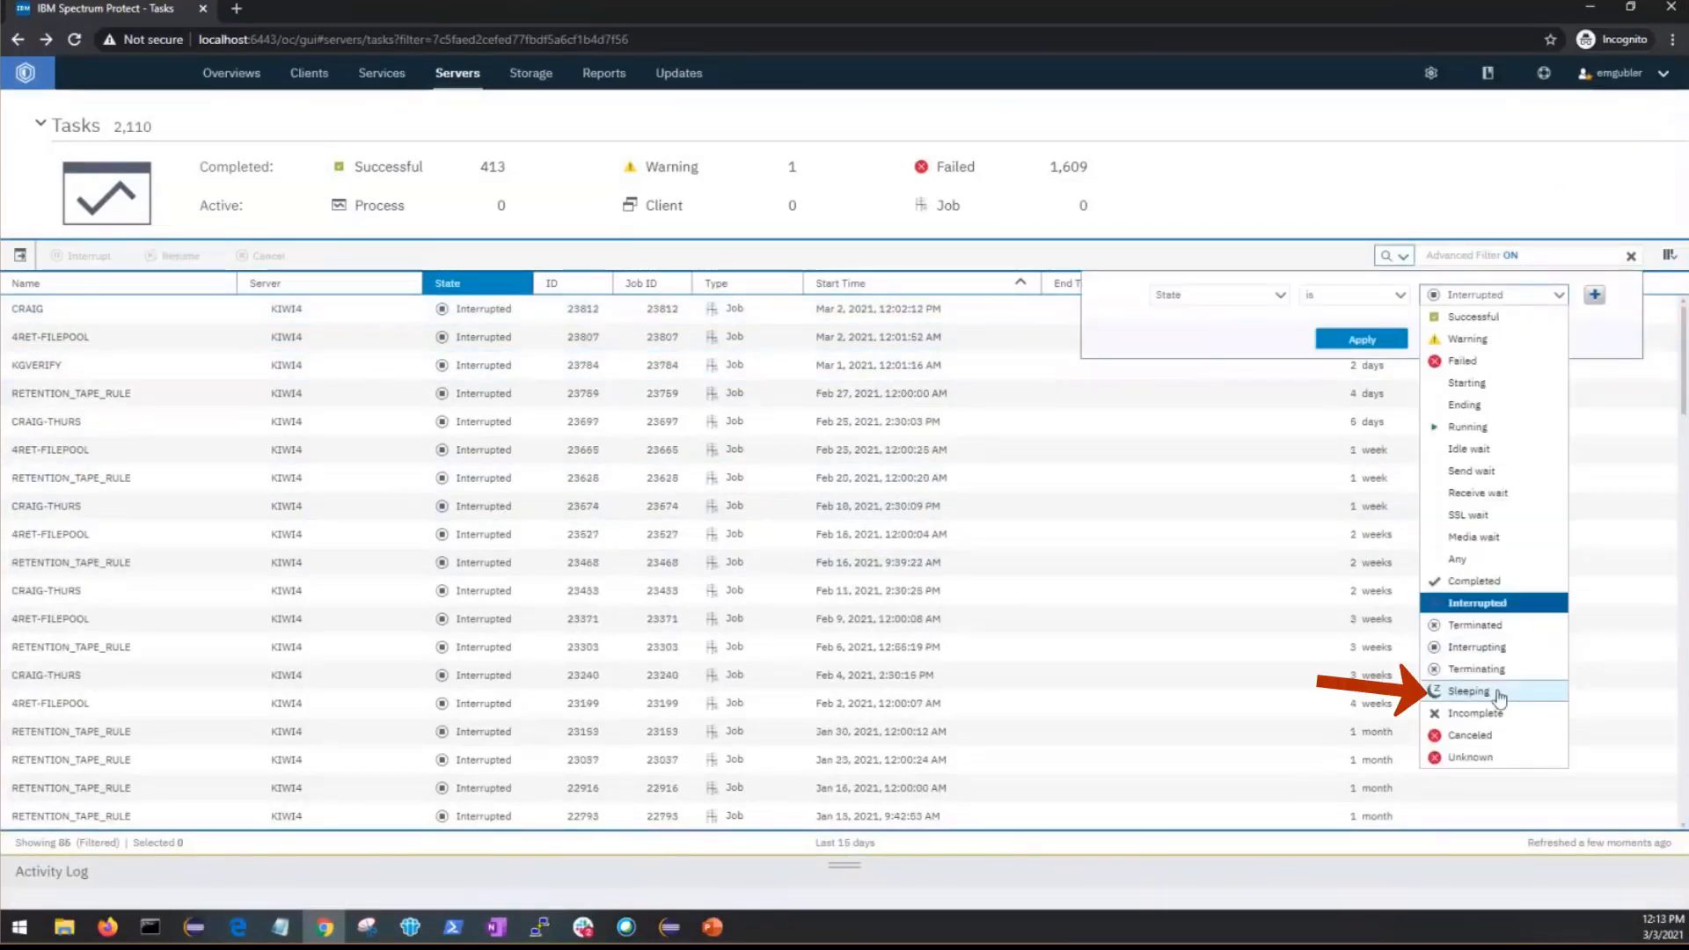
left_click(1470, 689)
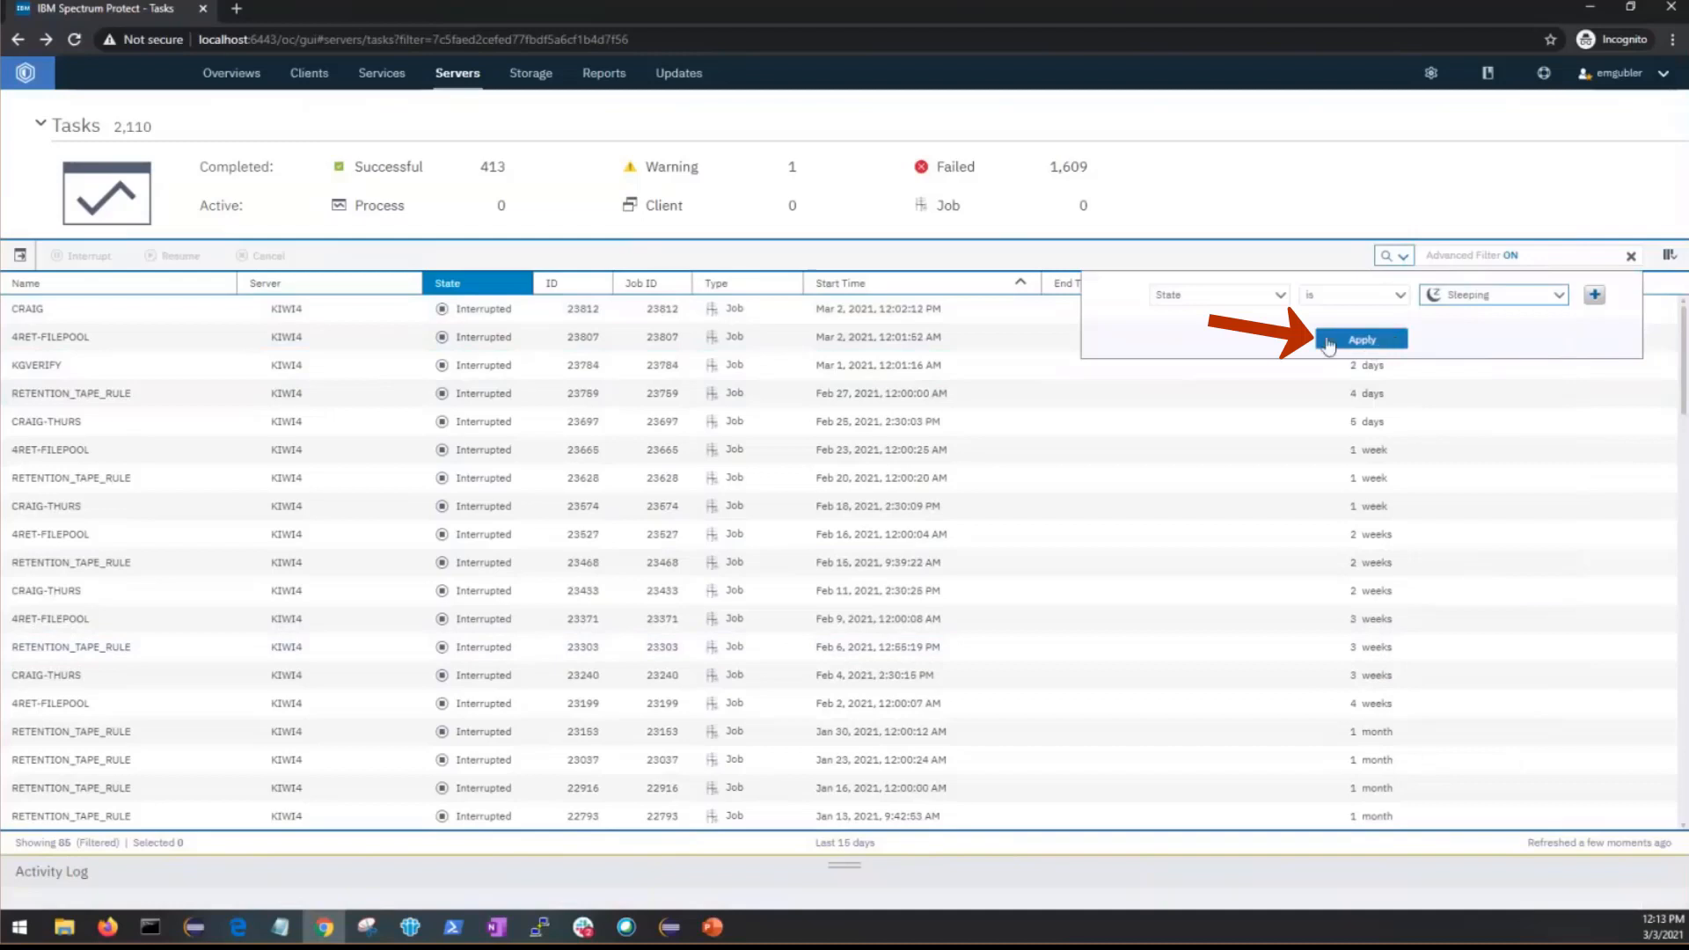
left_click(1360, 338)
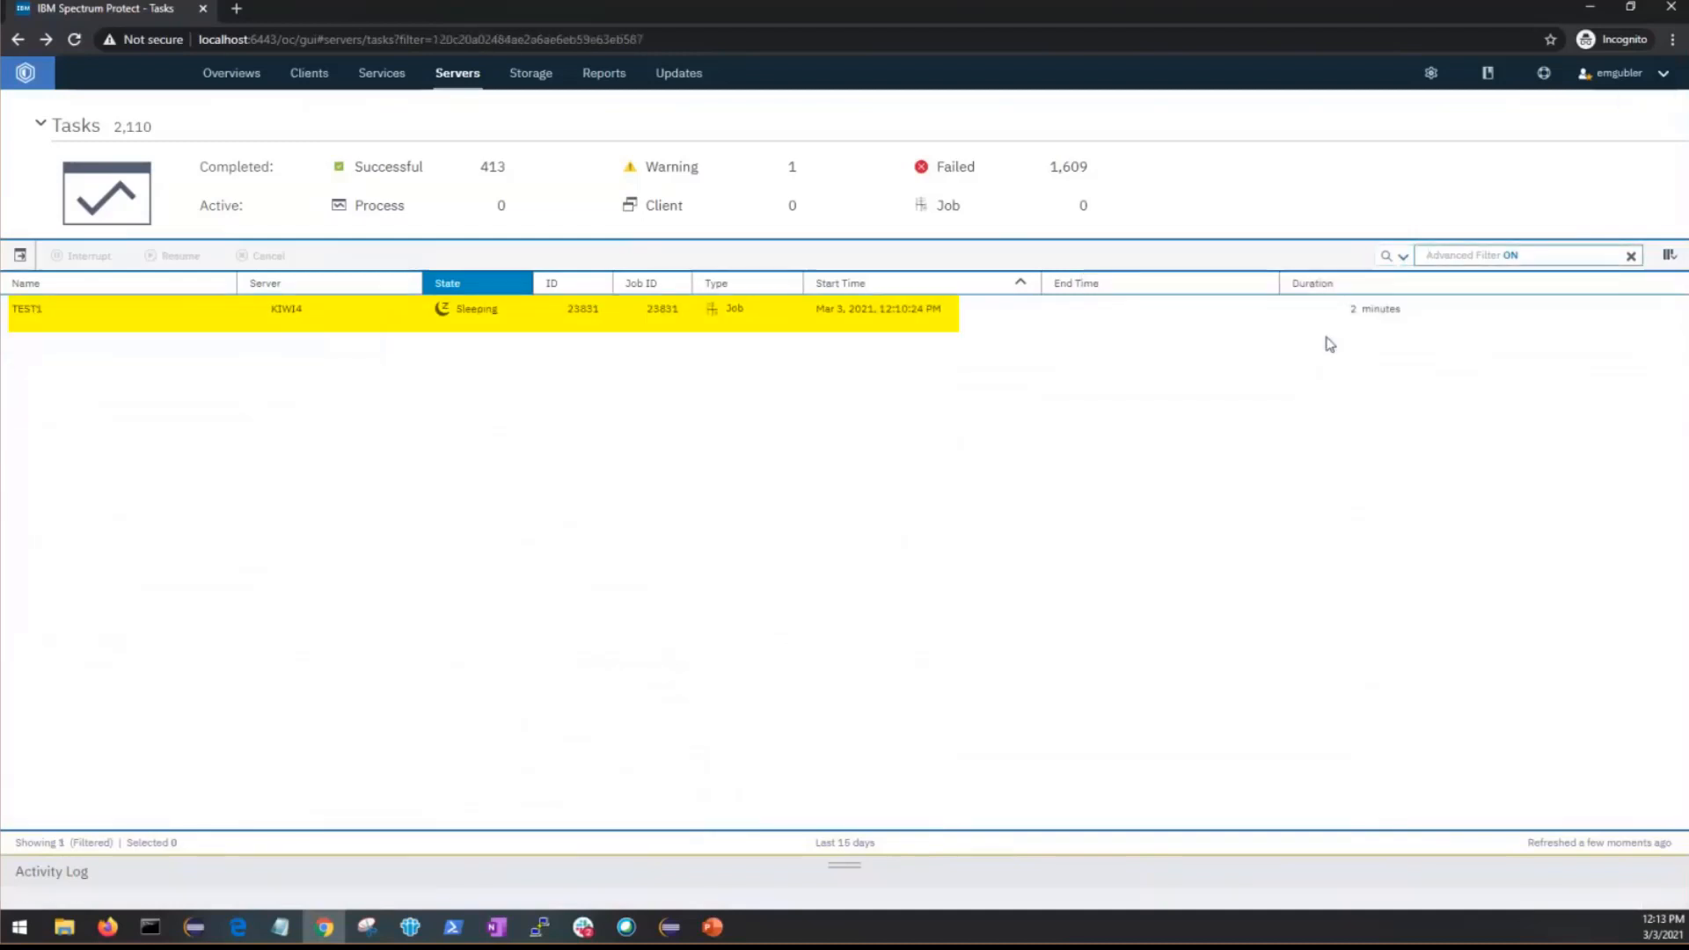
mouse_move(428, 358)
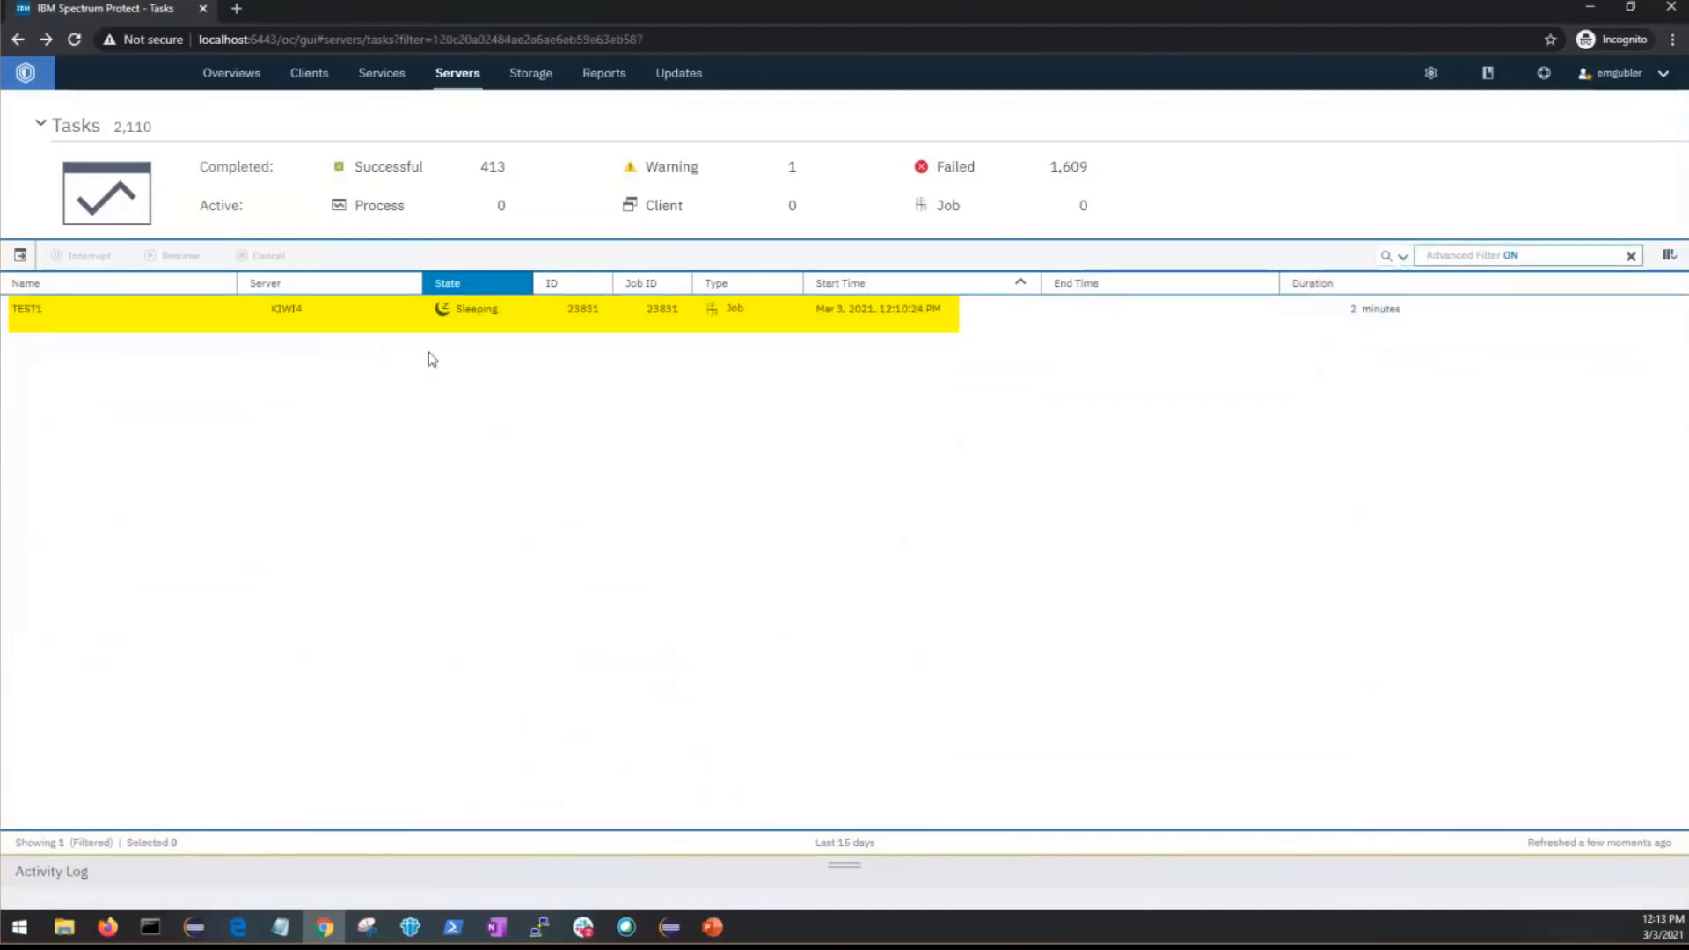
mouse_move(510, 428)
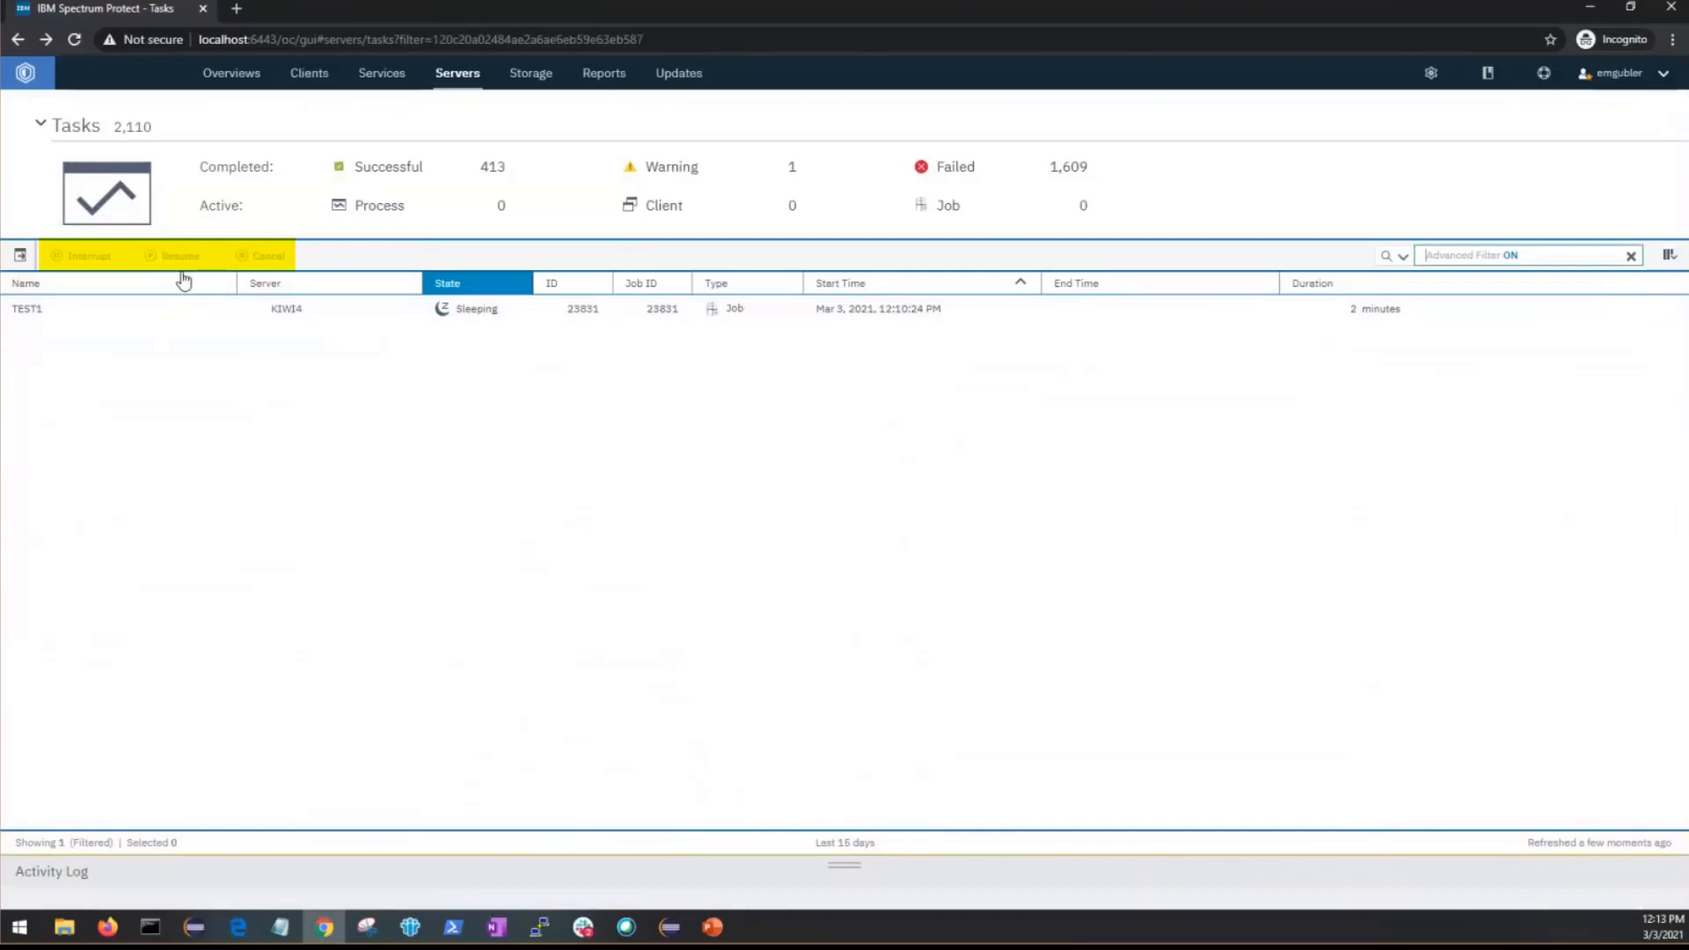
mouse_move(255, 269)
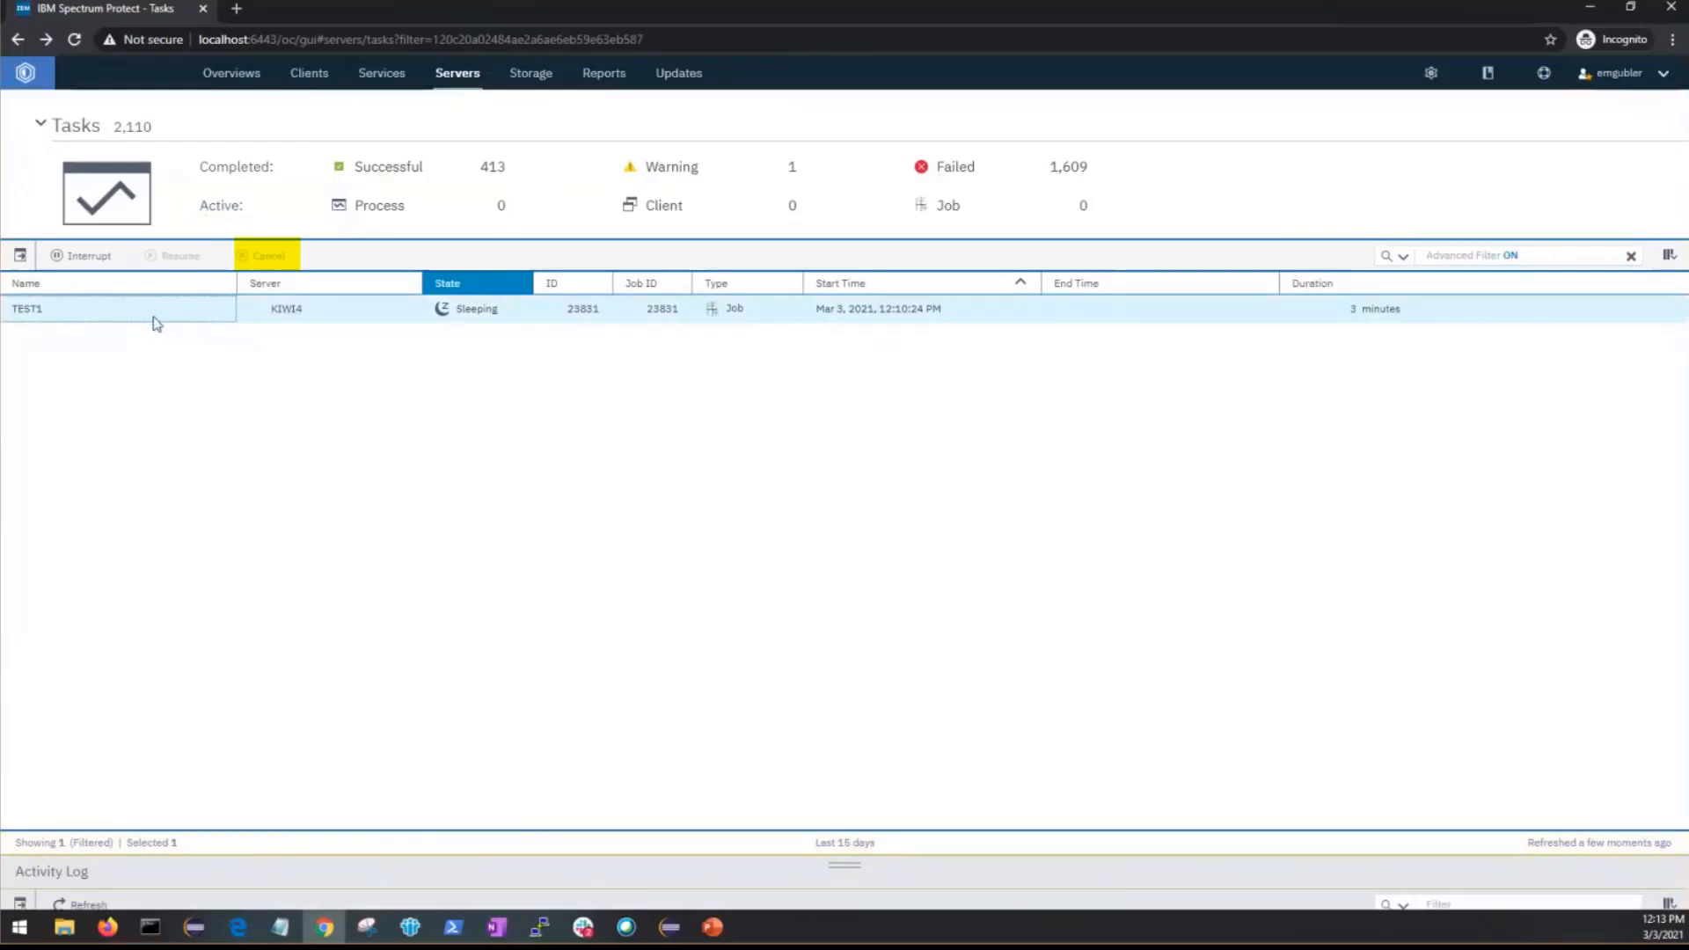
mouse_move(268, 260)
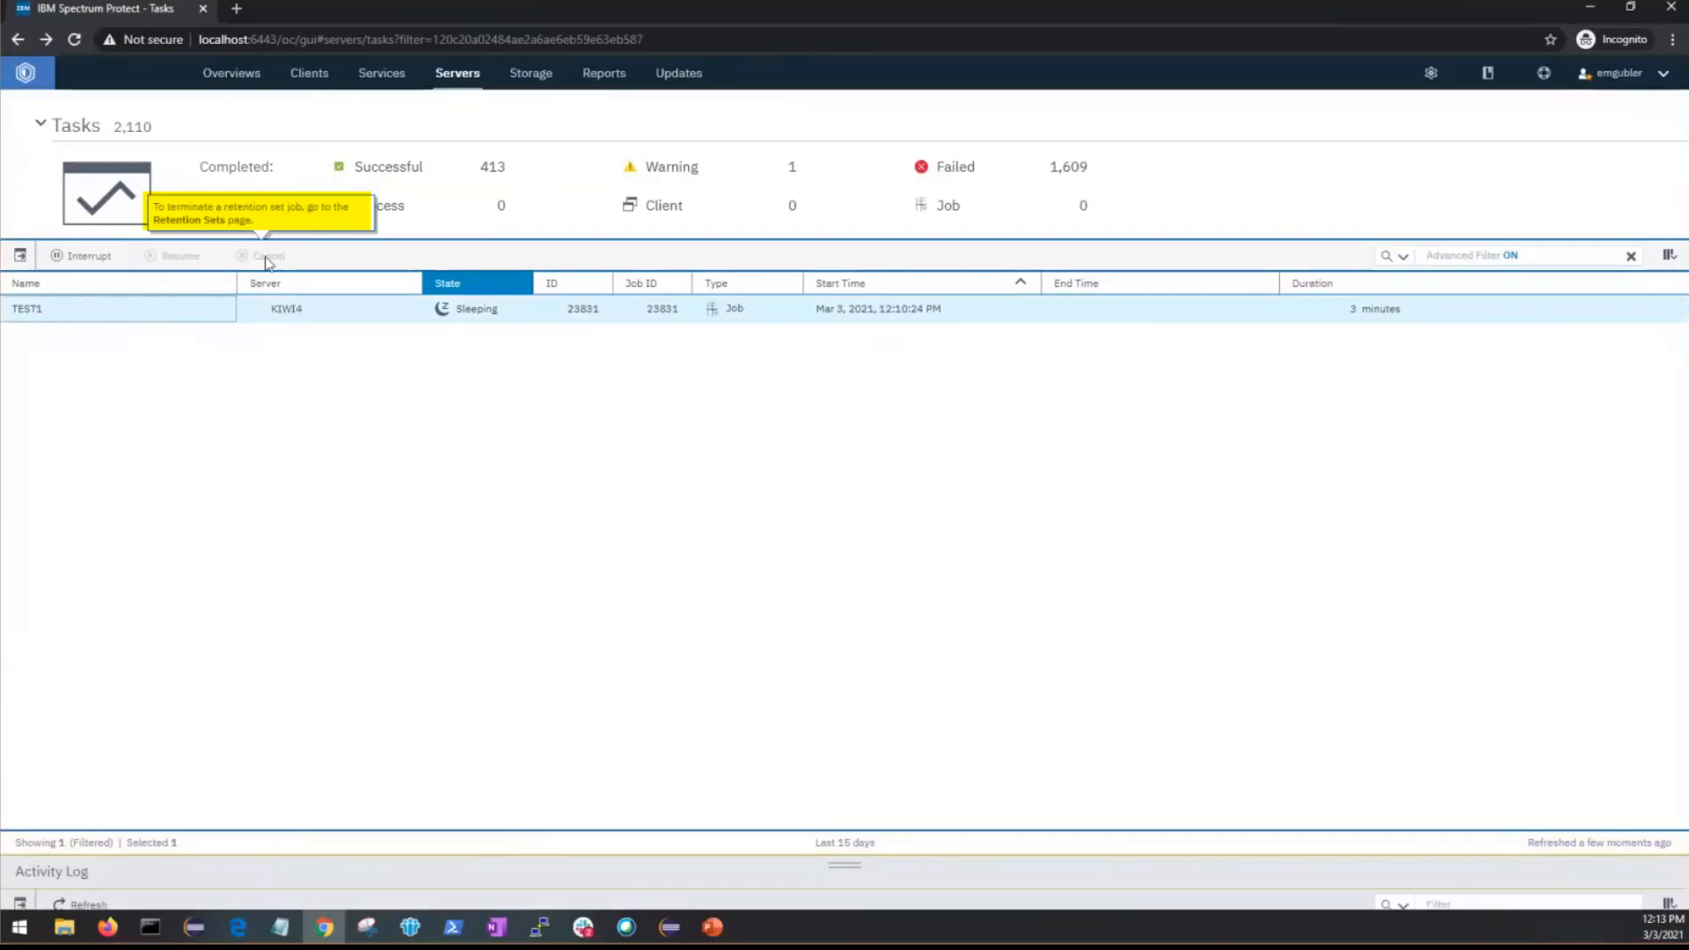
Bring up the Servers menu to navigate toward the Retention Sets page.
left_click(457, 72)
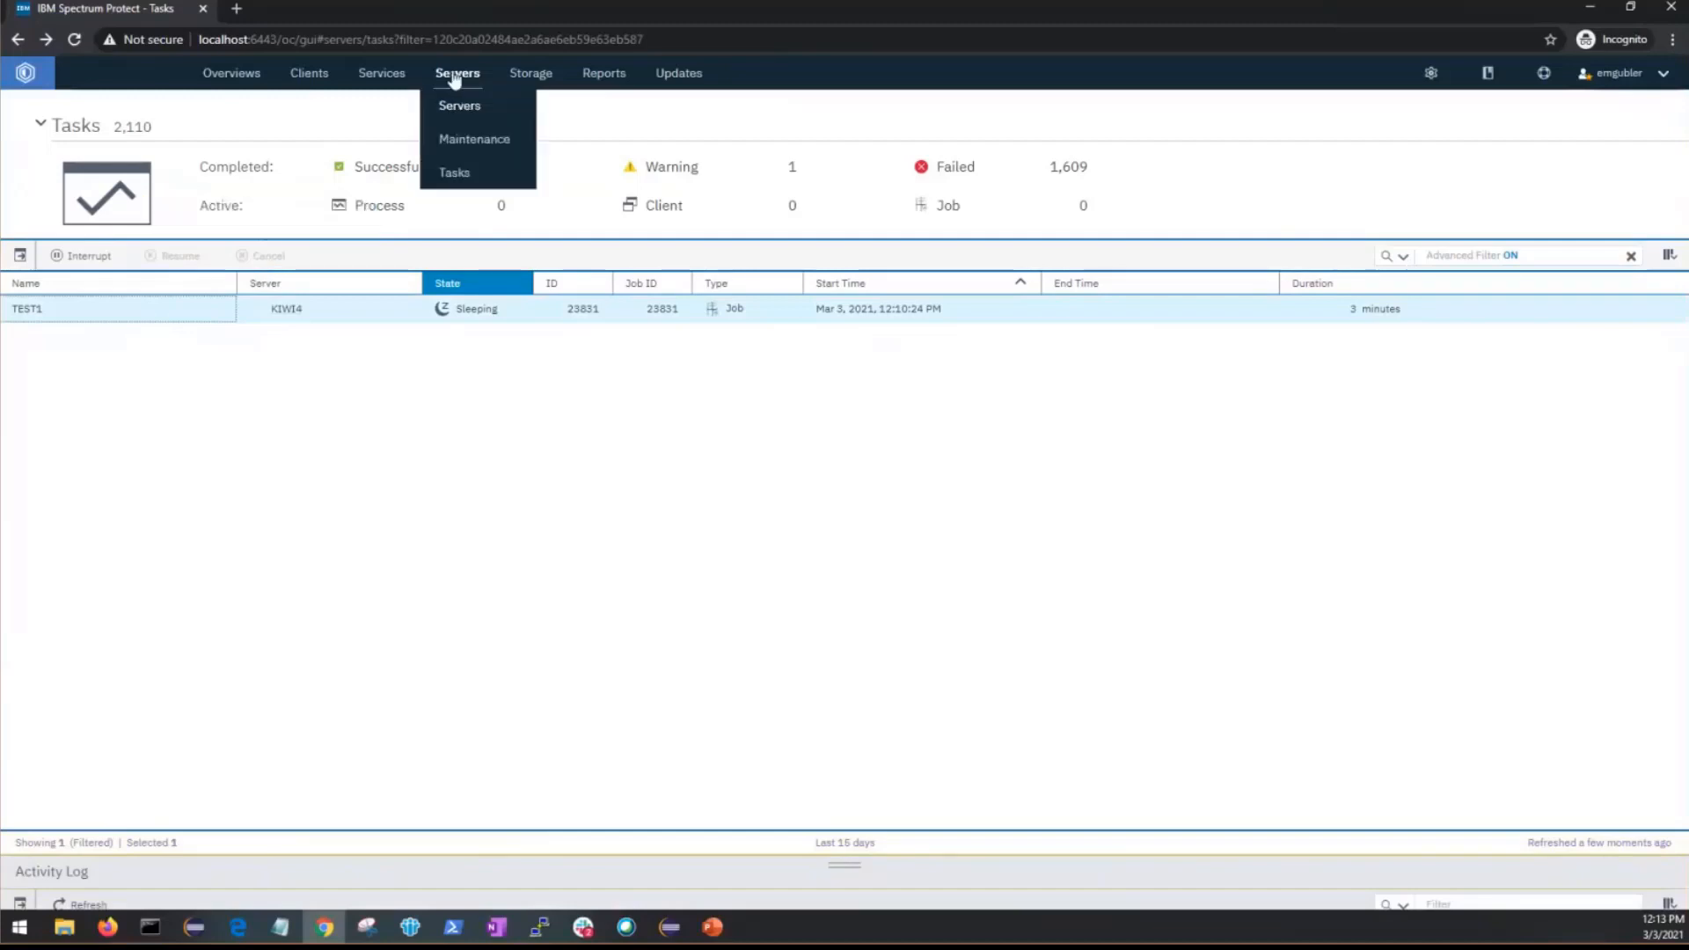